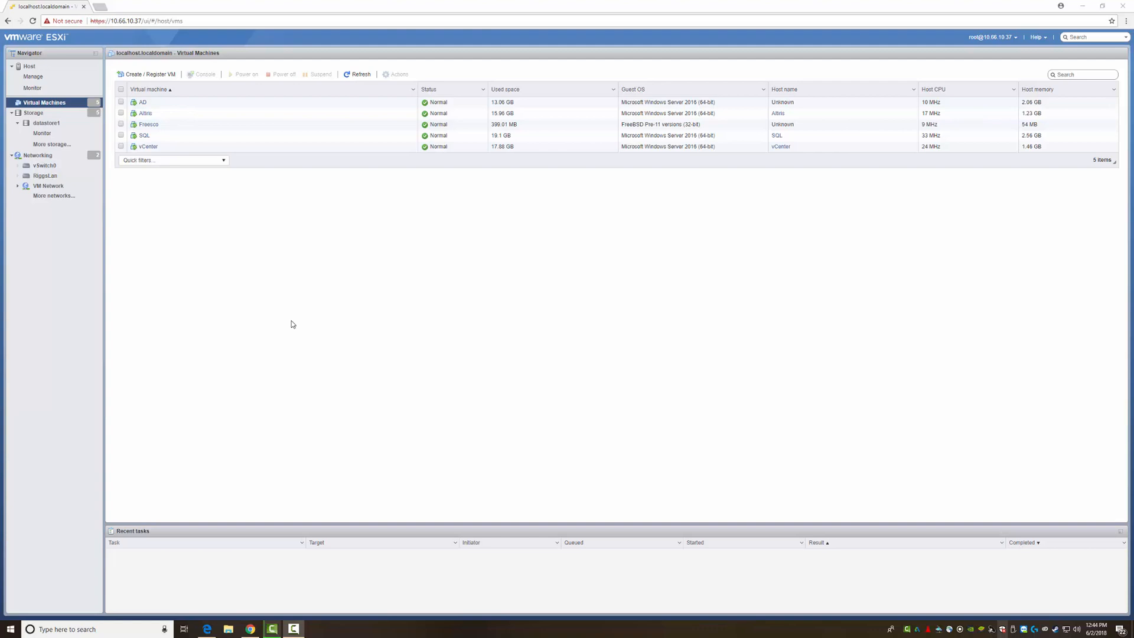
- Show the RiggsLan virtual switch topology with its attached virtual machines
left_click(38, 155)
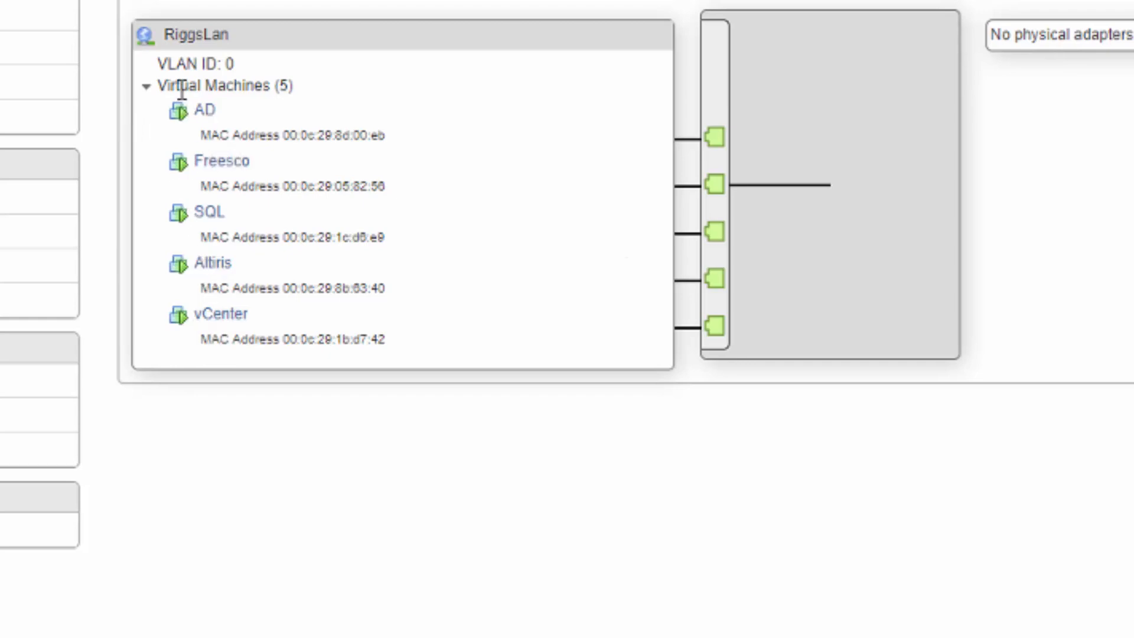
mouse_move(221, 313)
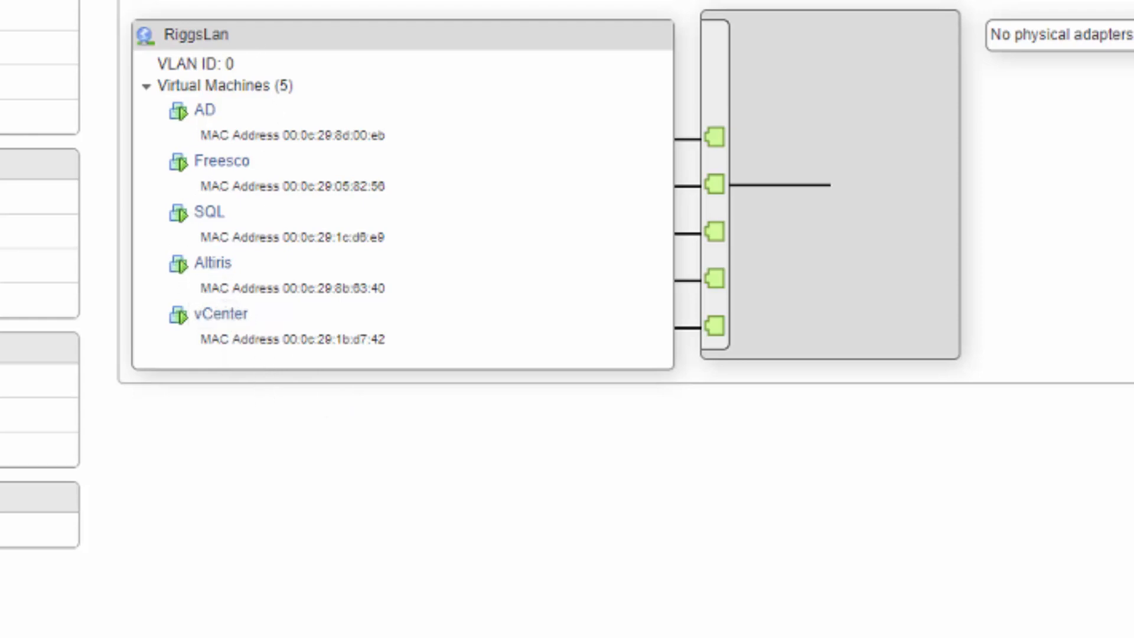
mouse_move(290, 365)
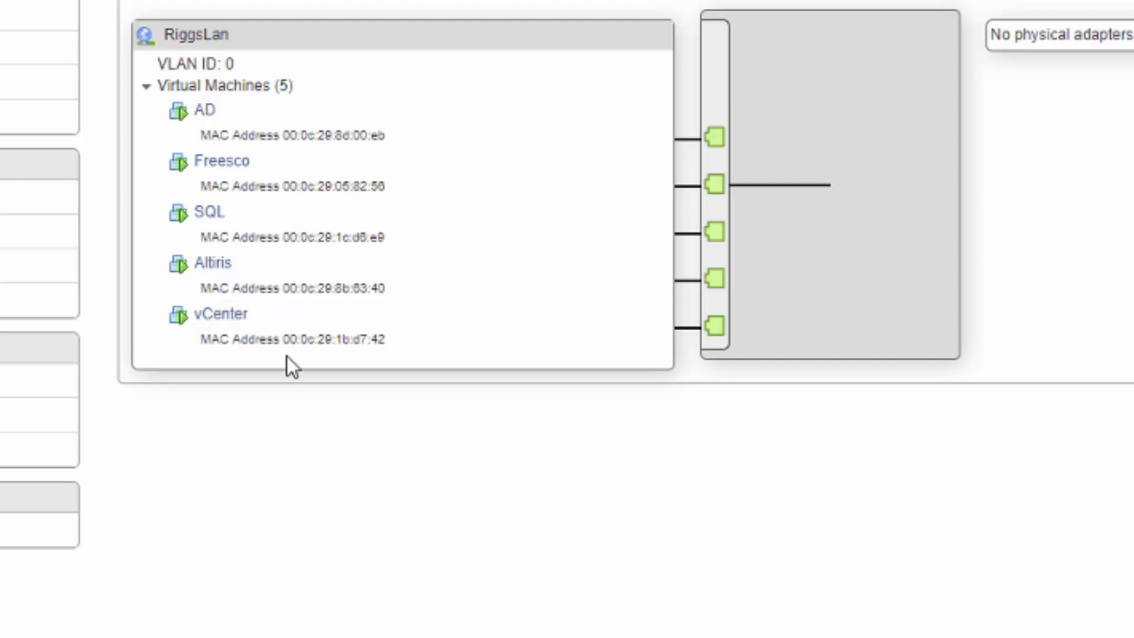
mouse_move(340, 31)
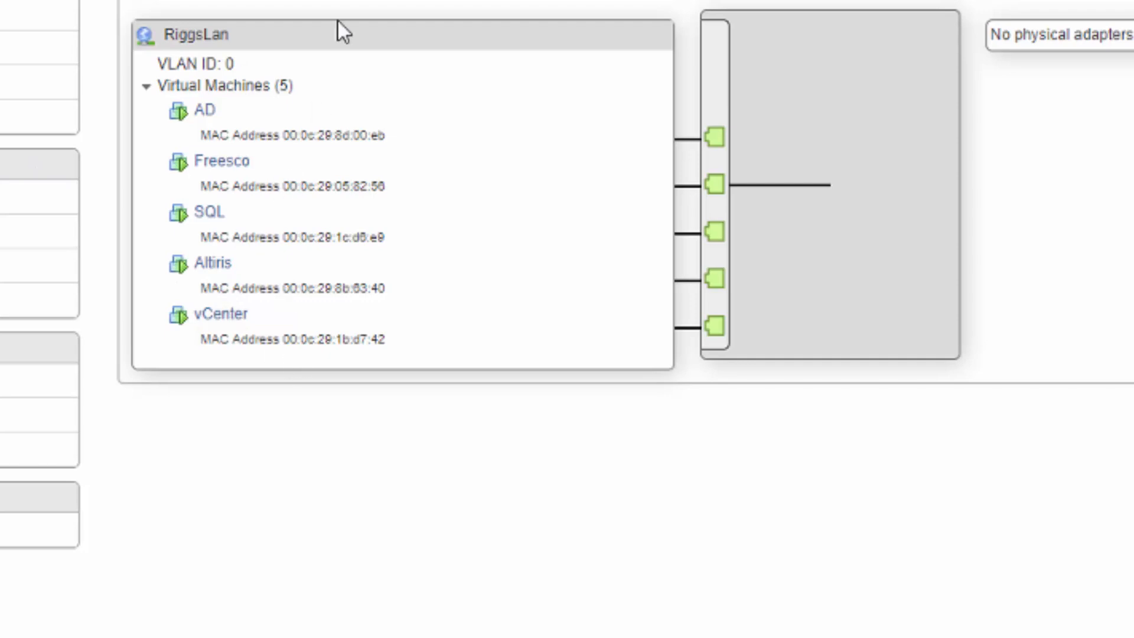
mouse_move(222, 161)
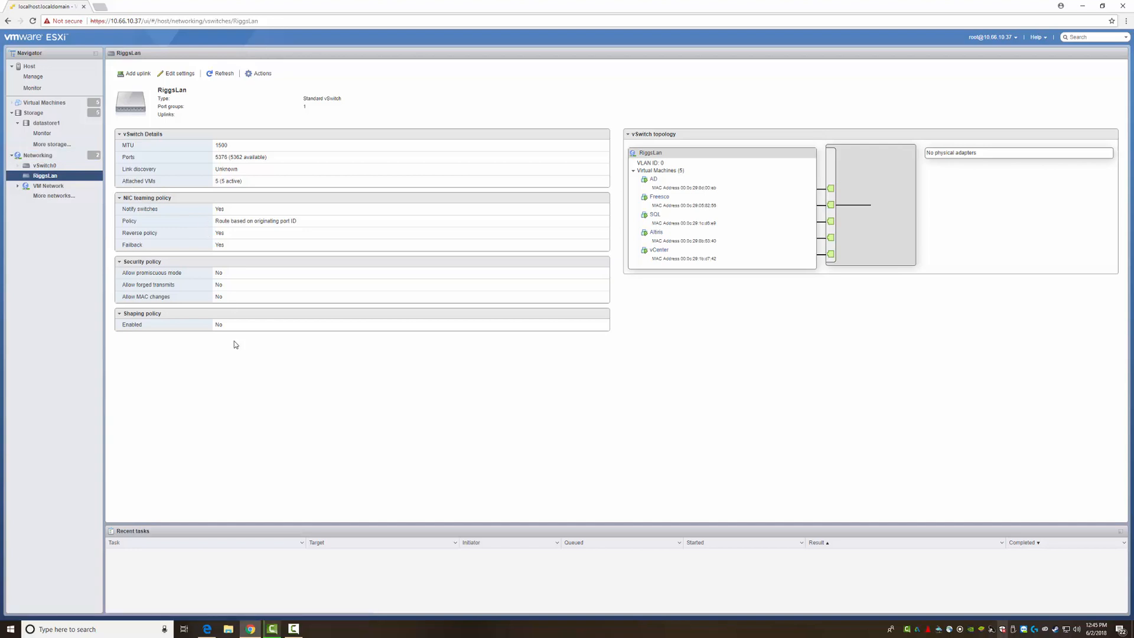
mouse_move(341, 360)
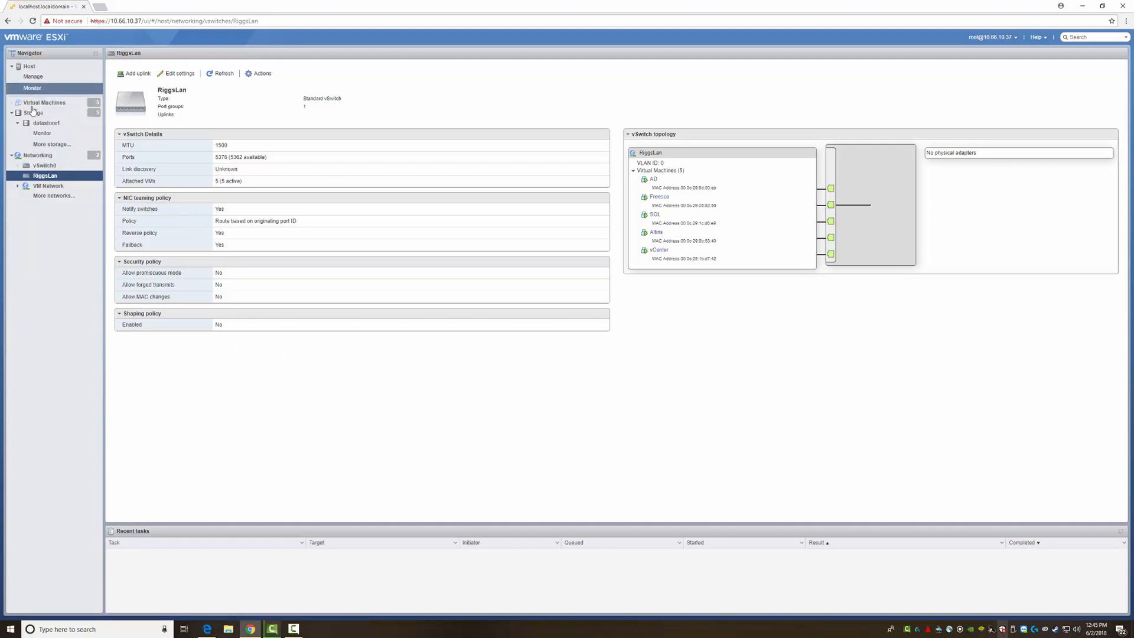
- Start a Deploy-from-OVF/OVA new VM and name it TestGateway
left_click(44, 101)
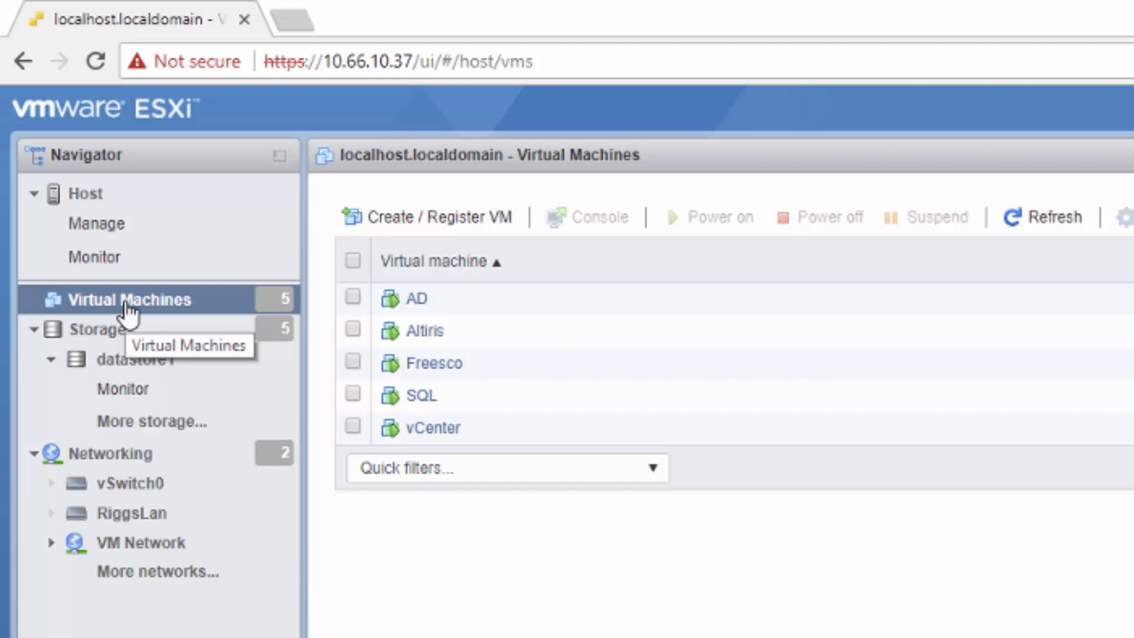
mouse_move(141, 317)
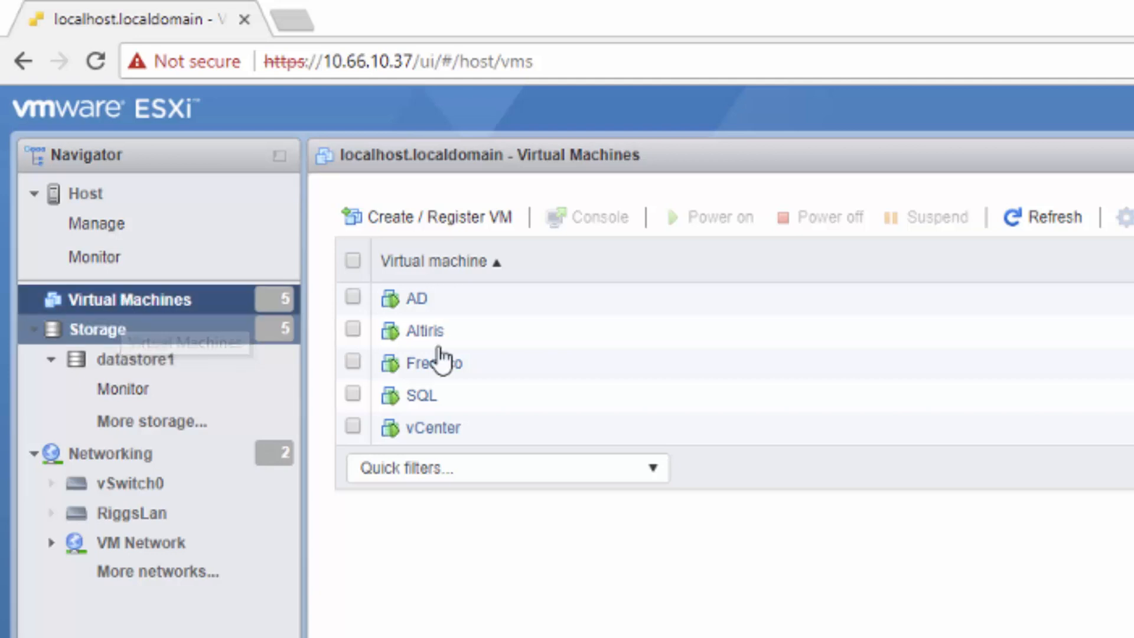
right_click(130, 299)
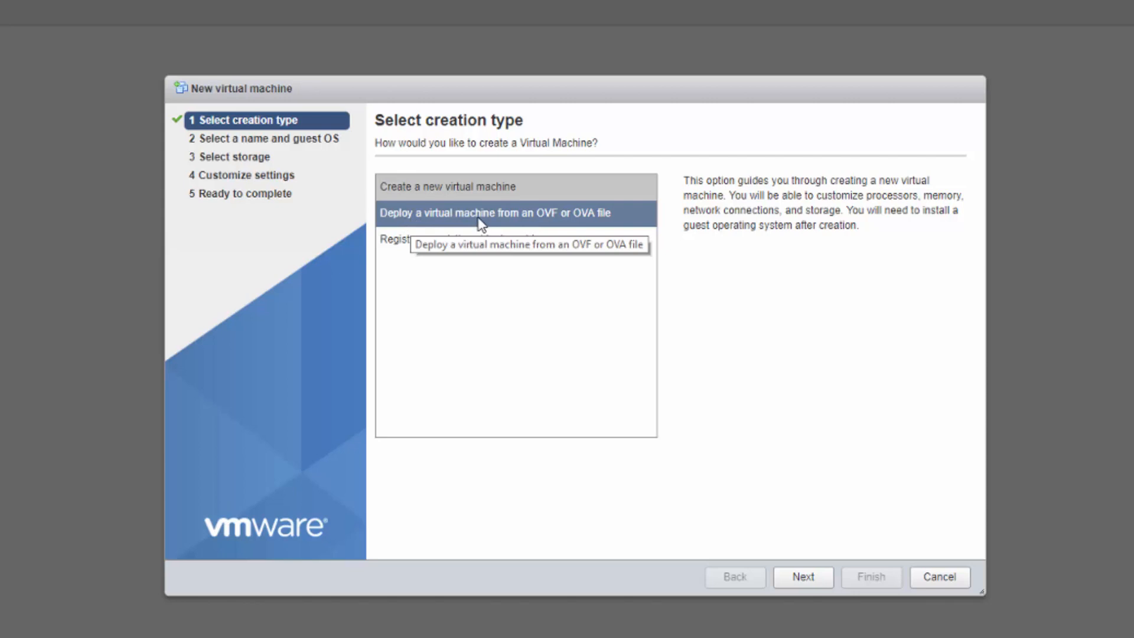
left_click(804, 576)
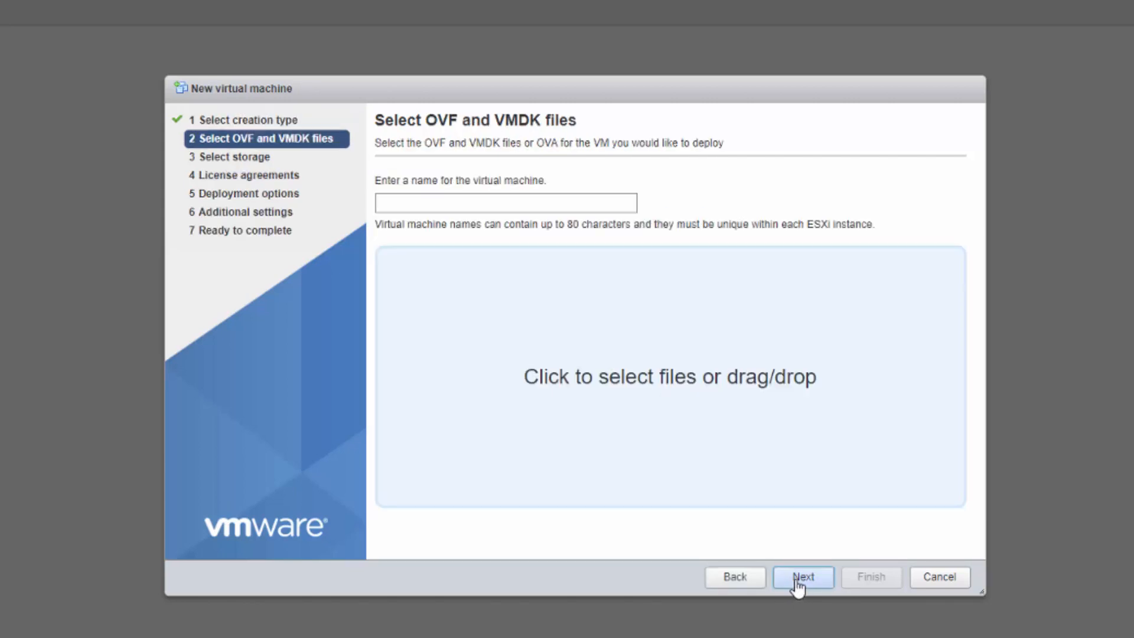
left_click(505, 203)
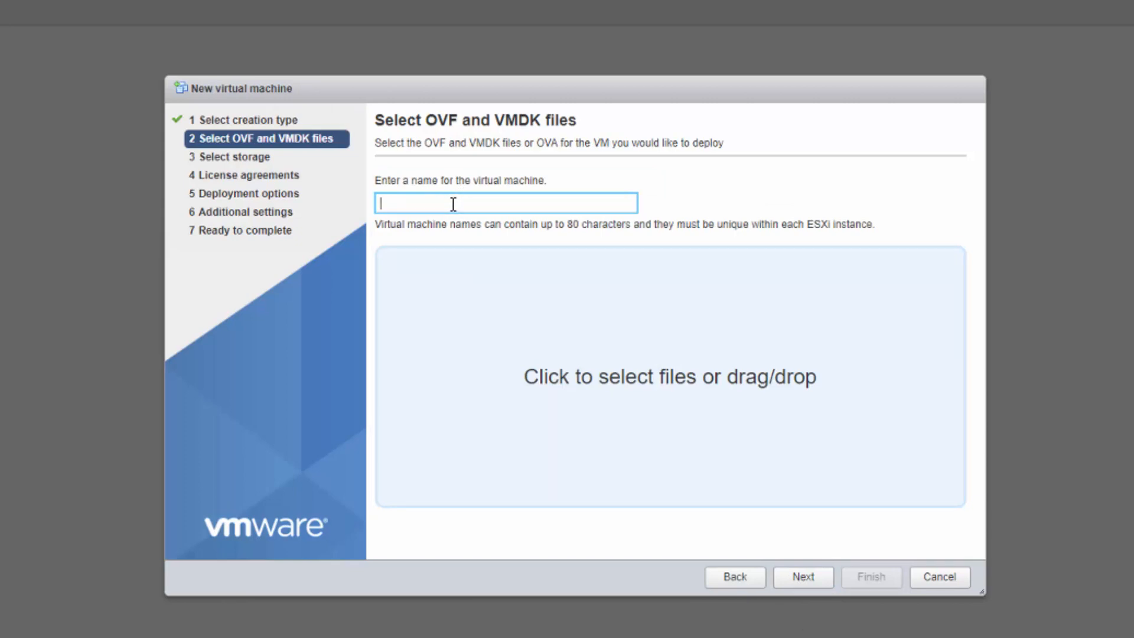
type("Test")
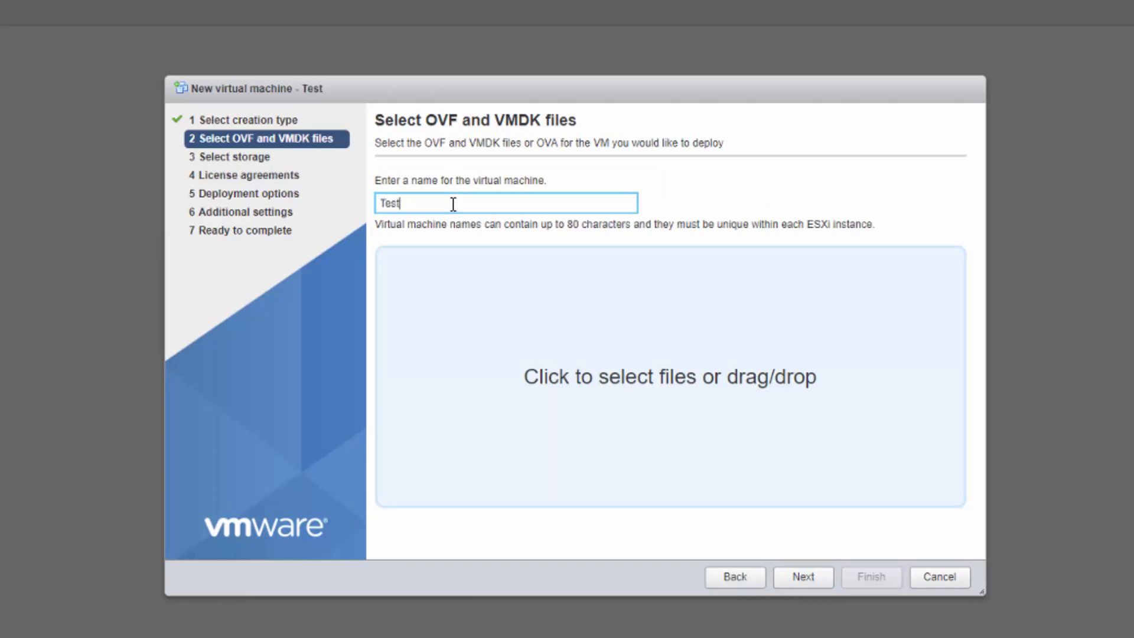
type("Gateway")
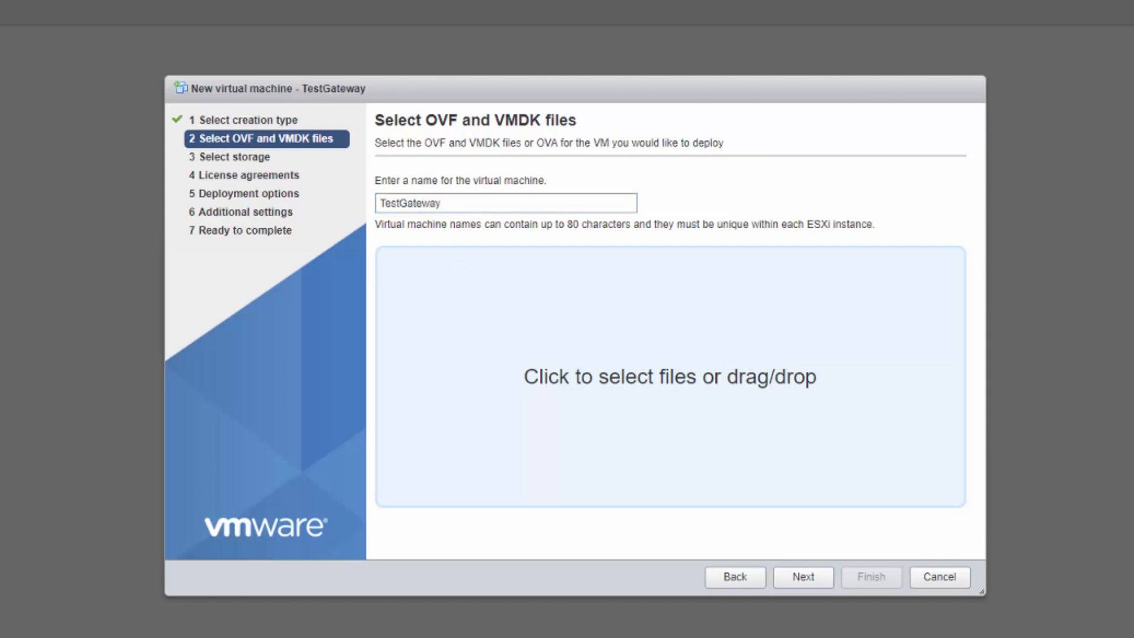
- Locate FreeSCO-045.ova in Downloads and attach it as the deployment source
left_click(669, 376)
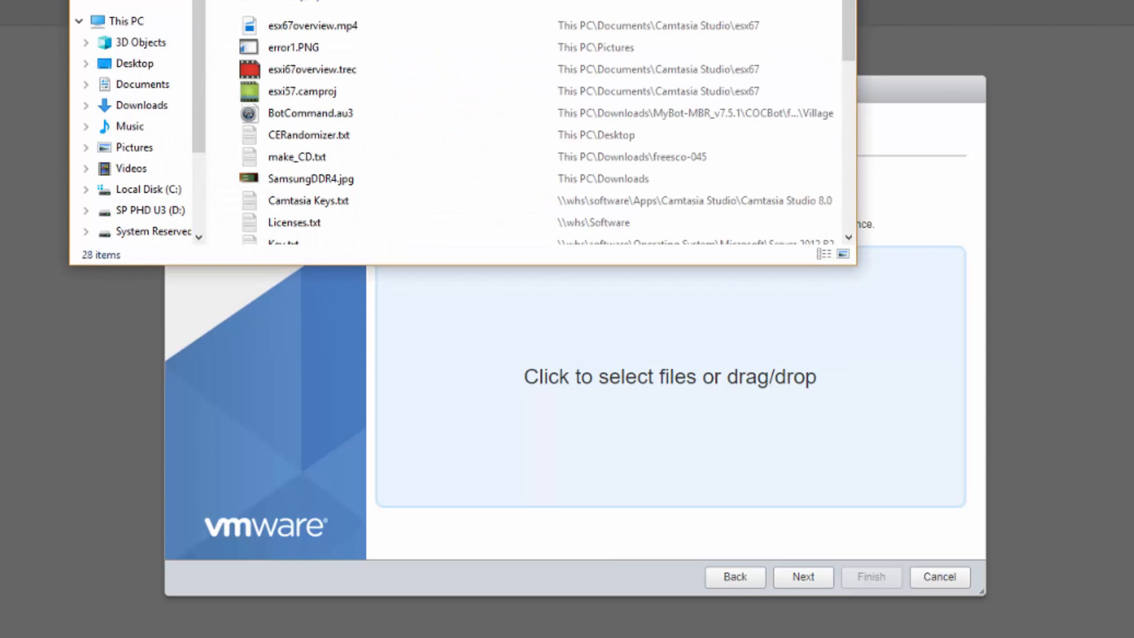
left_click(824, 254)
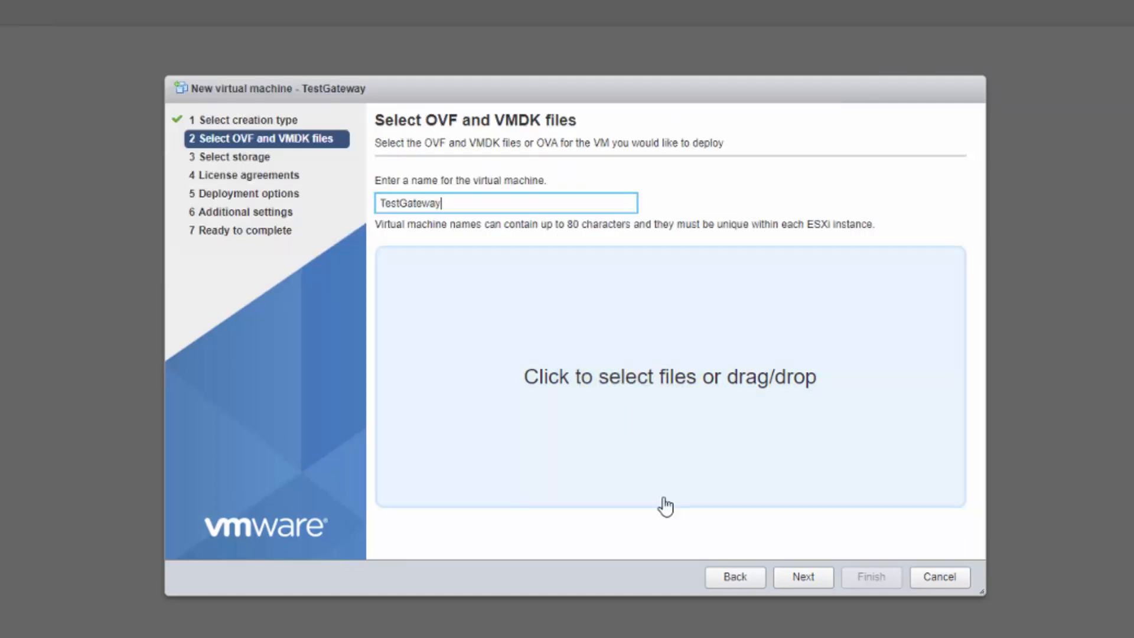
mouse_move(736, 436)
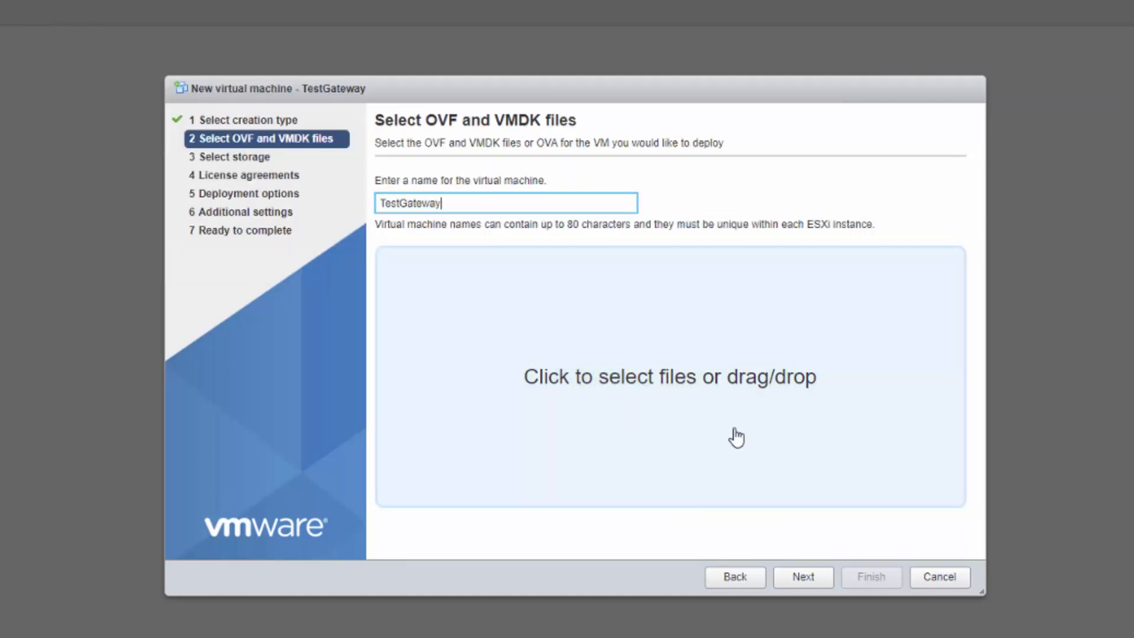
mouse_move(423, 456)
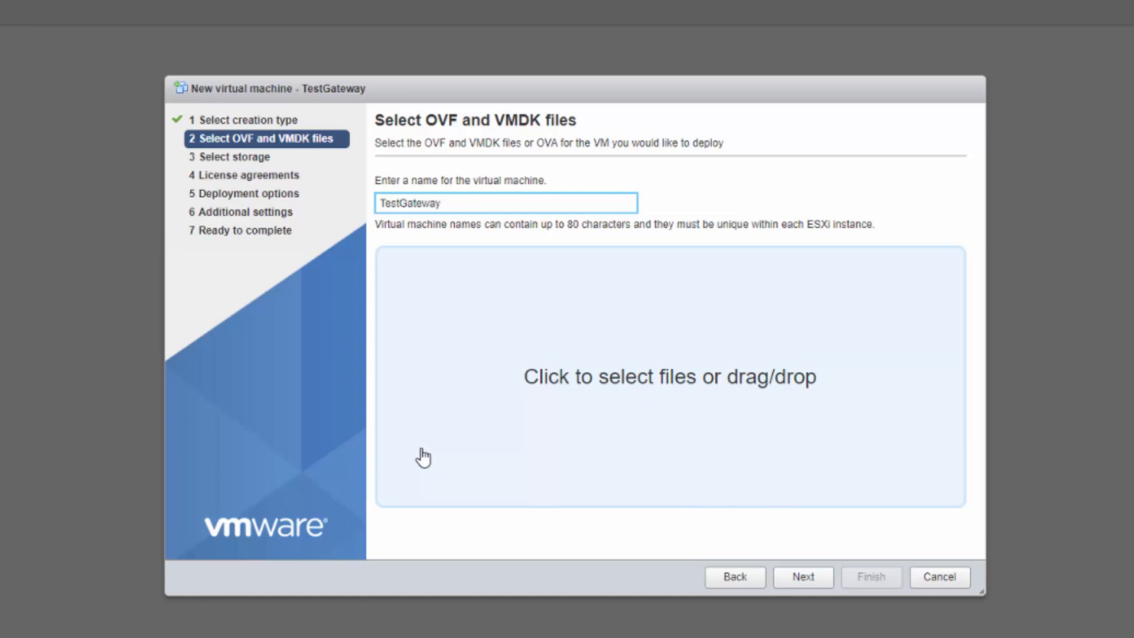
left_click(669, 375)
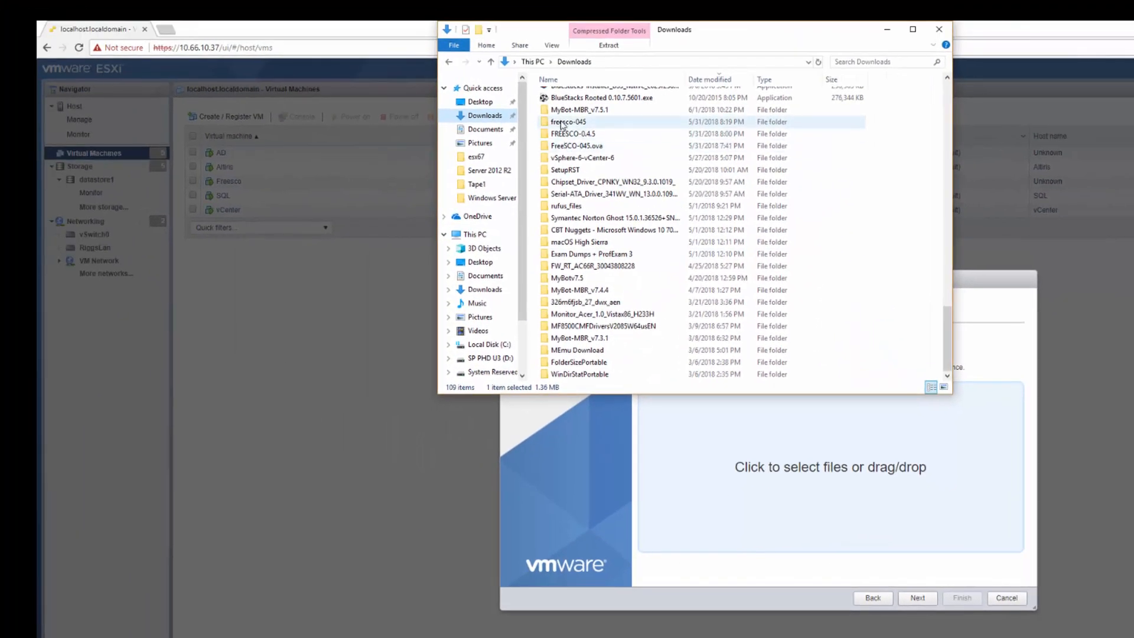
double_click(569, 121)
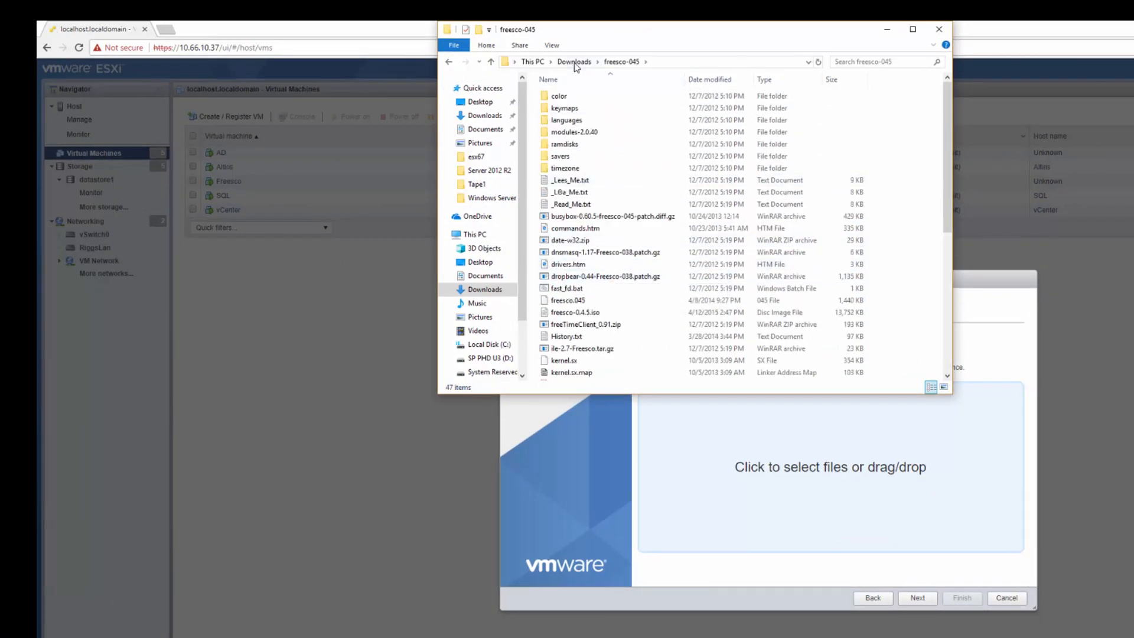
left_click(574, 61)
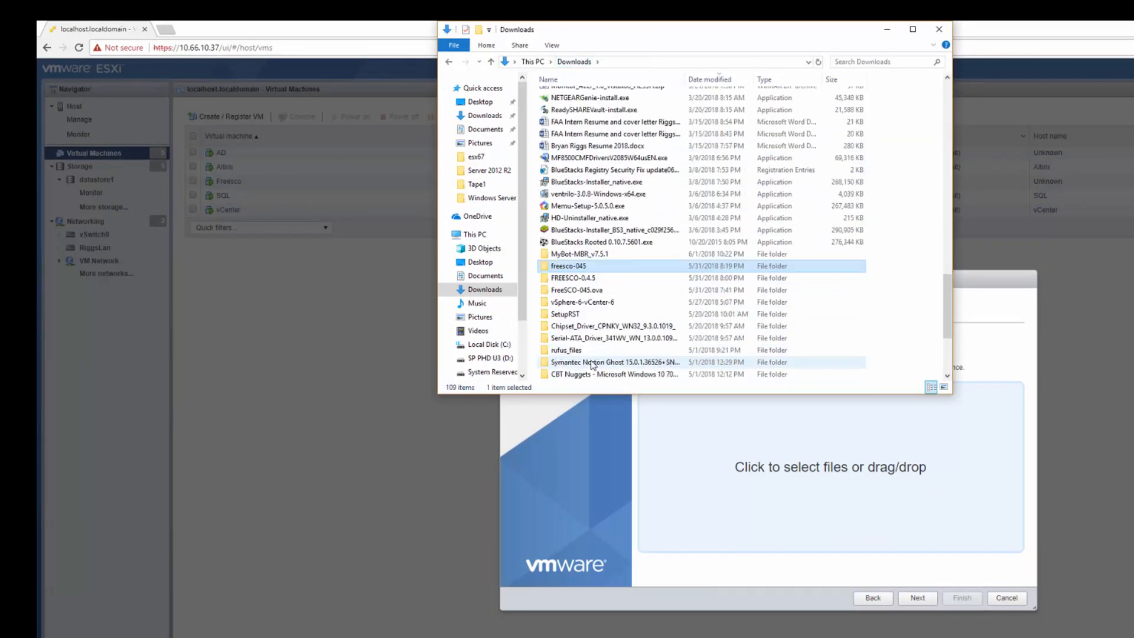
mouse_move(610, 326)
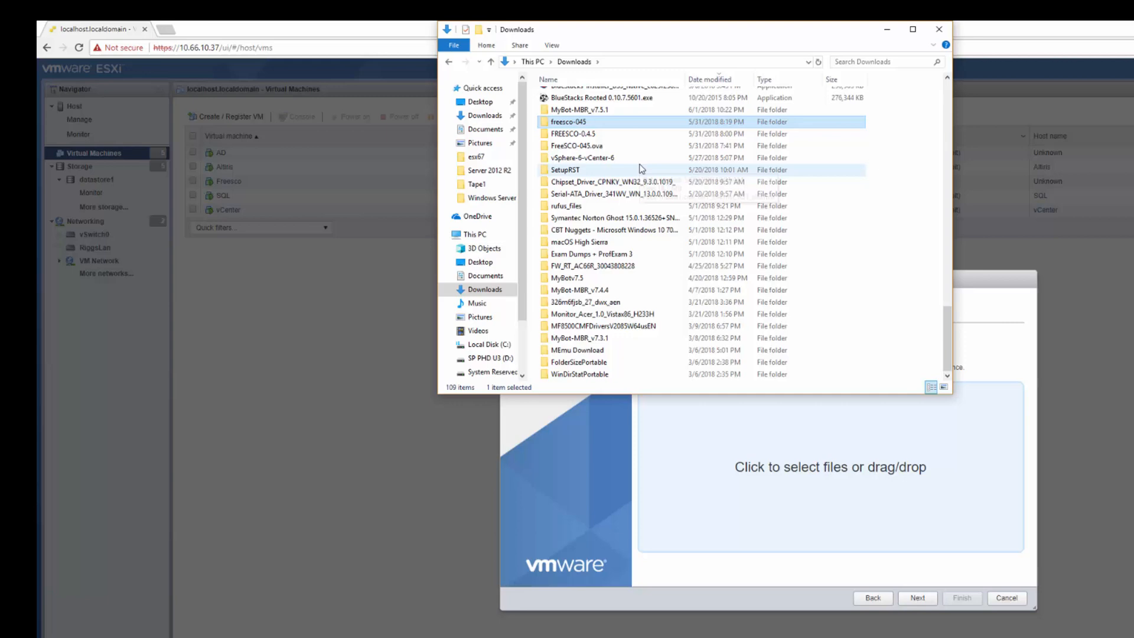
double_click(579, 146)
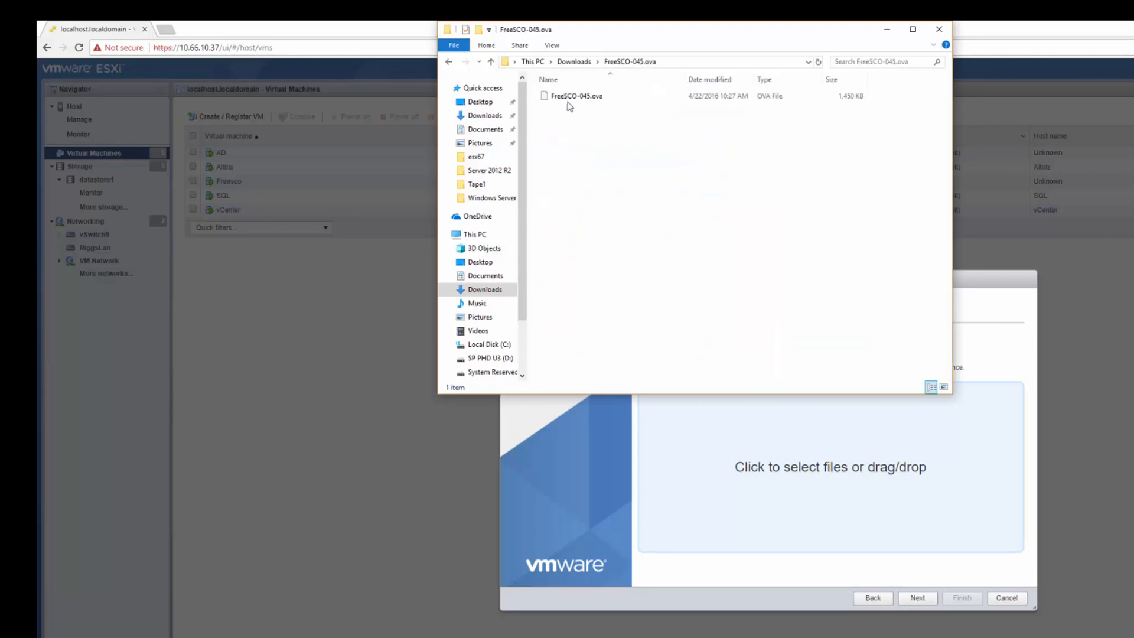
double_click(577, 96)
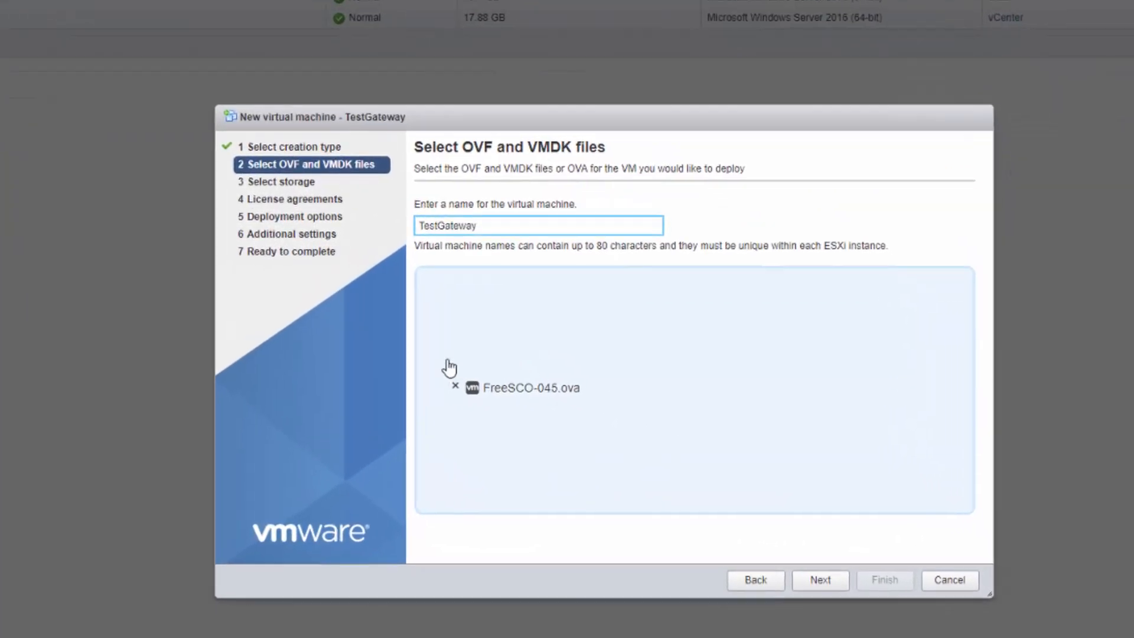
left_click(819, 579)
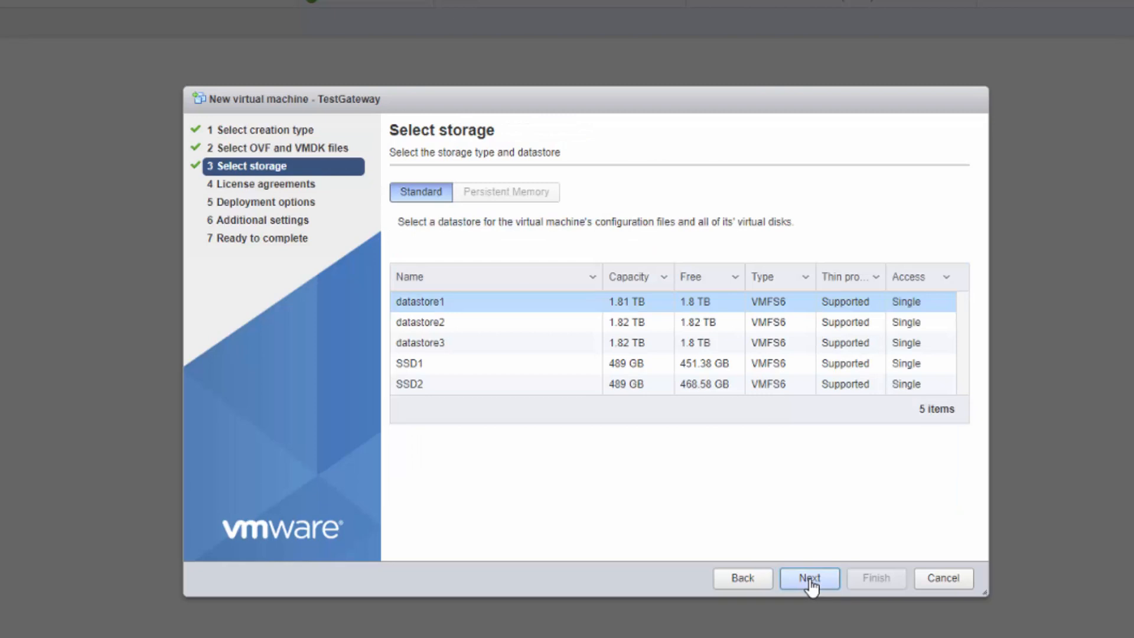
left_click(808, 578)
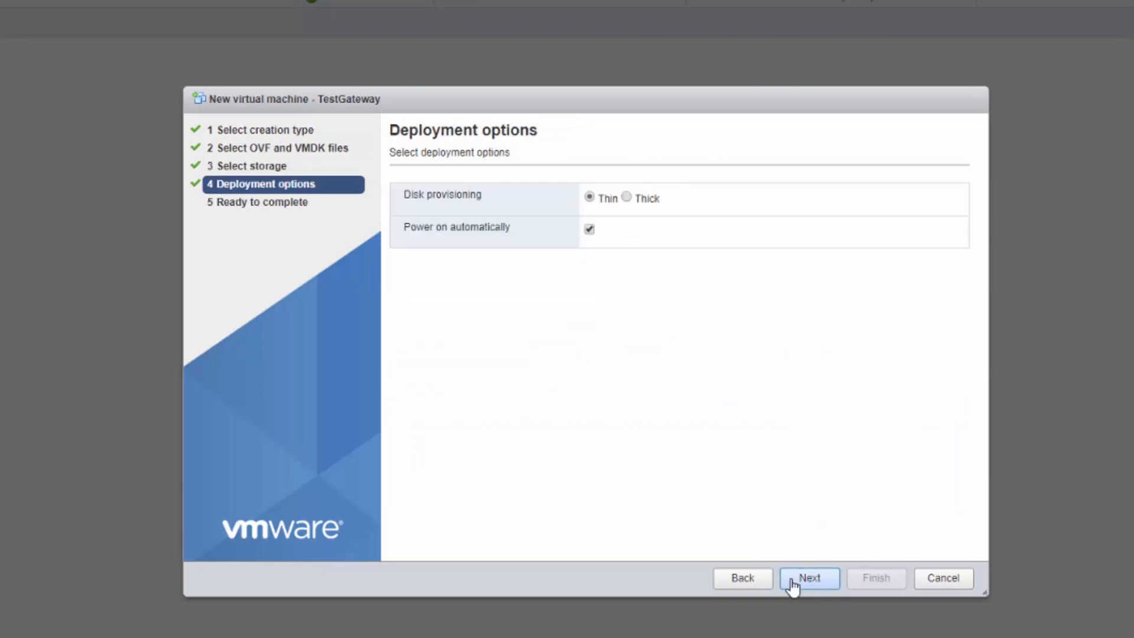
mouse_move(630, 268)
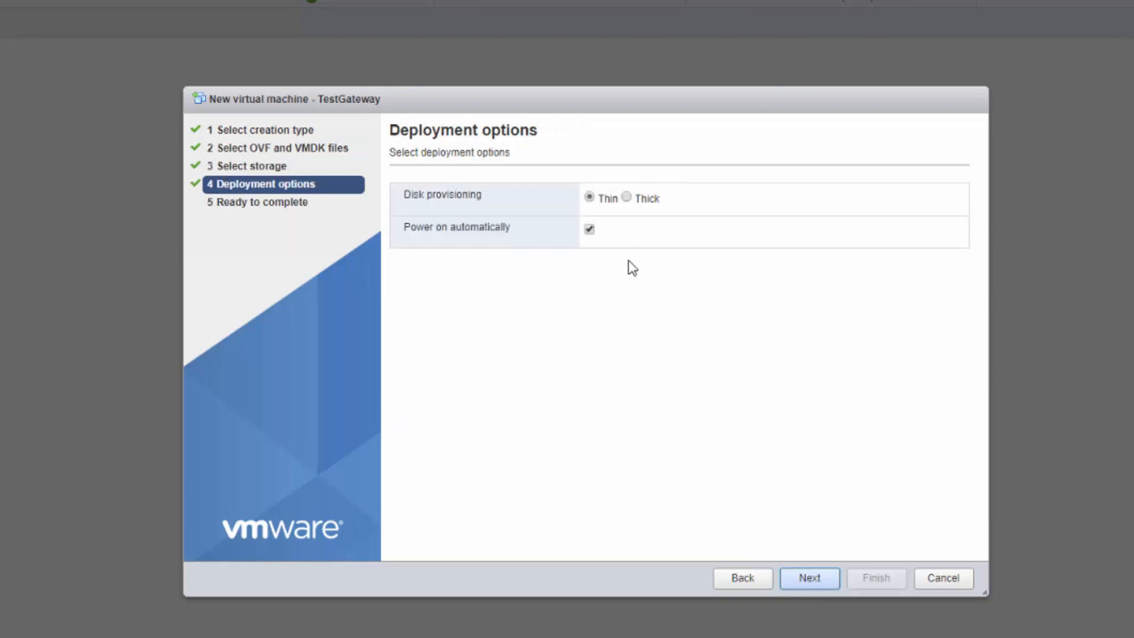
mouse_move(578, 220)
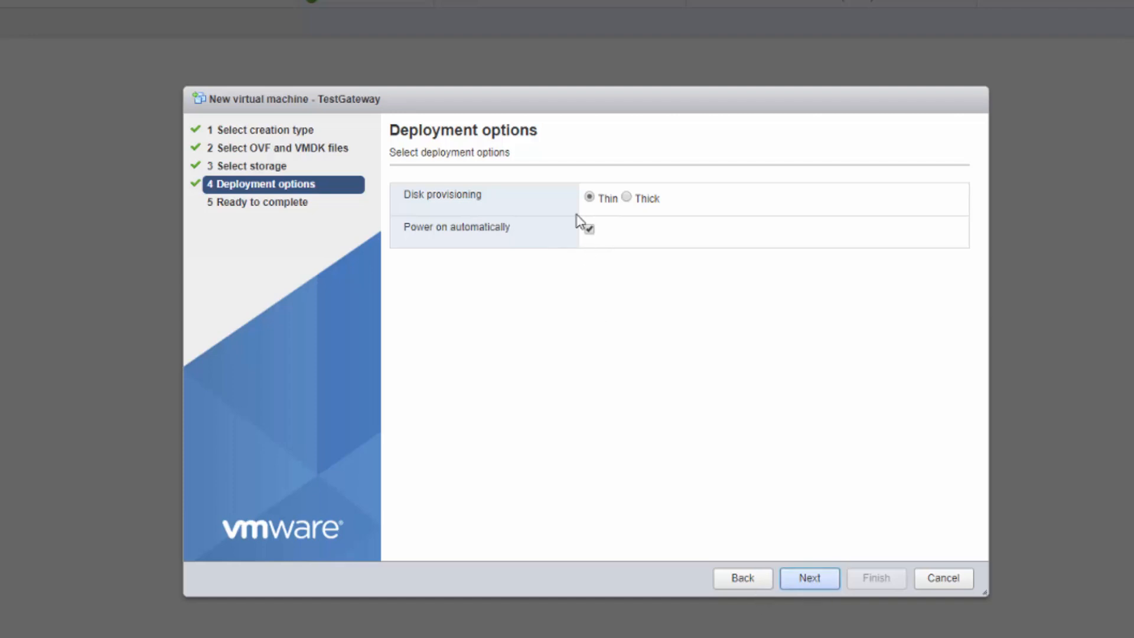
left_click(808, 577)
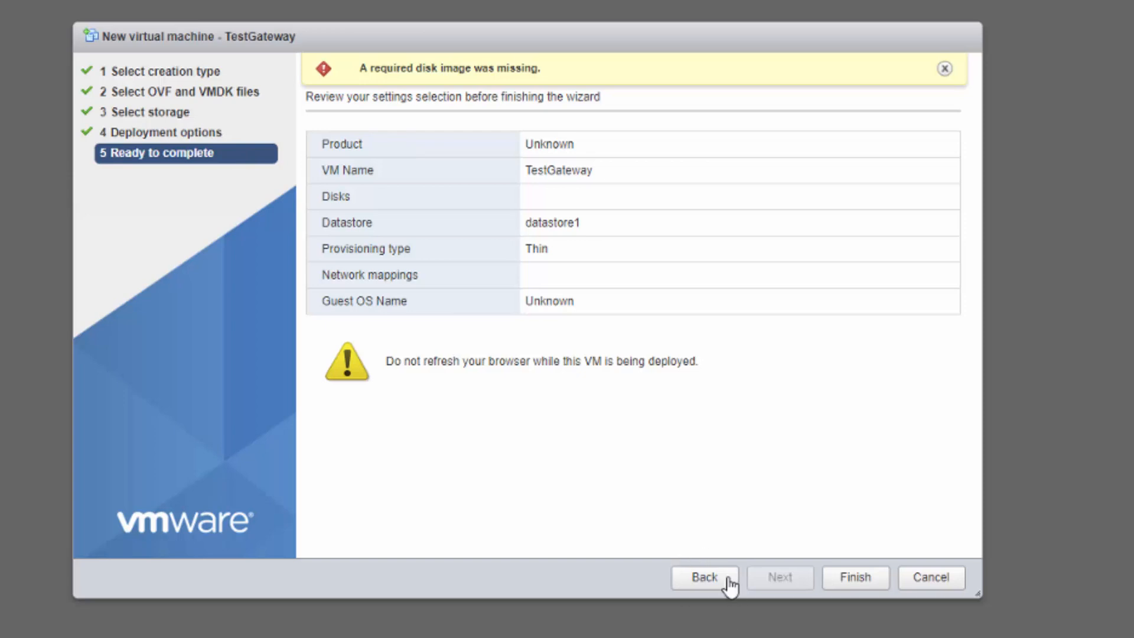
left_click(704, 578)
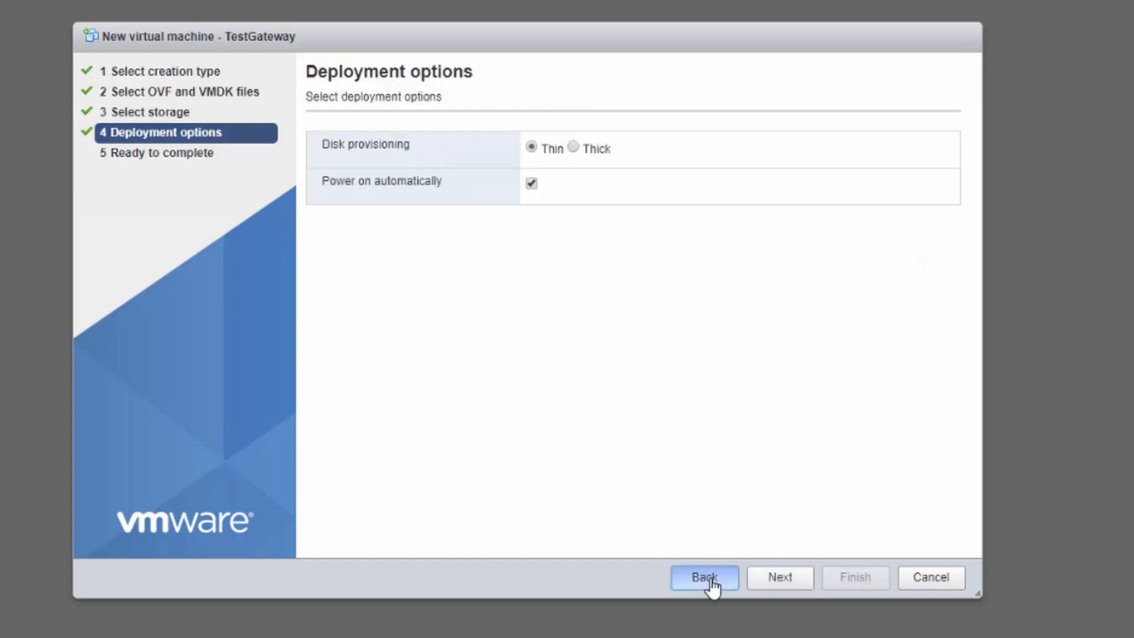
- Swap the source to FreeSCO-043.ova and keep datastore1 for storage
left_click(703, 578)
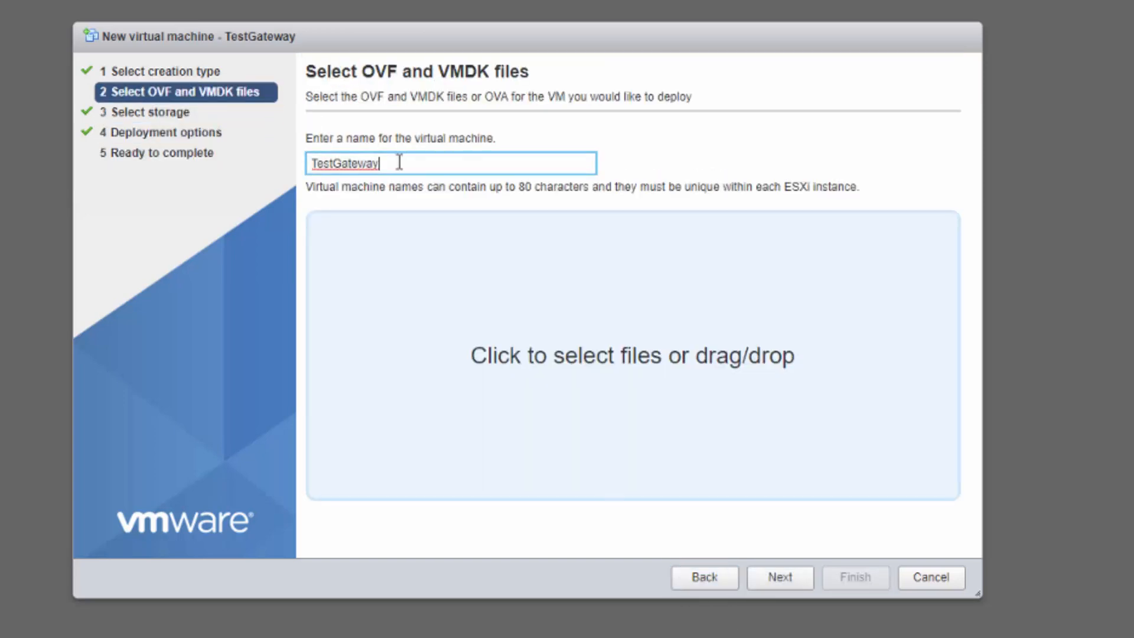
left_click(630, 355)
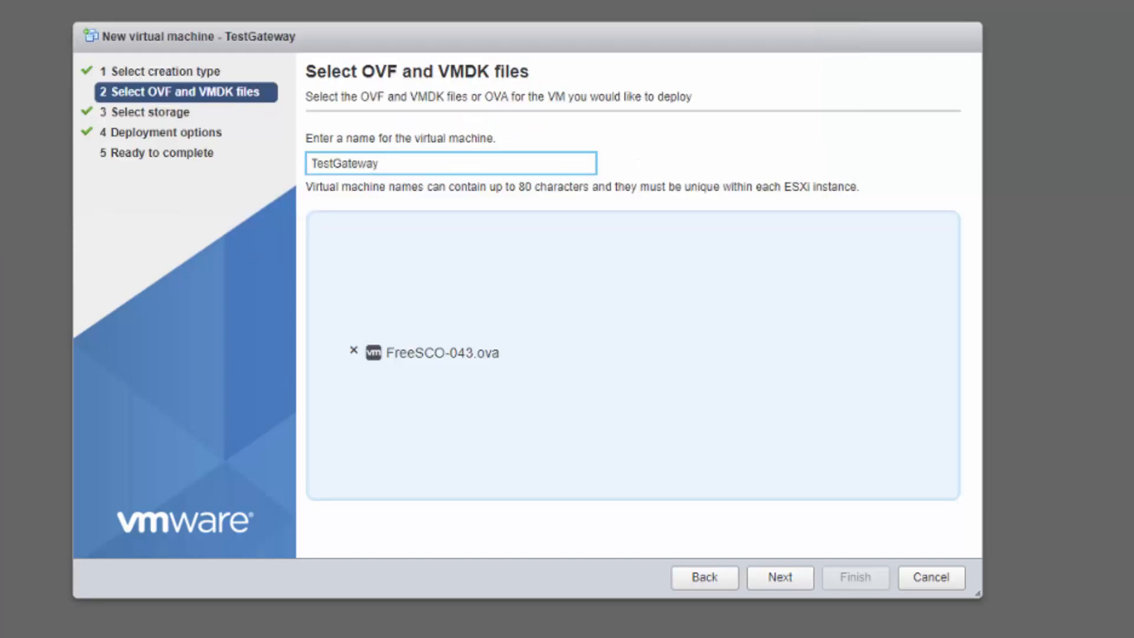
left_click(780, 577)
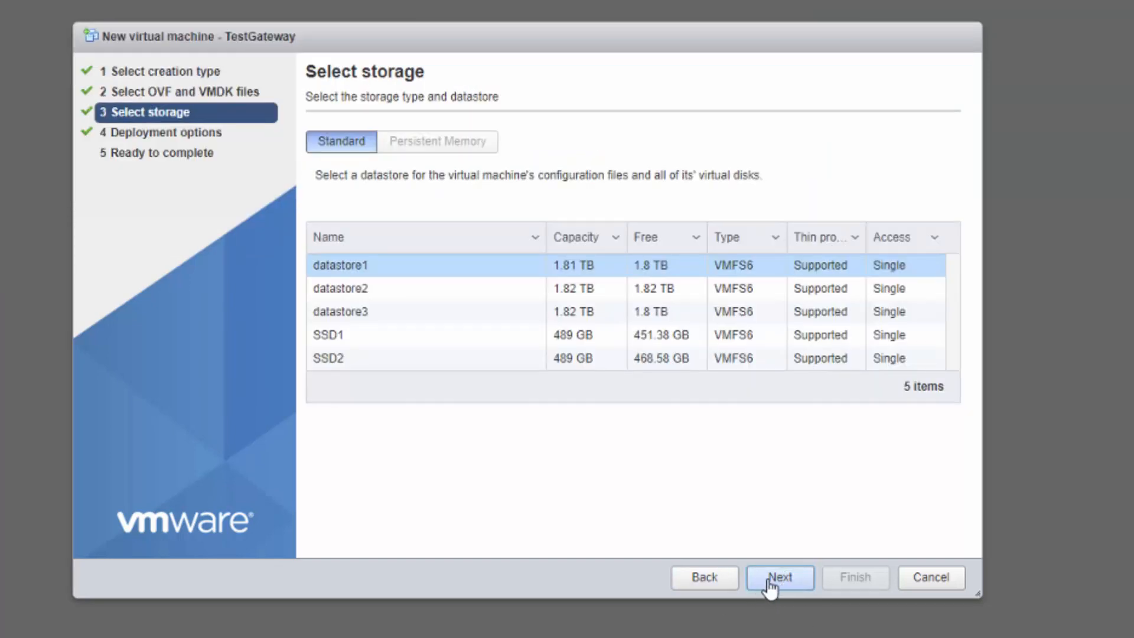
left_click(780, 578)
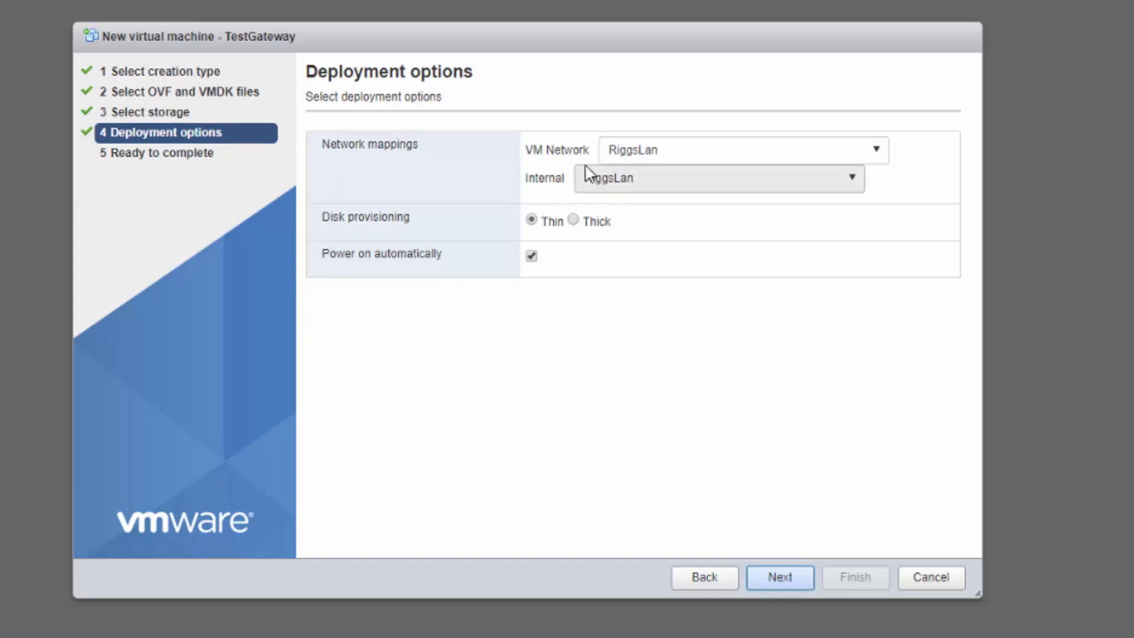
- Map the outward adapter to VM Network, disable automatic power-on, and reach the summary
left_click(737, 150)
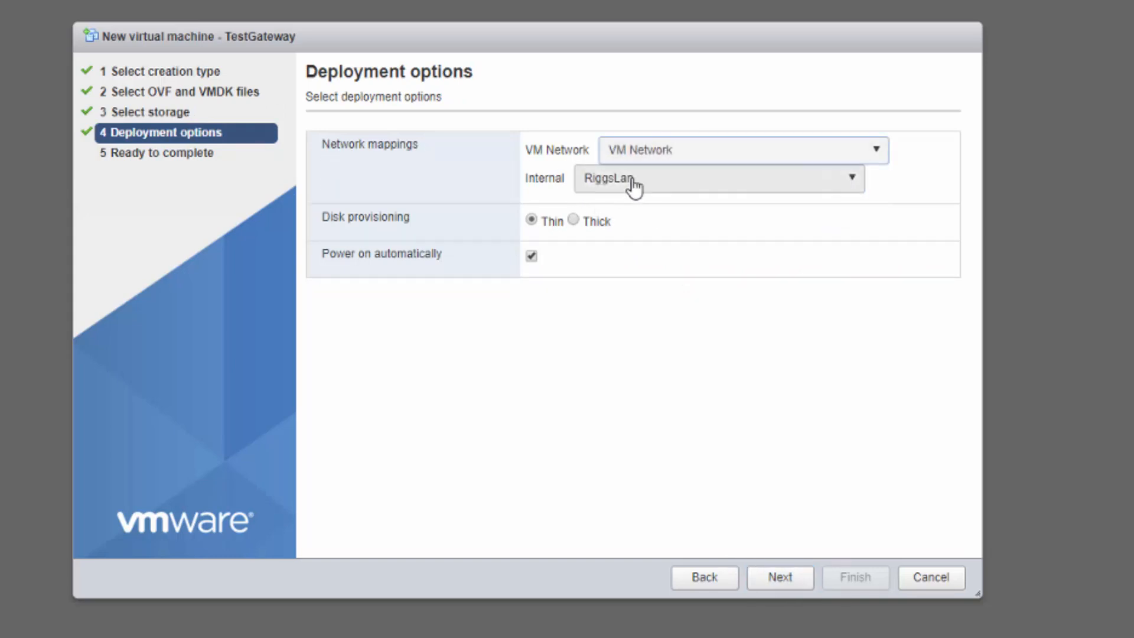
left_click(530, 256)
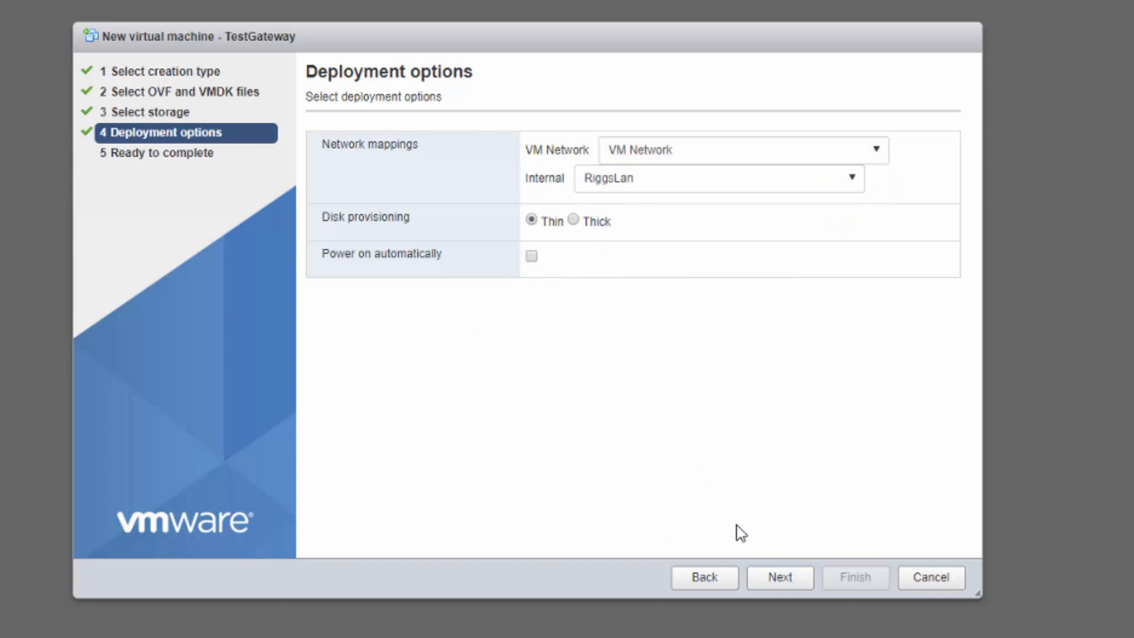
left_click(780, 578)
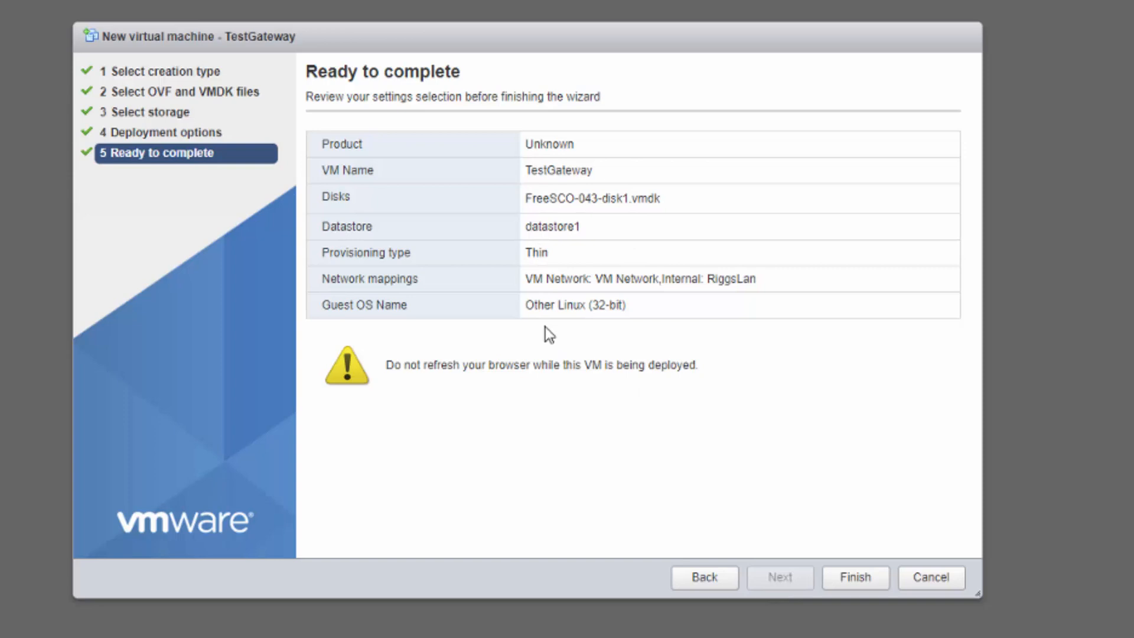
double_click(550, 144)
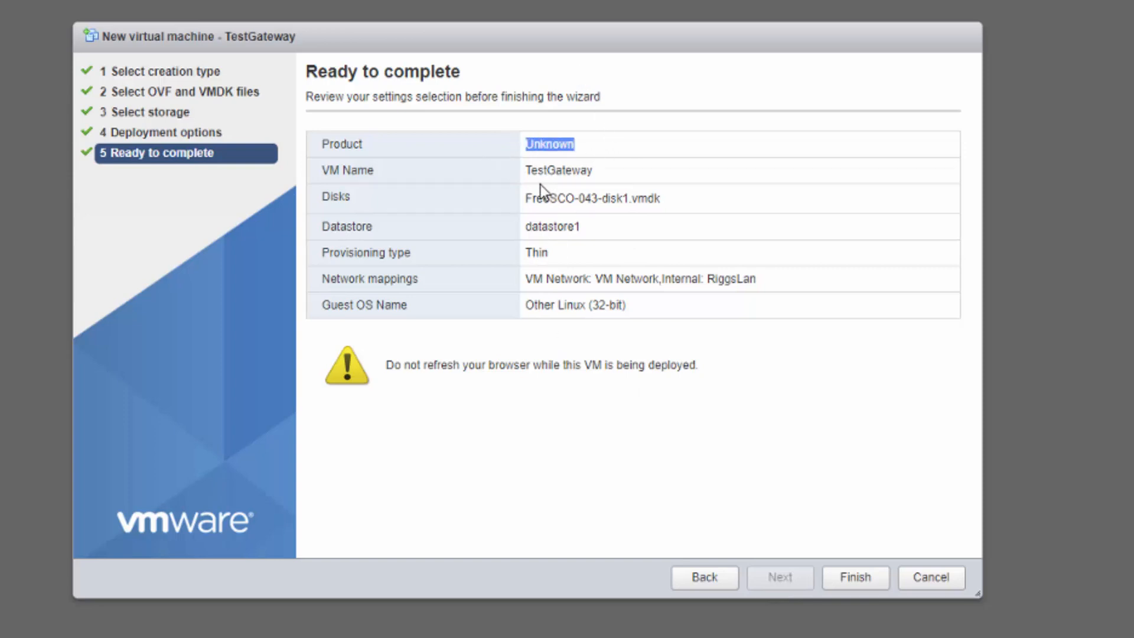
mouse_move(743, 613)
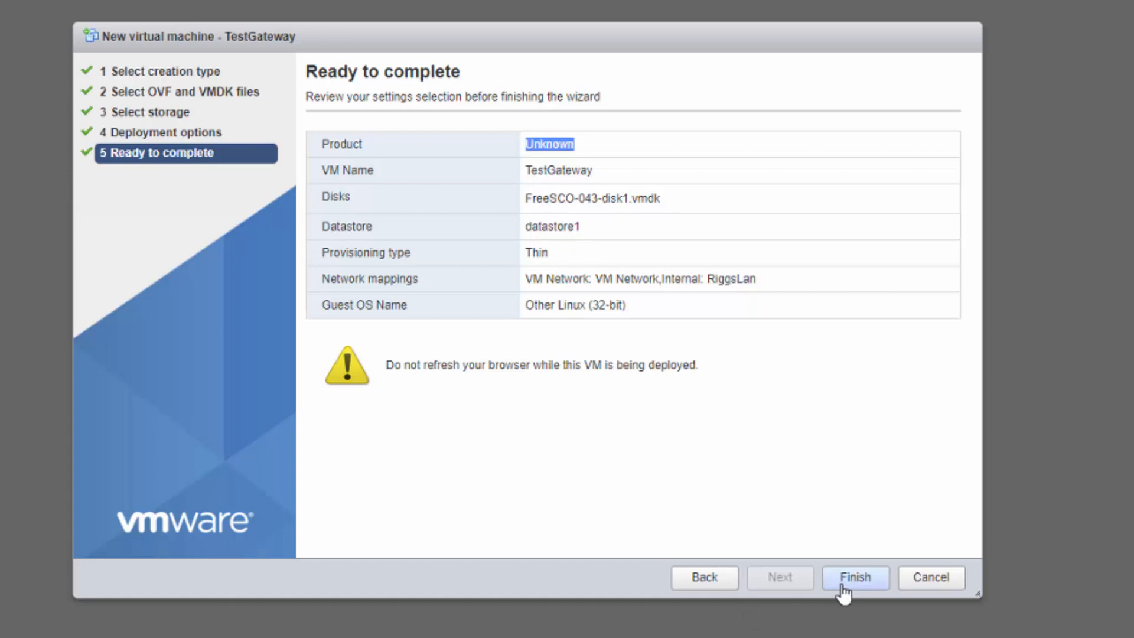
mouse_move(931, 577)
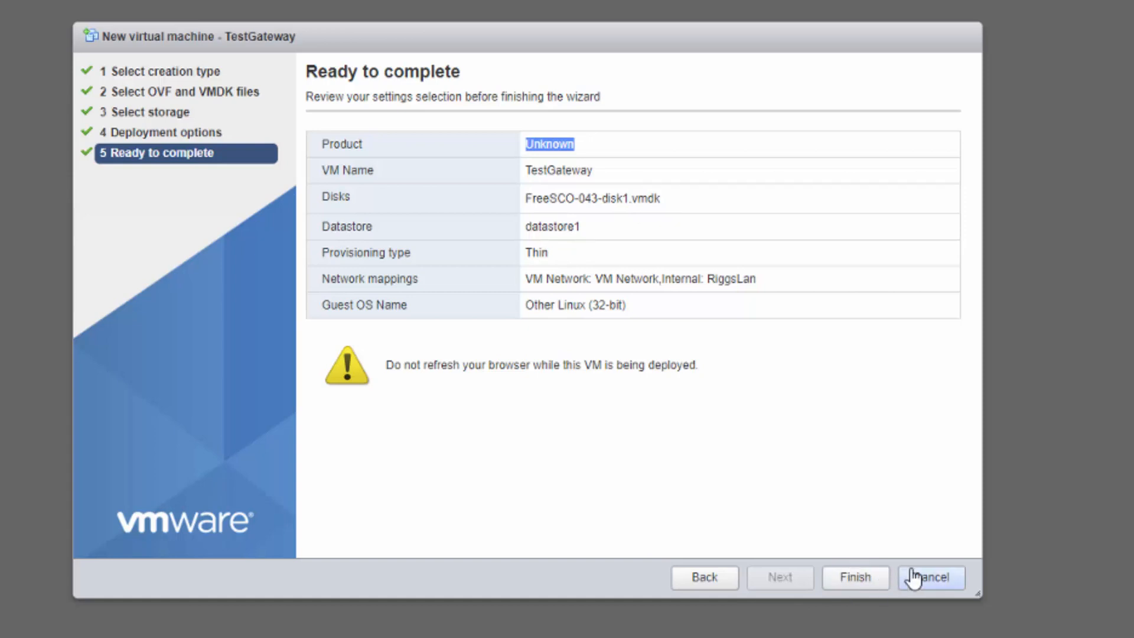
- Cancel the import and review the Freesco VM's hardware settings without changes
left_click(929, 578)
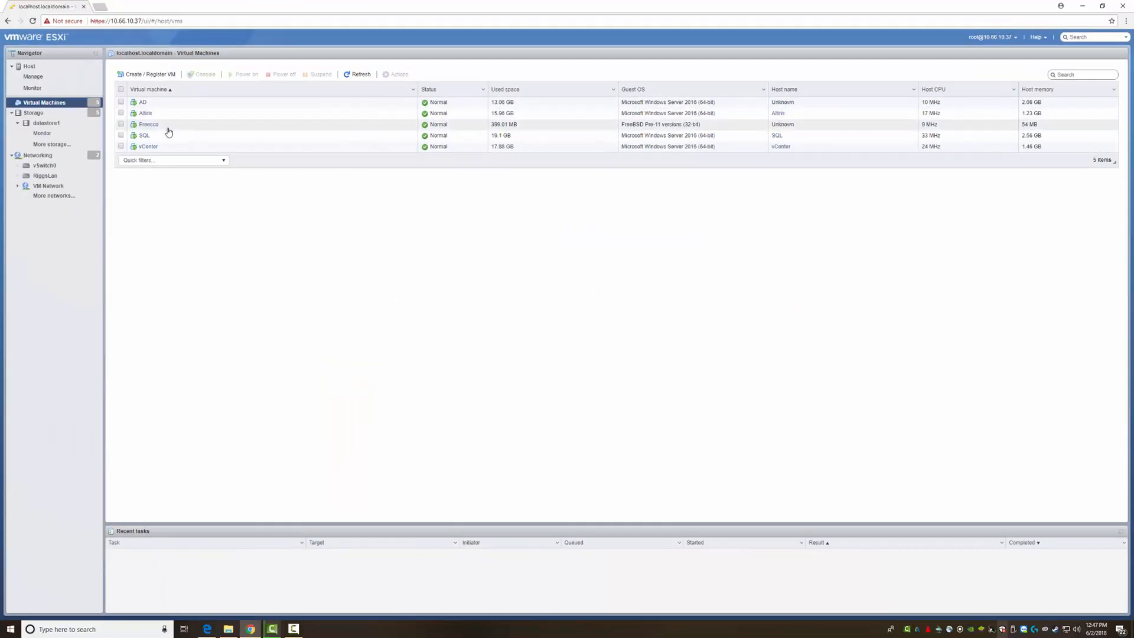
right_click(148, 124)
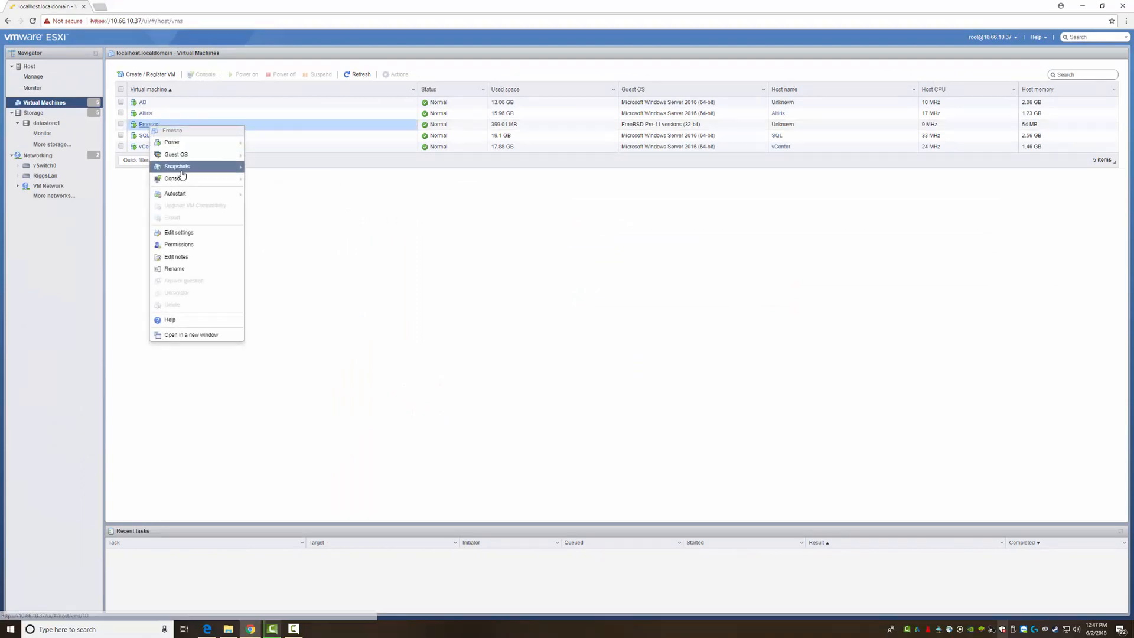
left_click(179, 233)
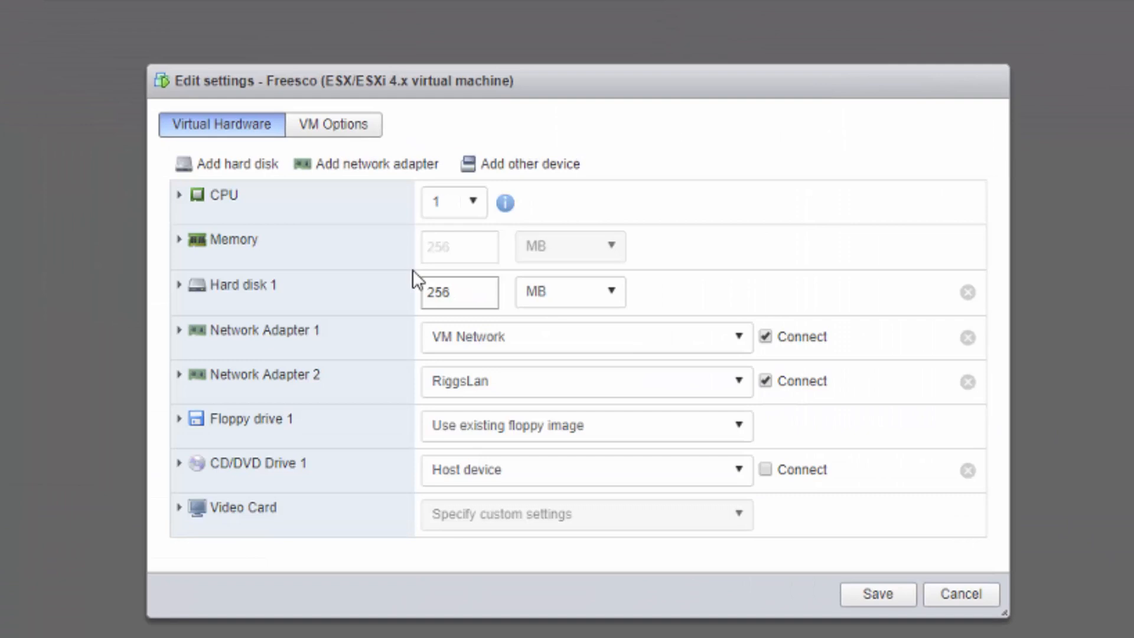
mouse_move(469, 266)
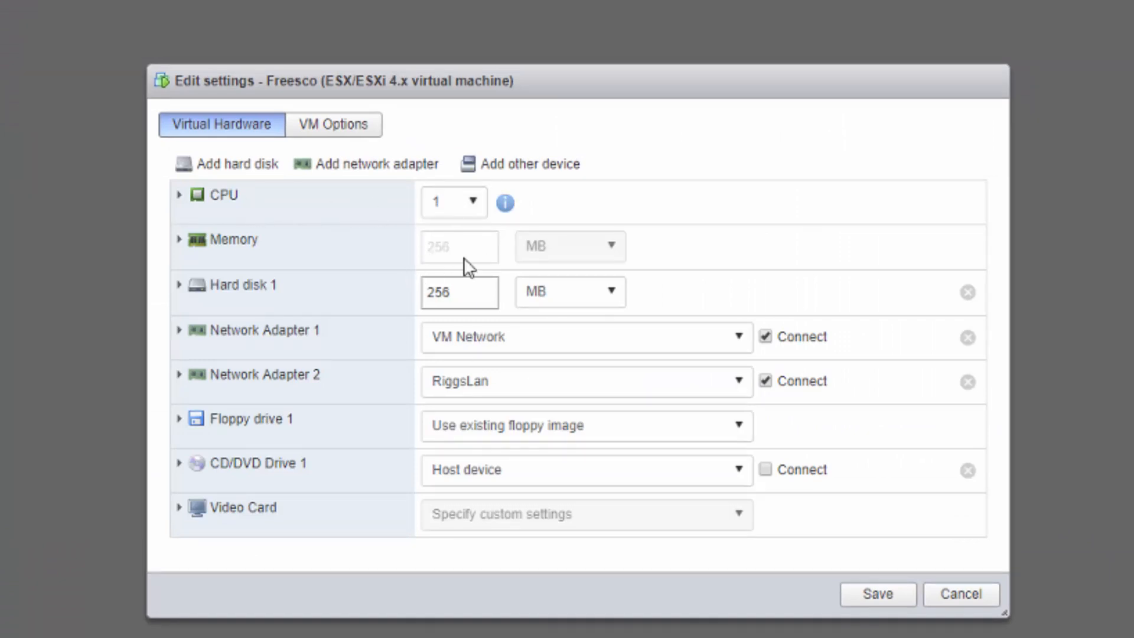
mouse_move(417, 299)
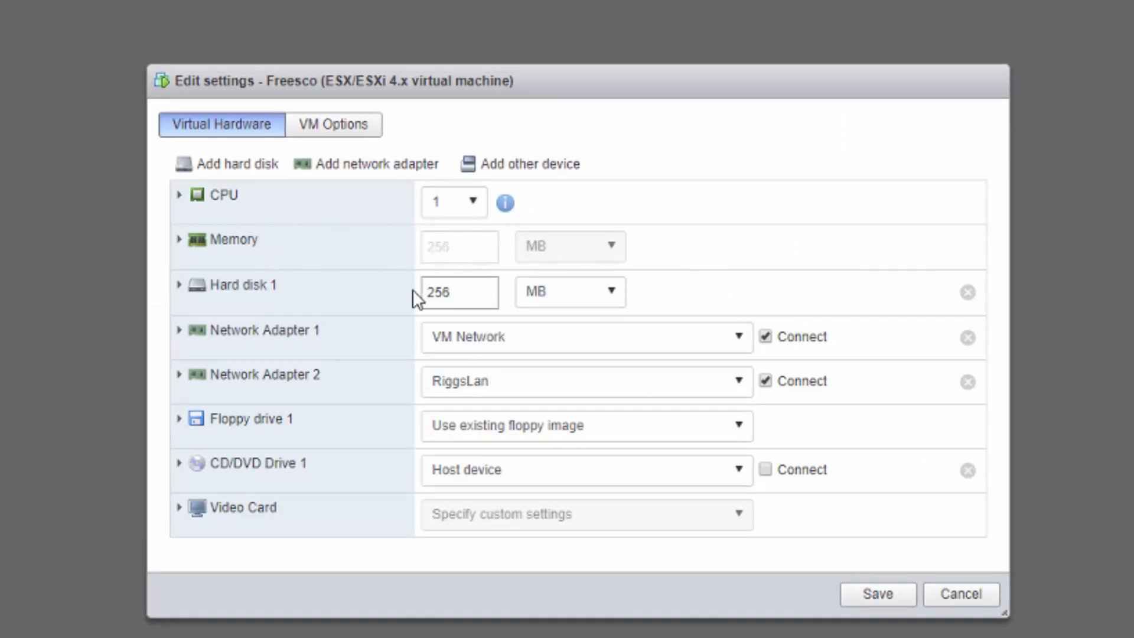
mouse_move(181, 295)
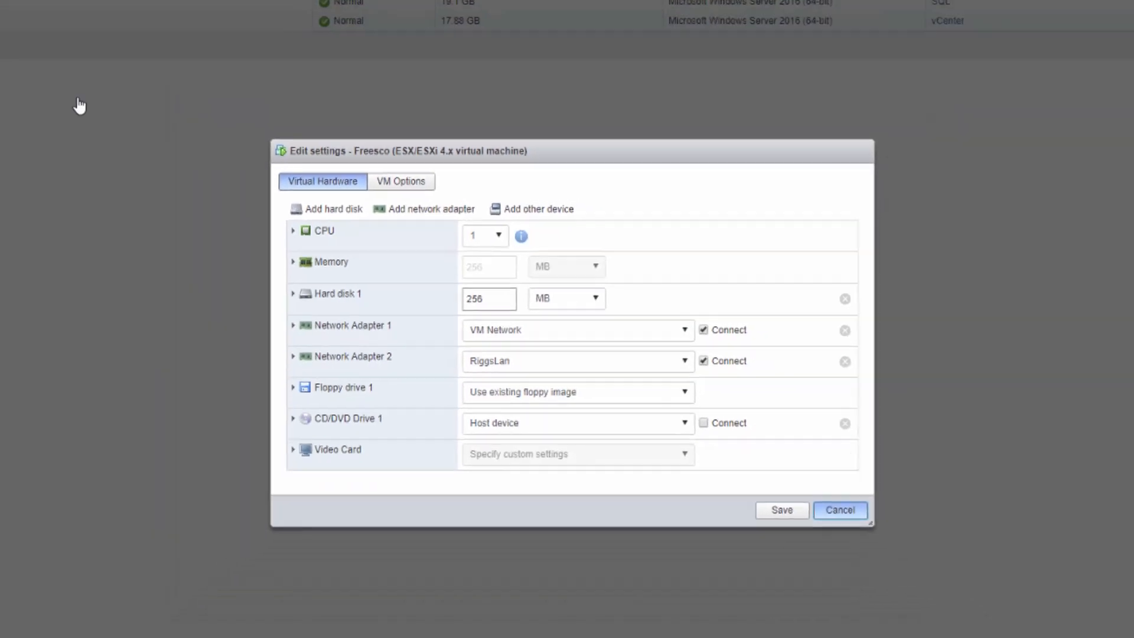
left_click(839, 511)
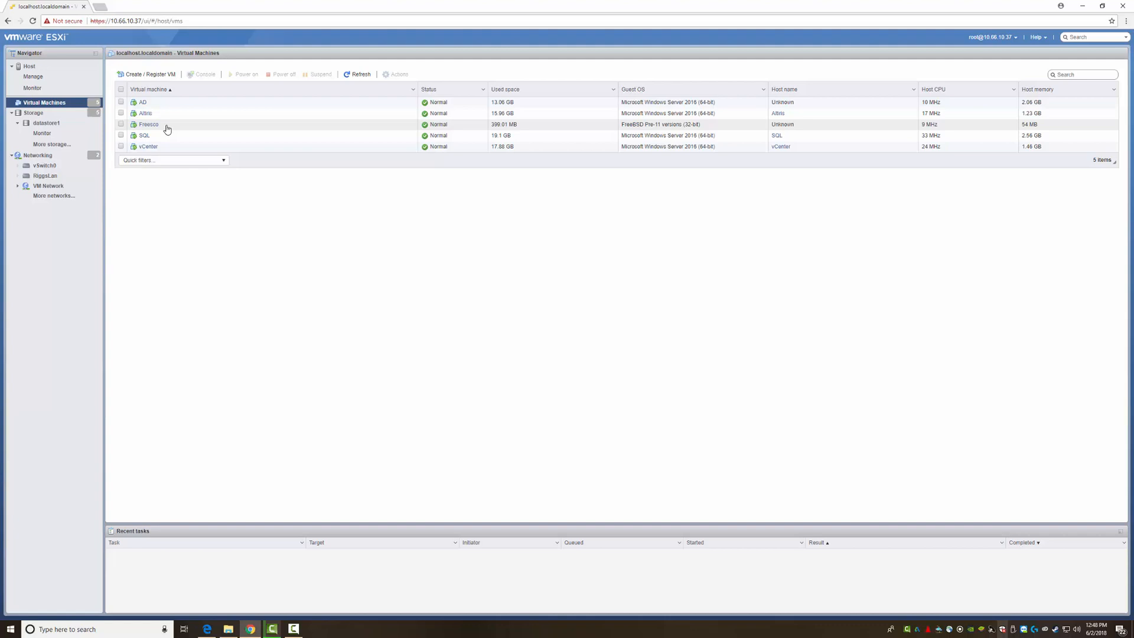
right_click(149, 124)
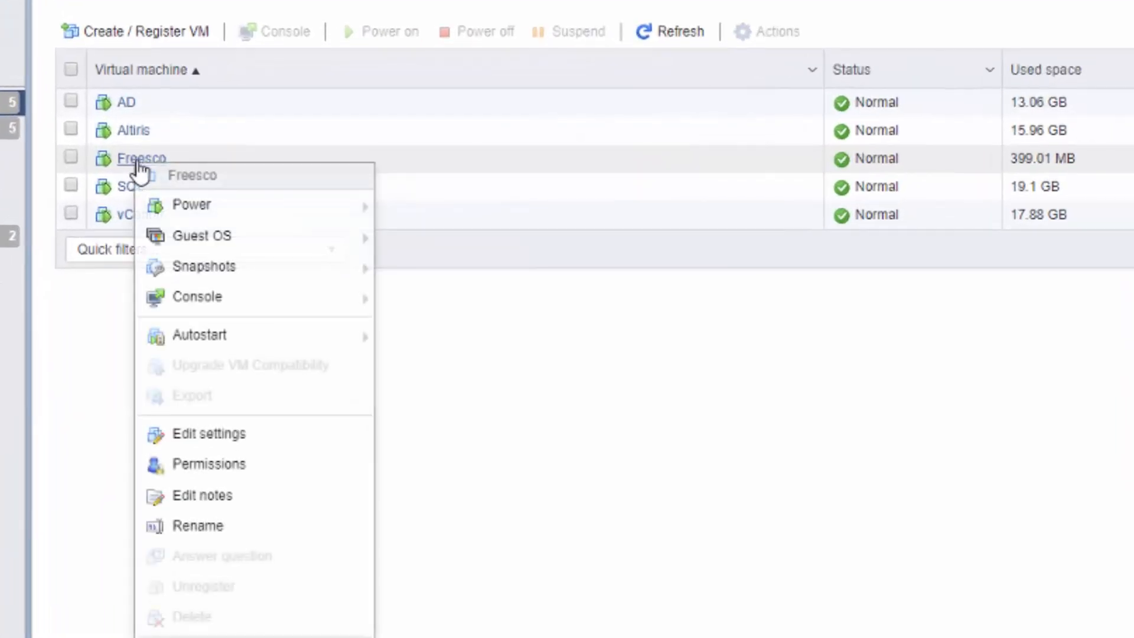
mouse_move(197, 297)
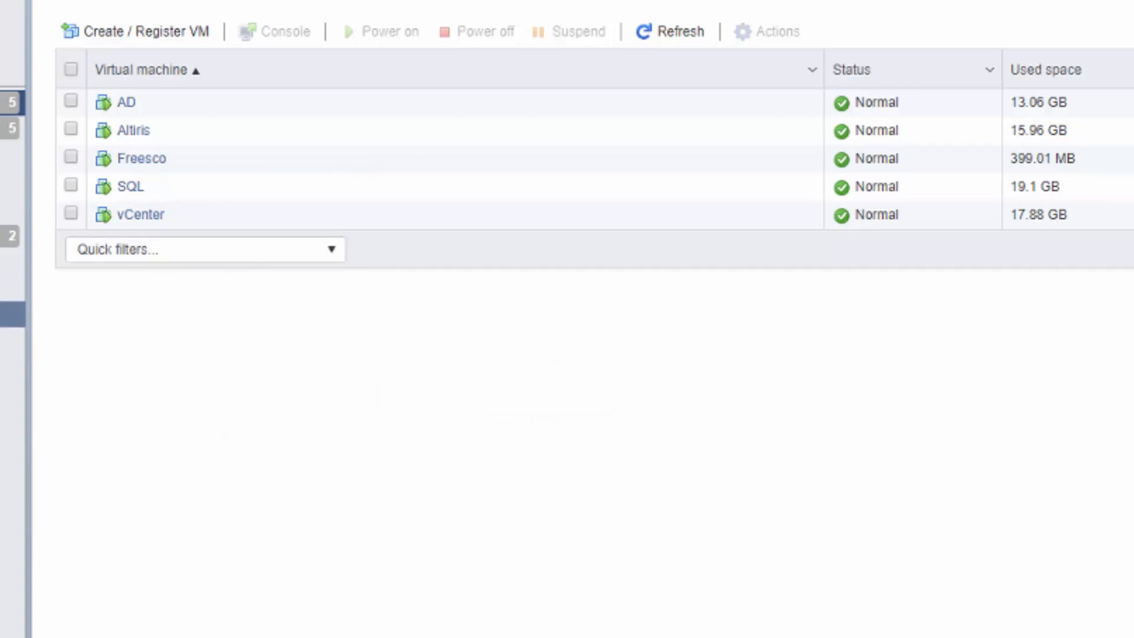
left_click(281, 31)
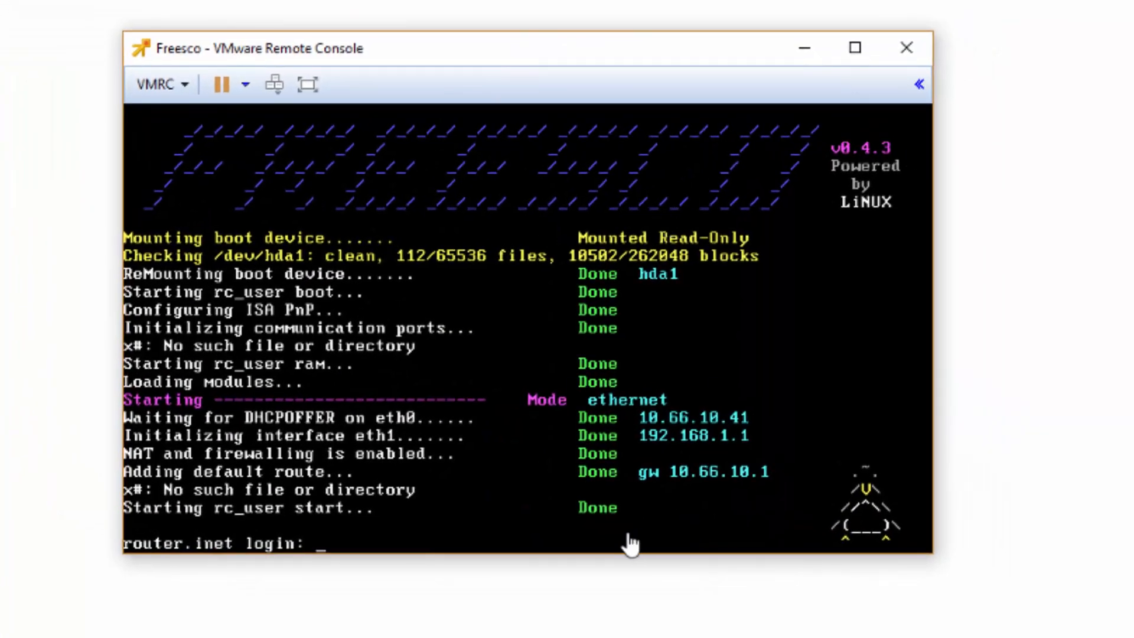
mouse_move(684, 520)
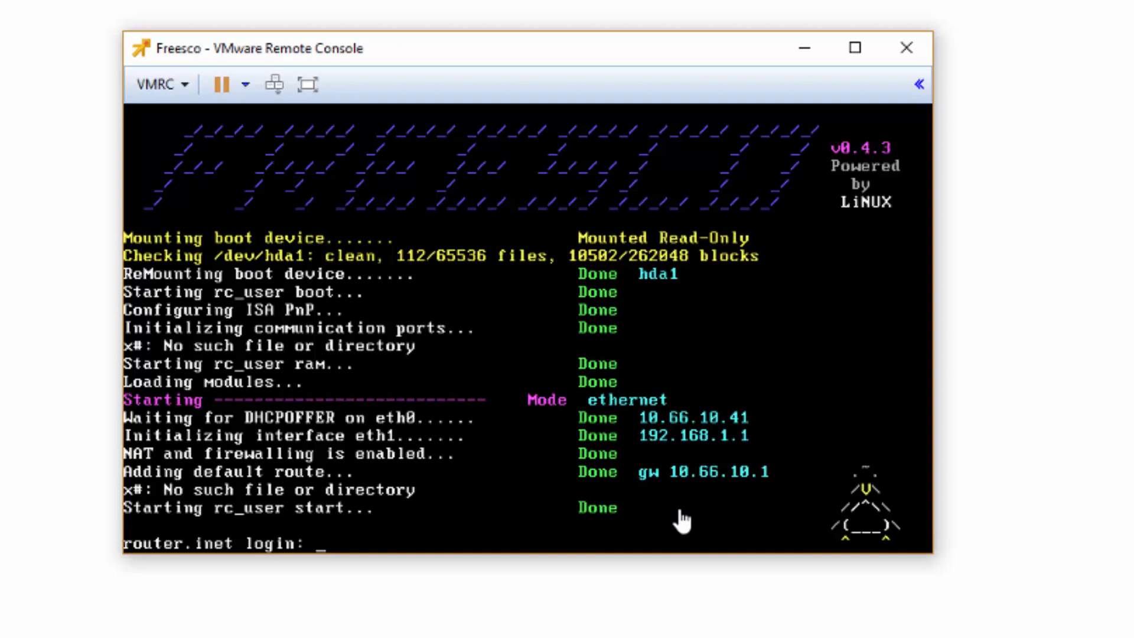
mouse_move(433, 450)
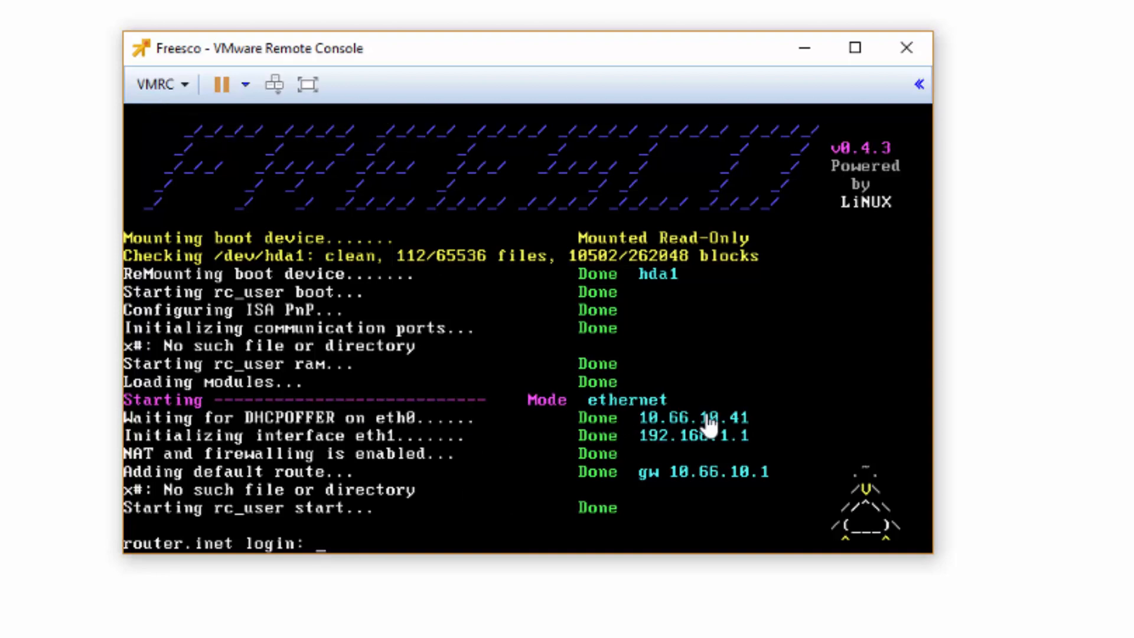
mouse_move(684, 446)
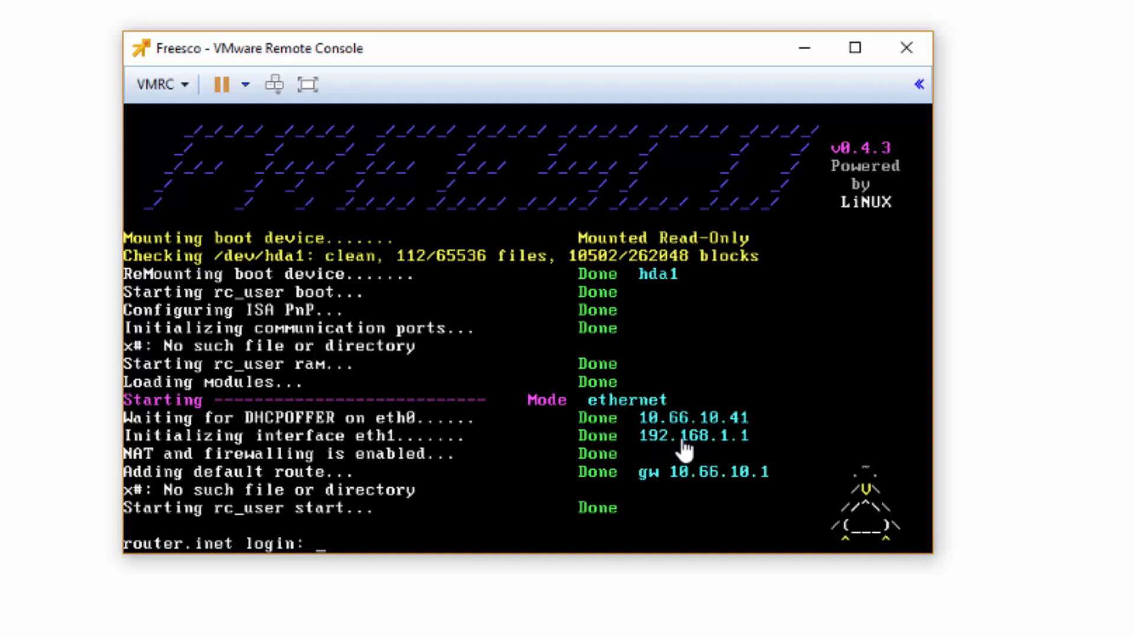
mouse_move(702, 449)
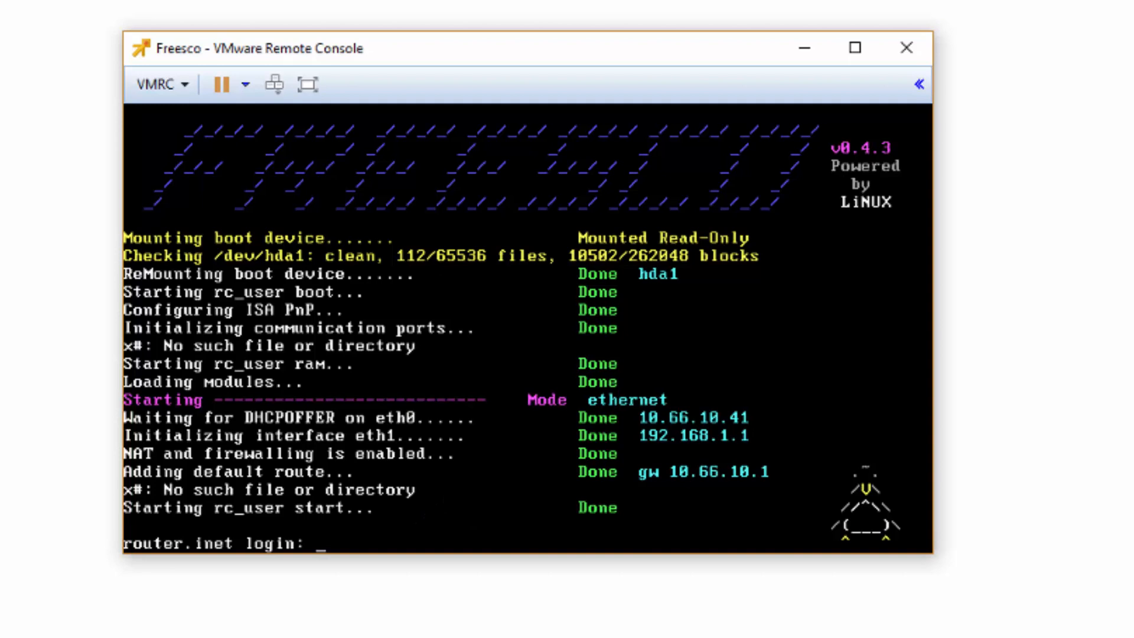
- Log in as root, run setup and move into the Advanced Settings menu
type("root")
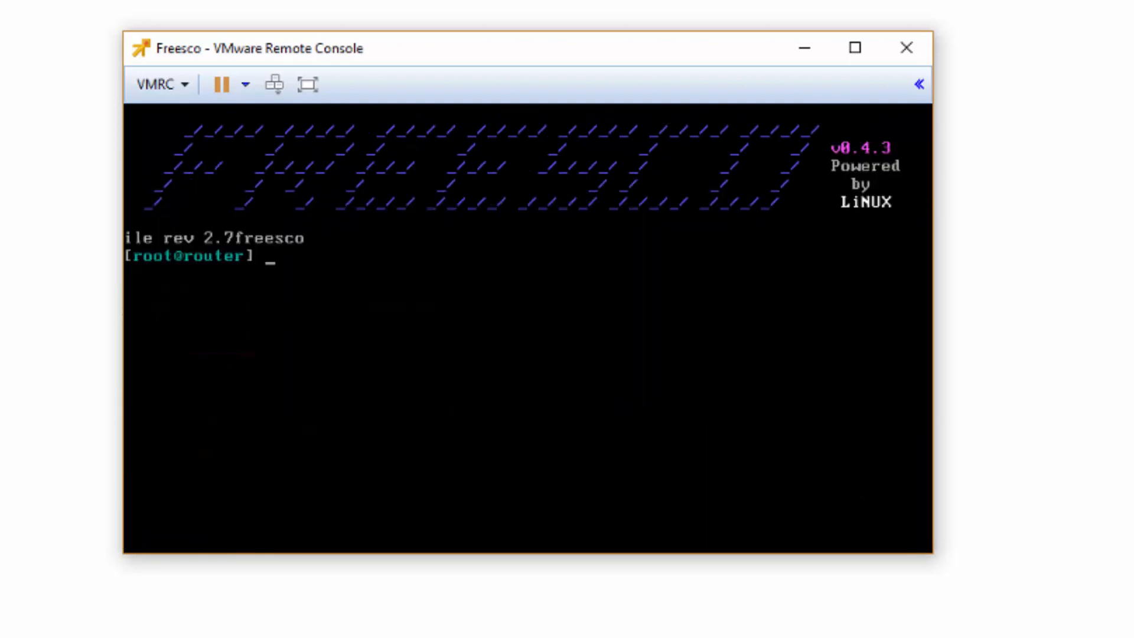
type("setu")
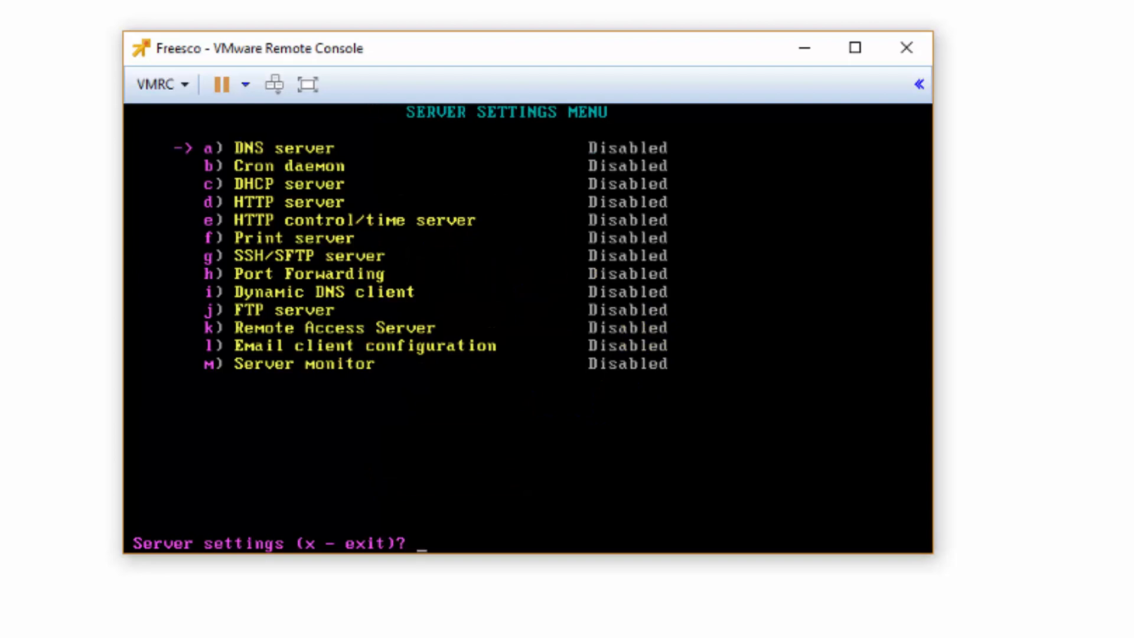
key("Down")
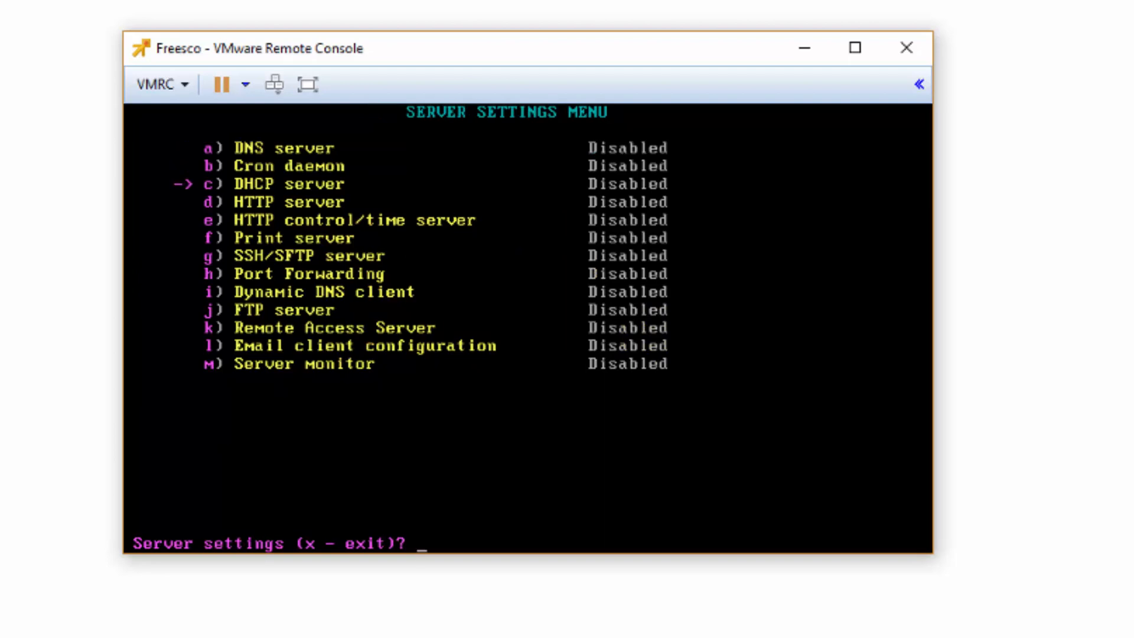
key("Down")
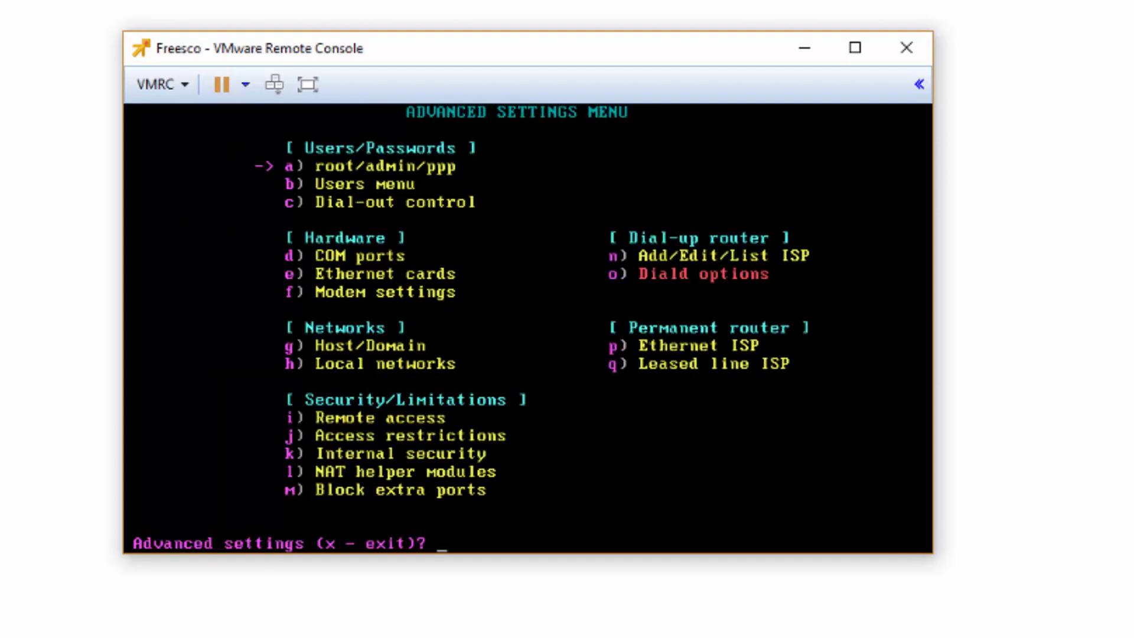
key("down")
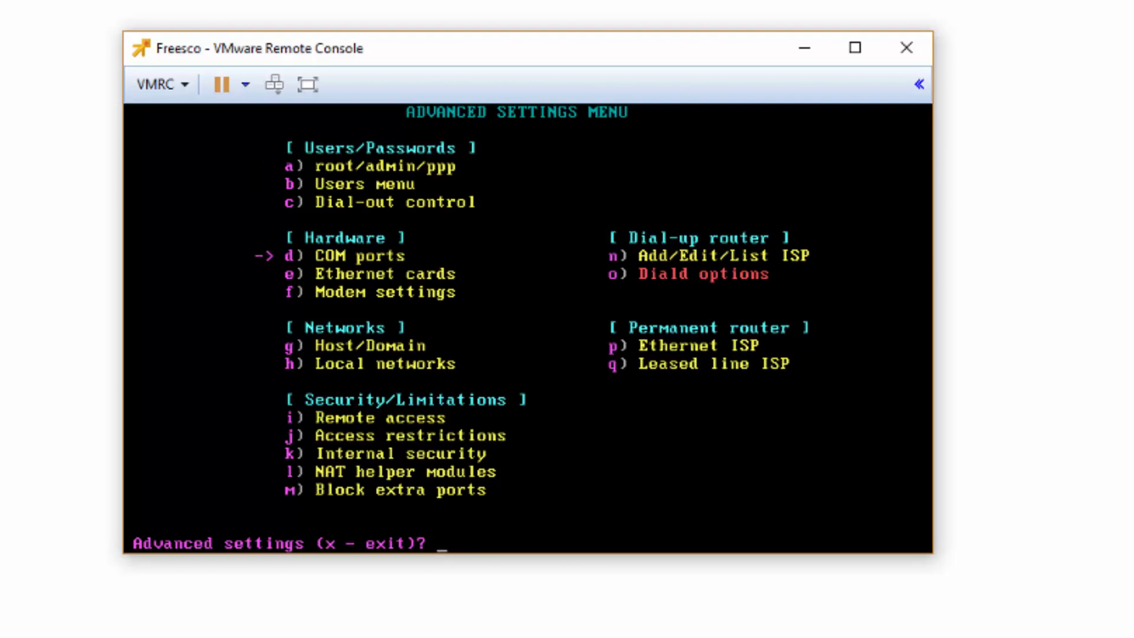
- Review local networks eth0 at 10.66.10.41 and eth1 at 192.168.1.1
key("down")
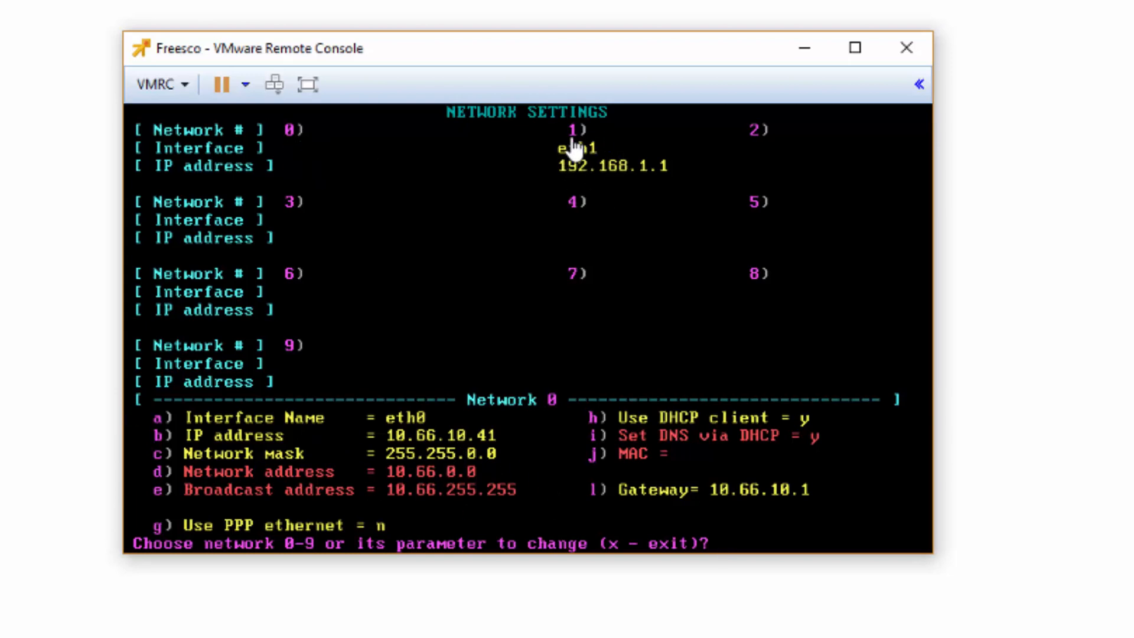
type("0")
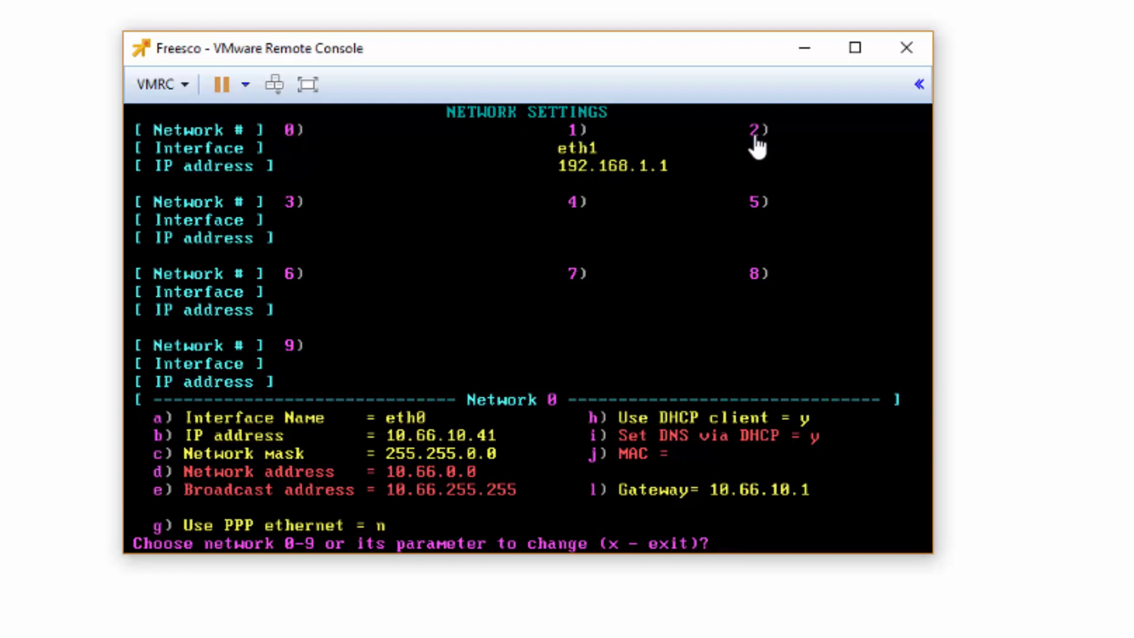
type("0")
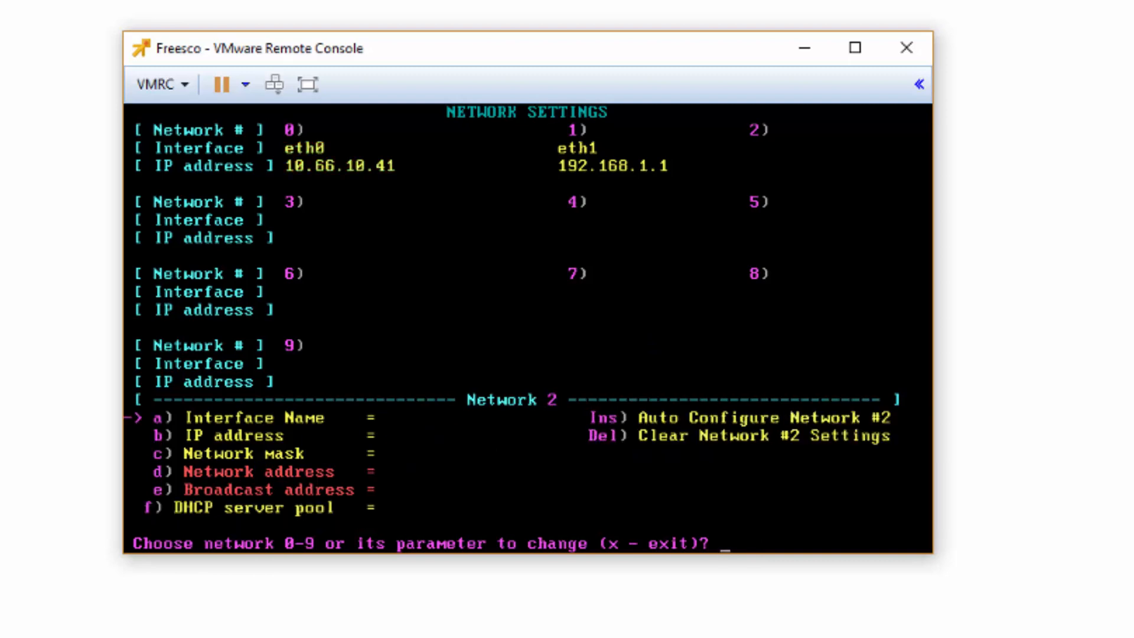
type("1")
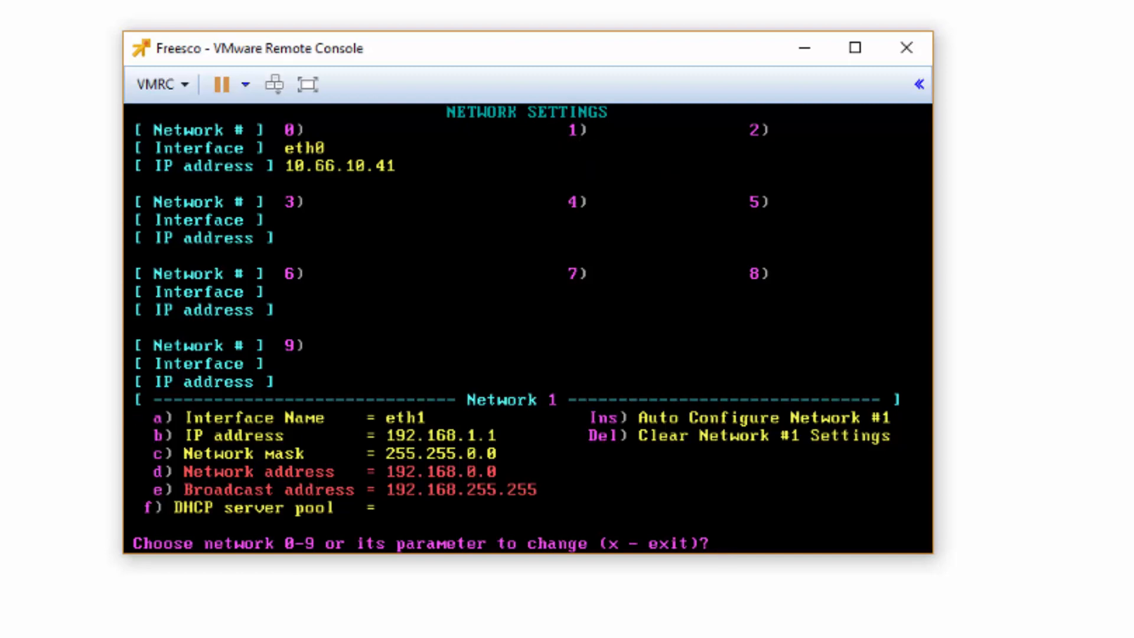
type("1")
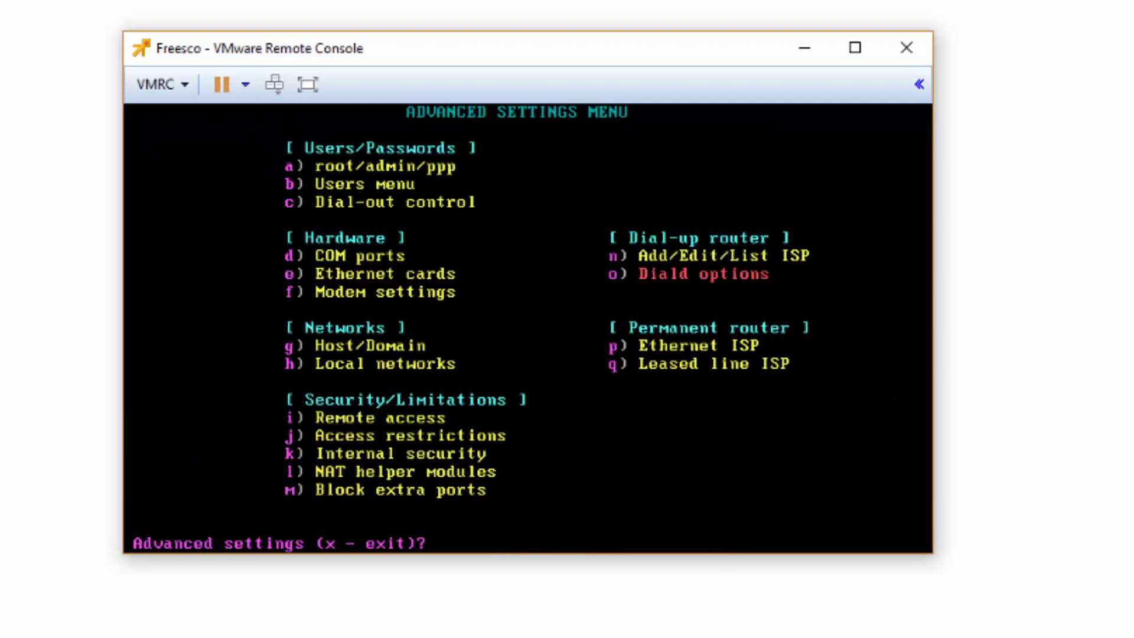
- Set the router type to Ethernet router and exit setup to the root shell
type("h")
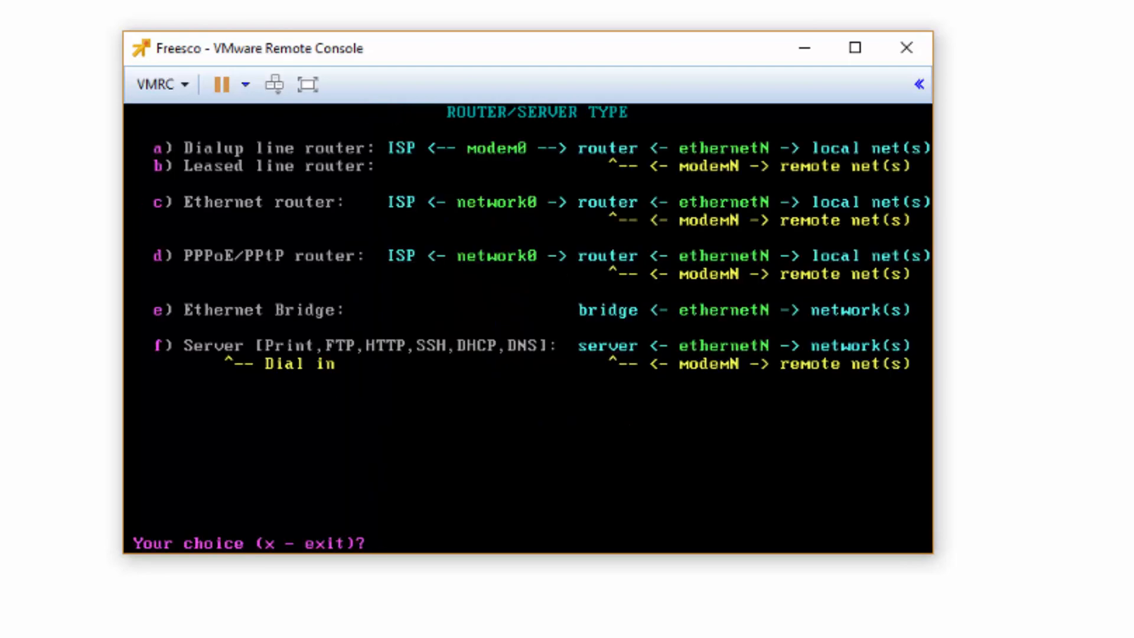
type("c")
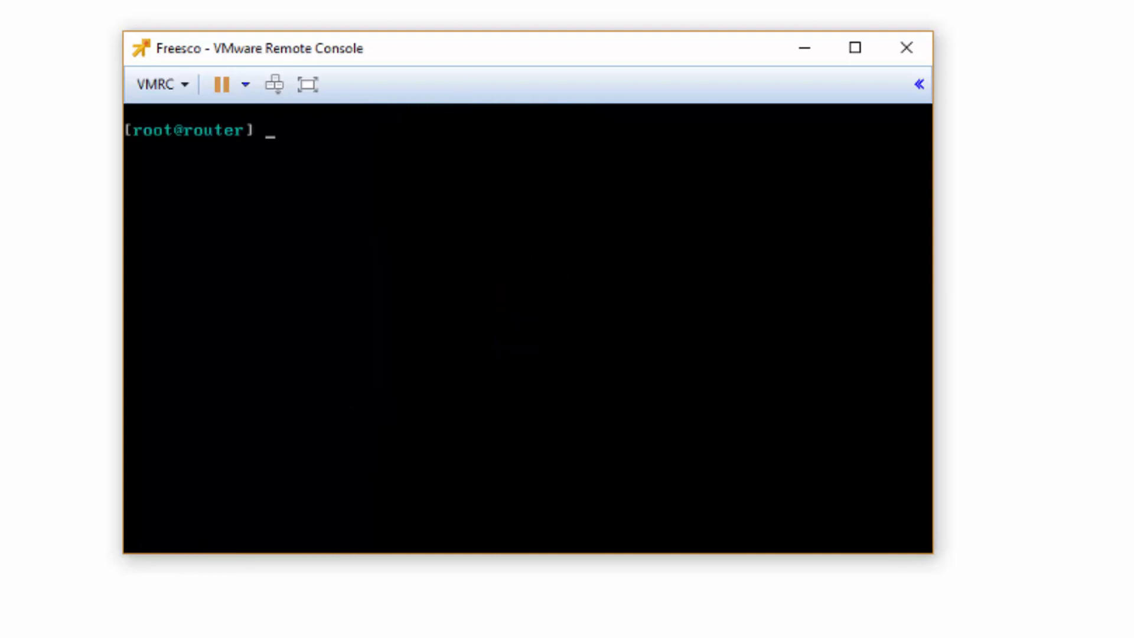
type("roo")
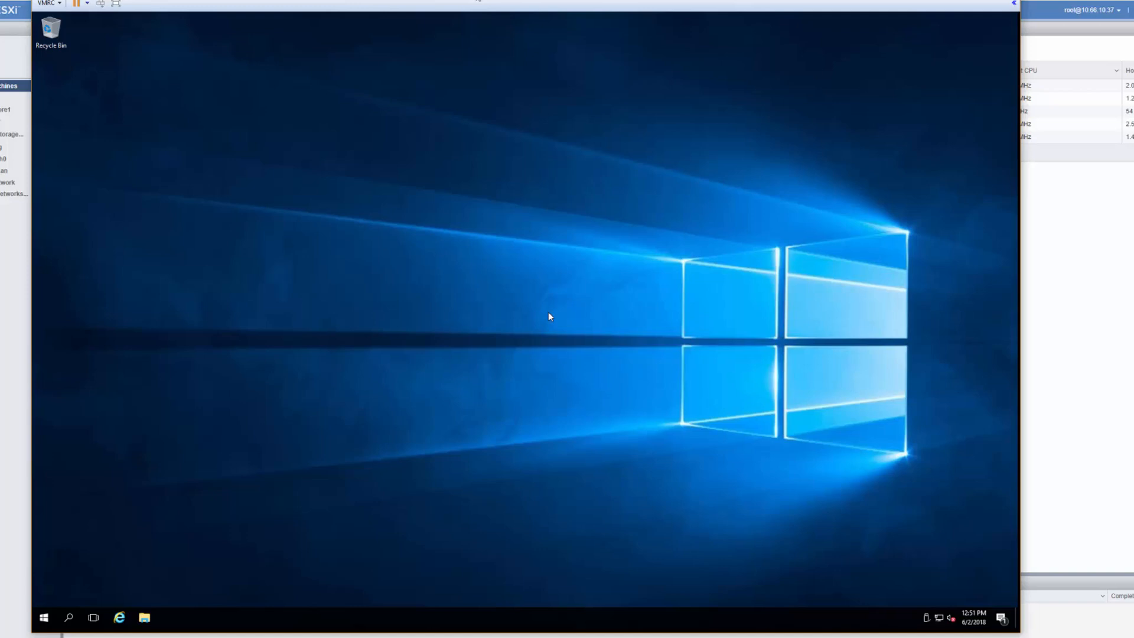
- Return to the VM list and bring up the AD machine's actions
left_click(47, 4)
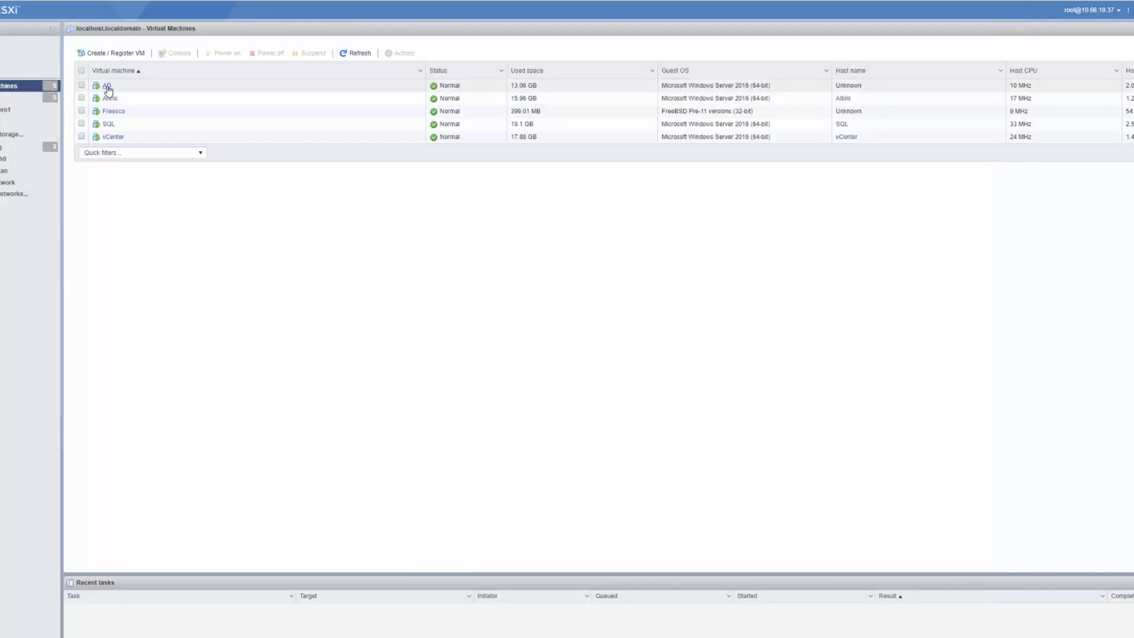
right_click(106, 85)
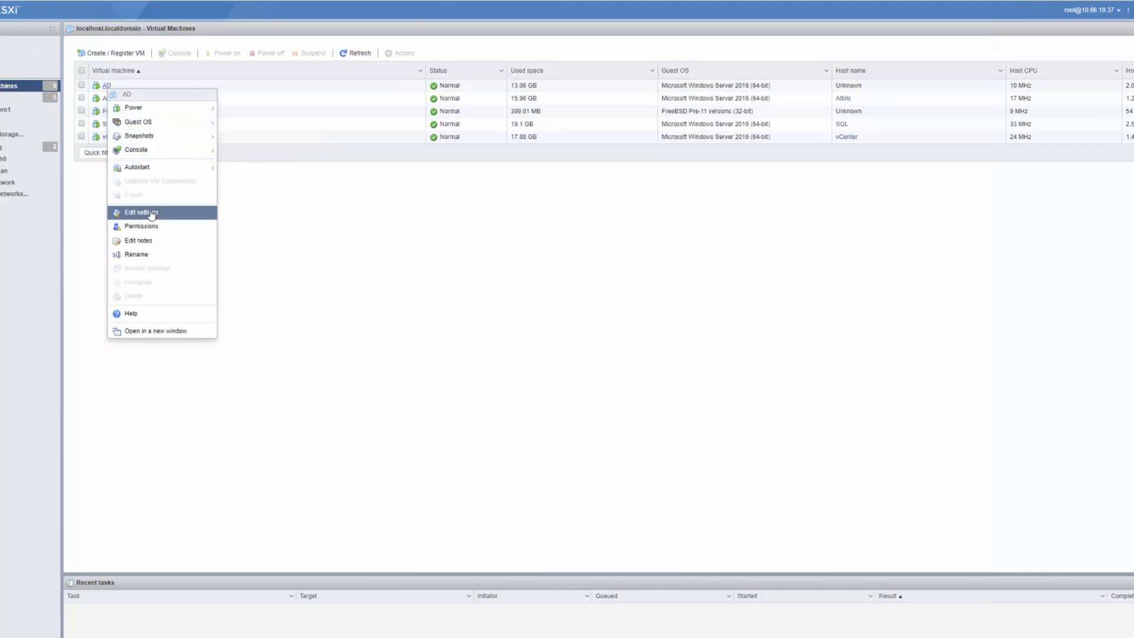
- Review the AD VM's hardware settings including the video card, then cancel
left_click(141, 212)
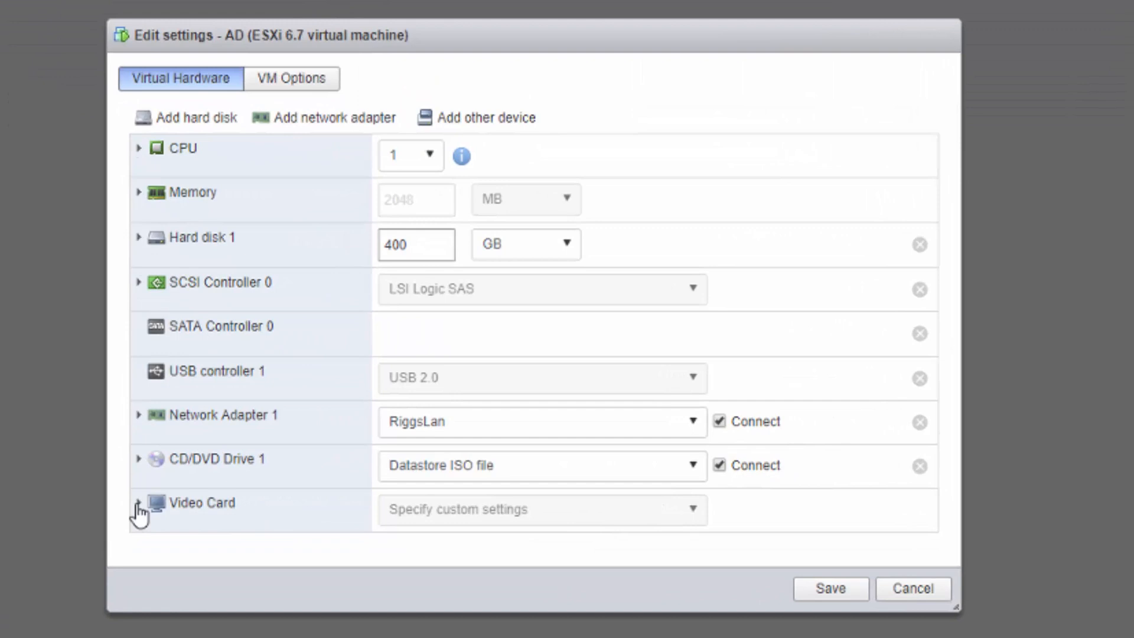
left_click(139, 503)
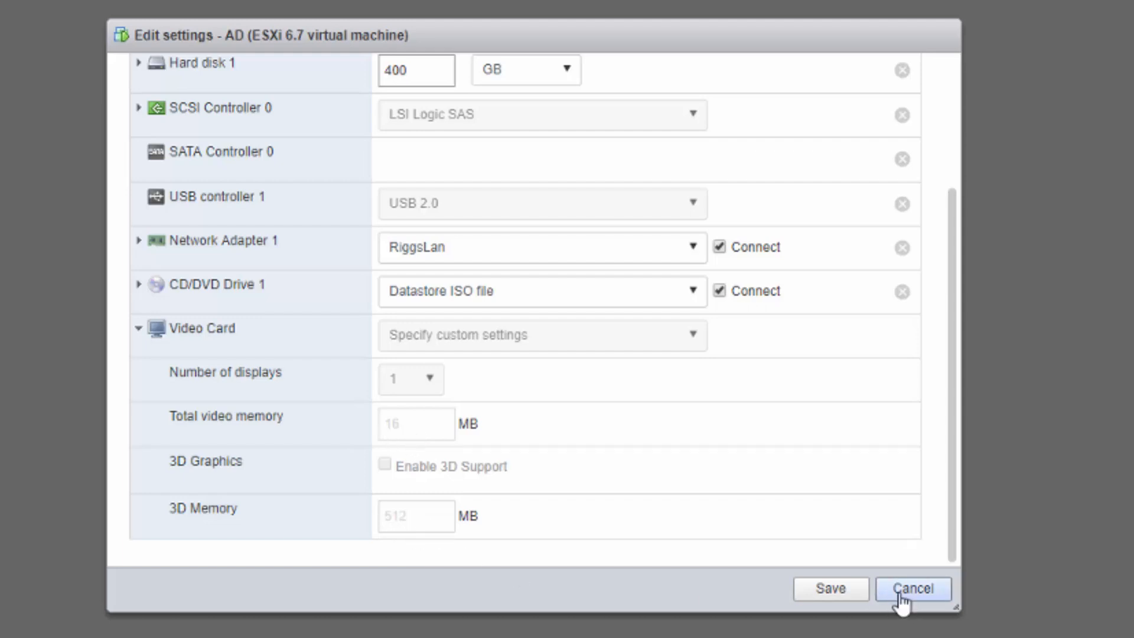
left_click(913, 589)
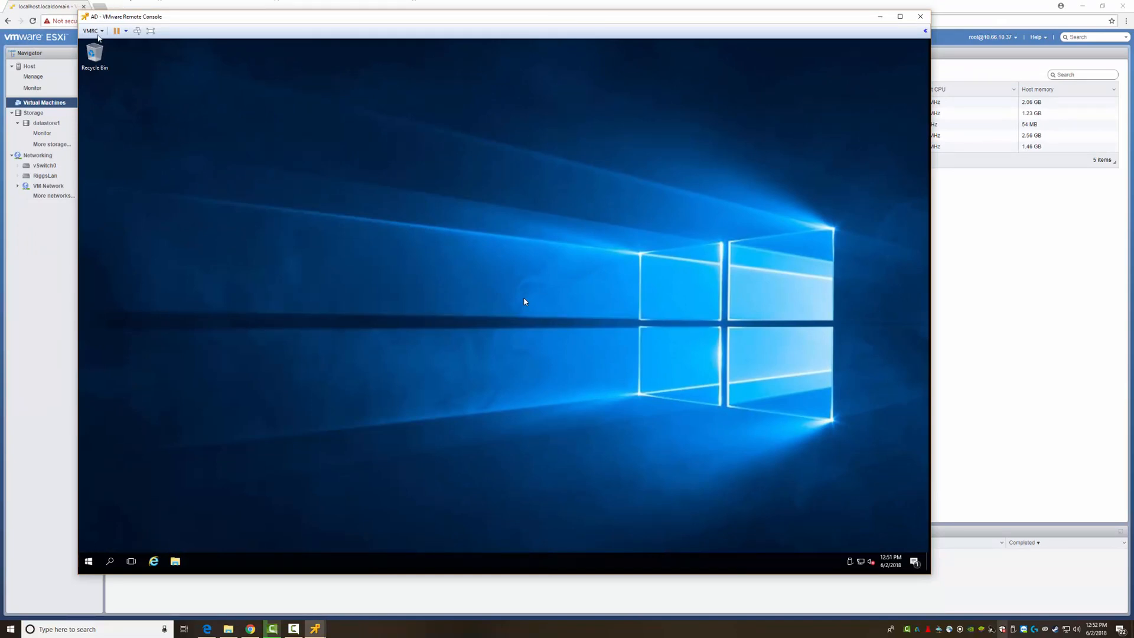
left_click(92, 30)
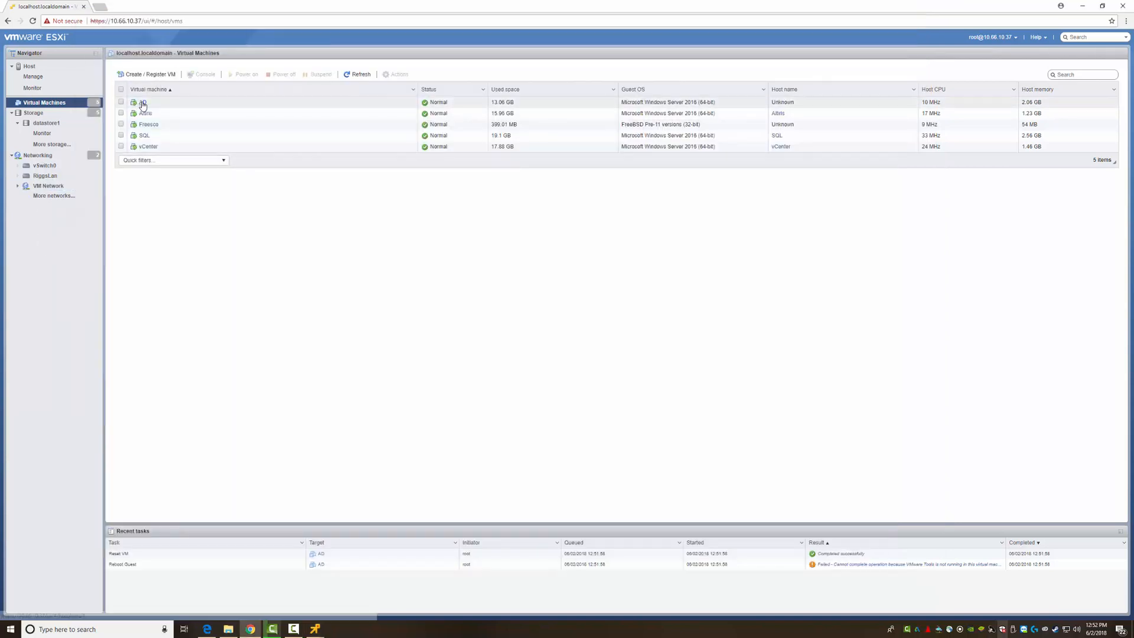
right_click(143, 101)
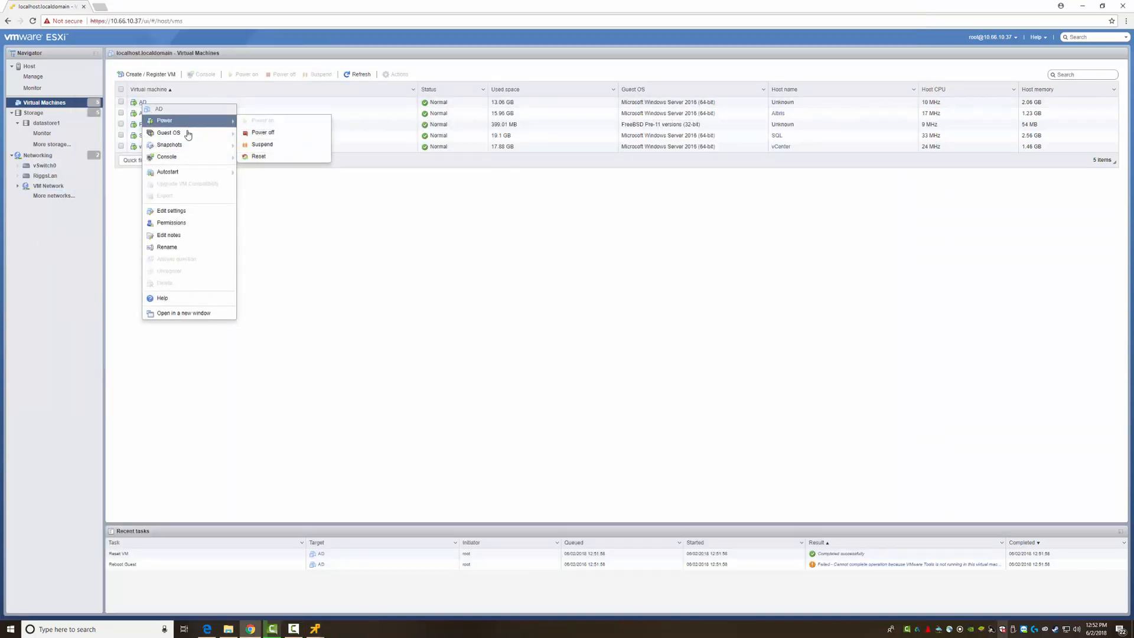
mouse_move(180, 124)
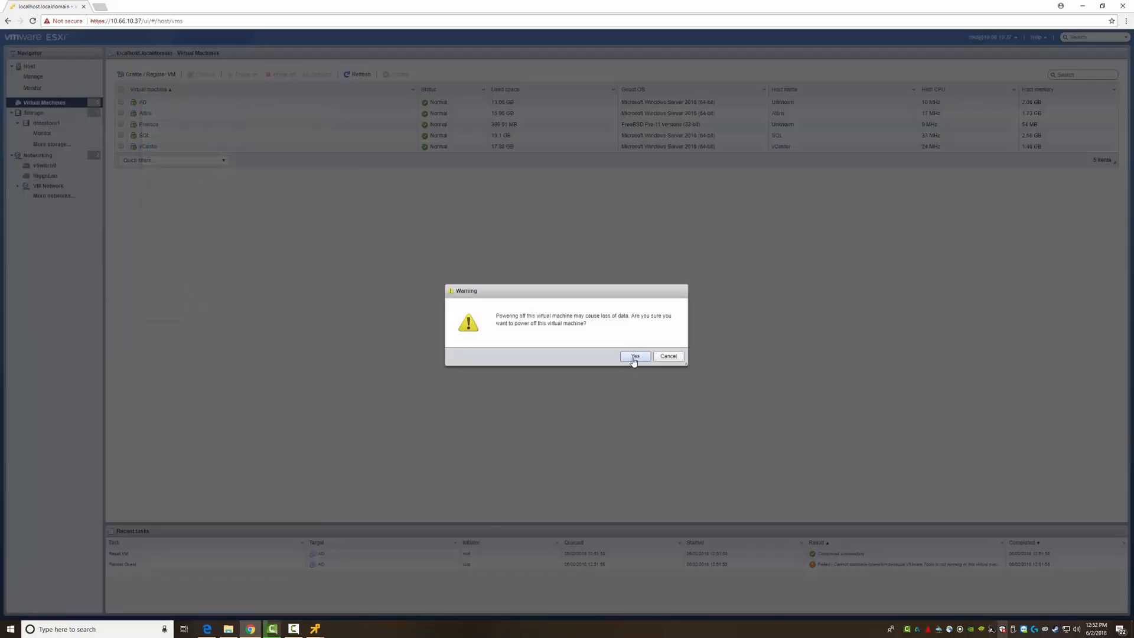
left_click(635, 355)
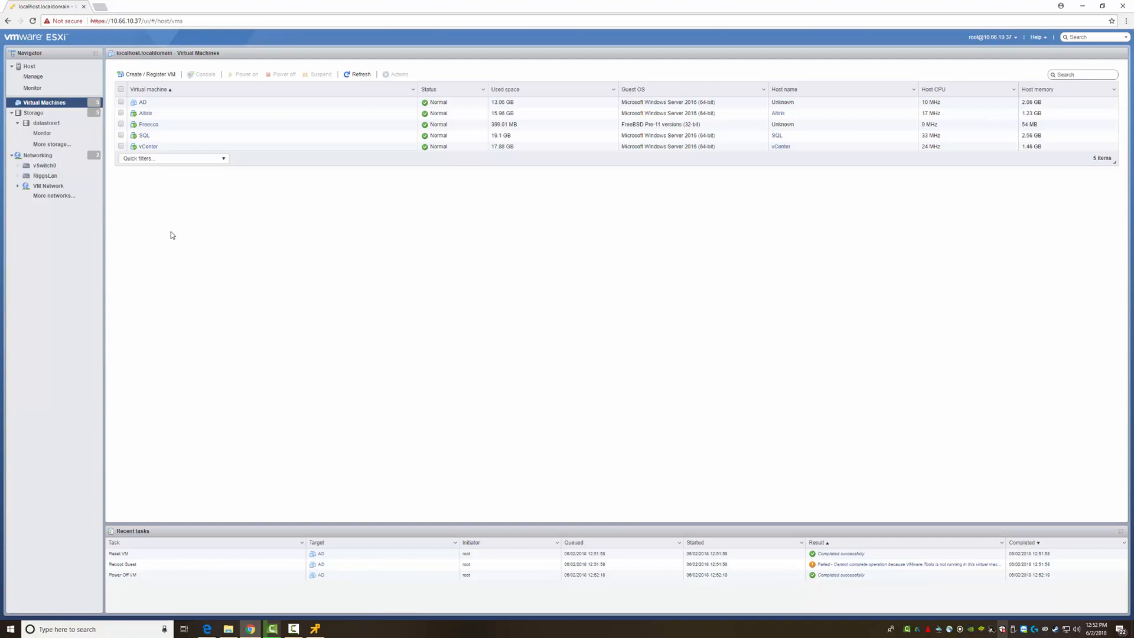
right_click(143, 102)
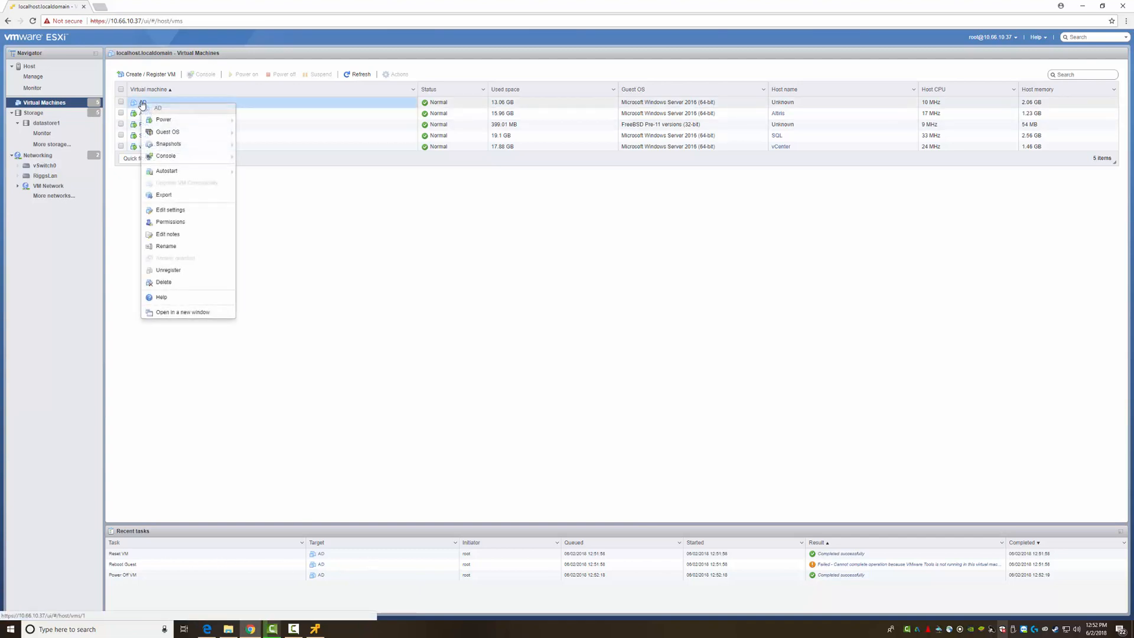
mouse_move(189, 195)
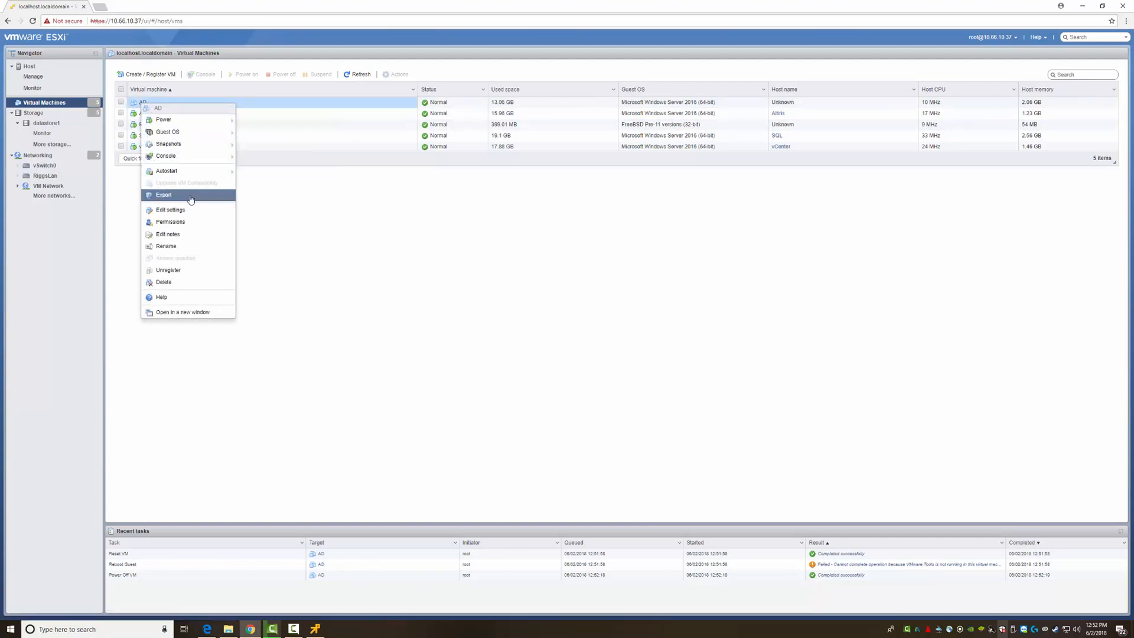
mouse_move(167, 170)
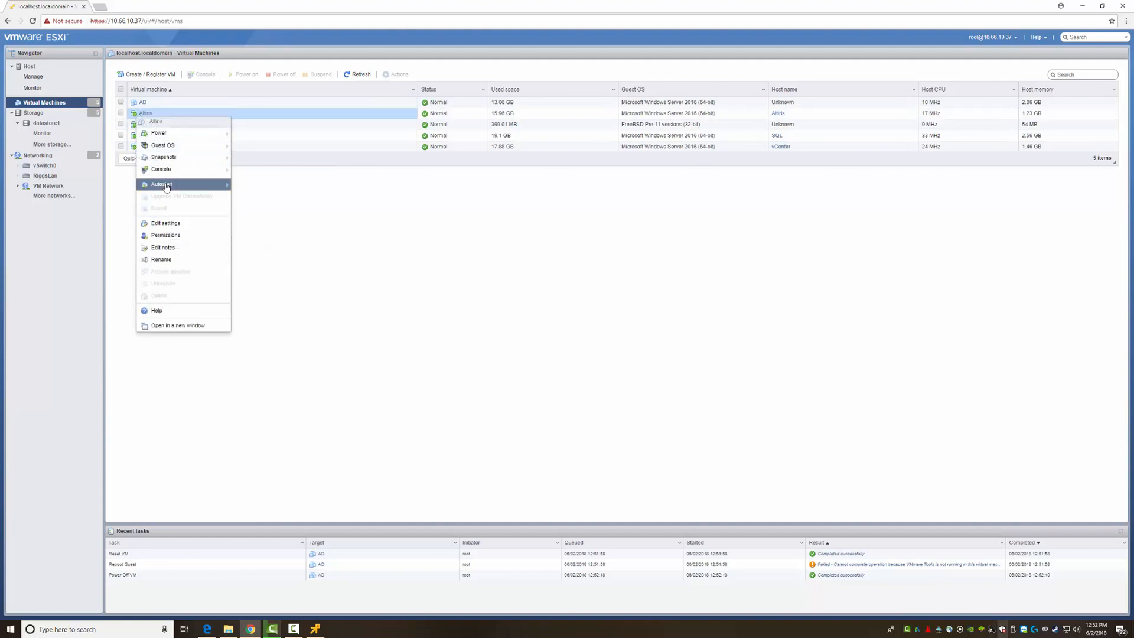
mouse_move(162, 184)
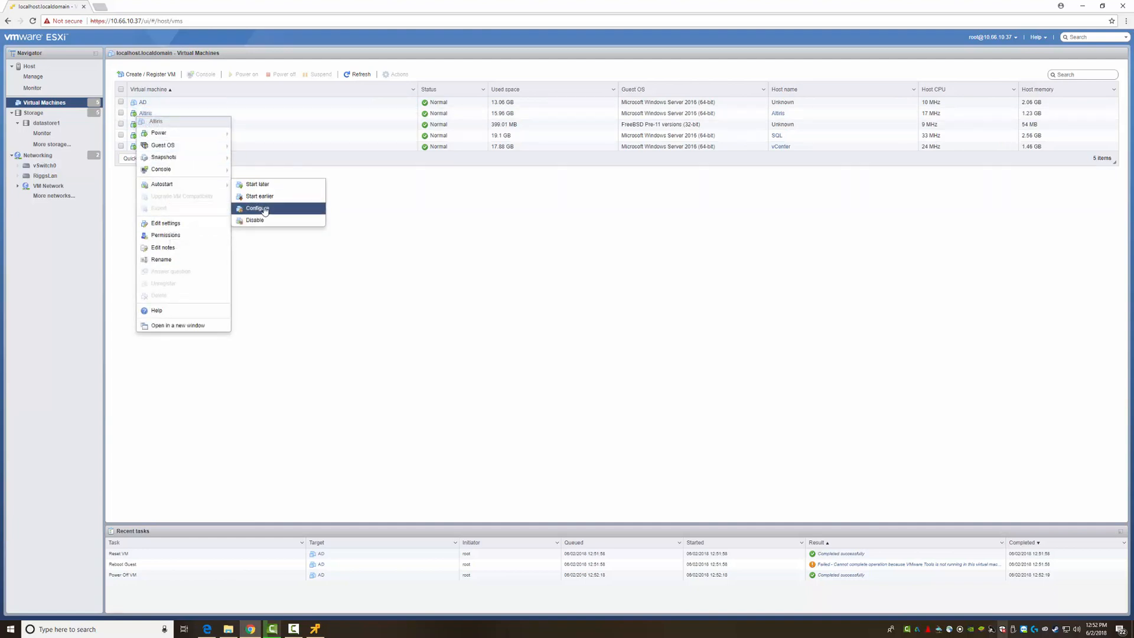
left_click(257, 208)
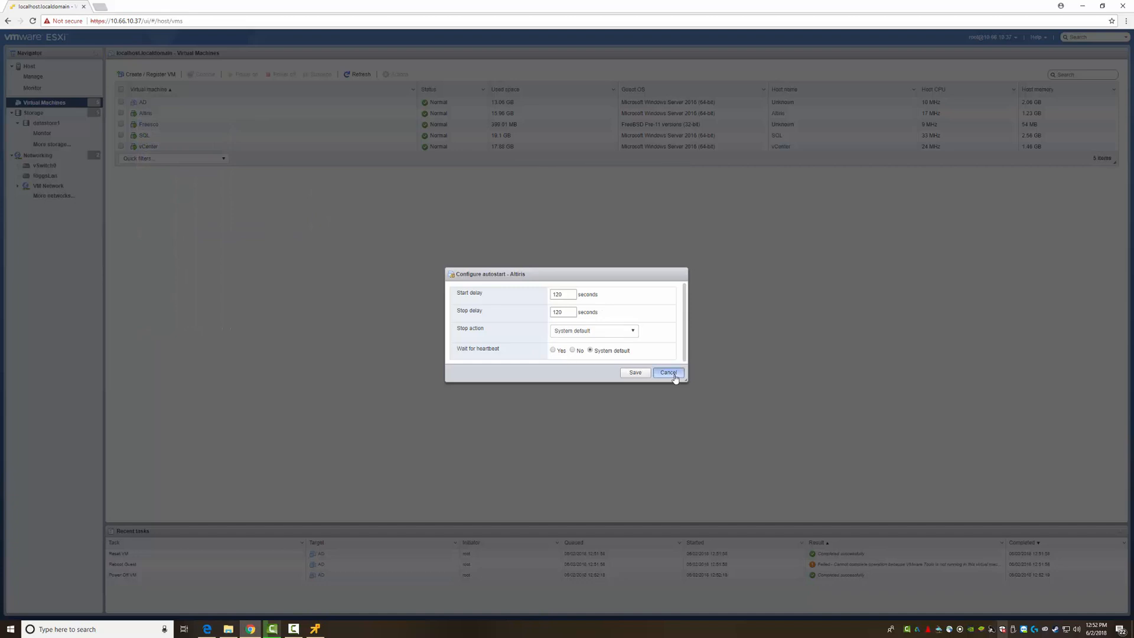
left_click(666, 372)
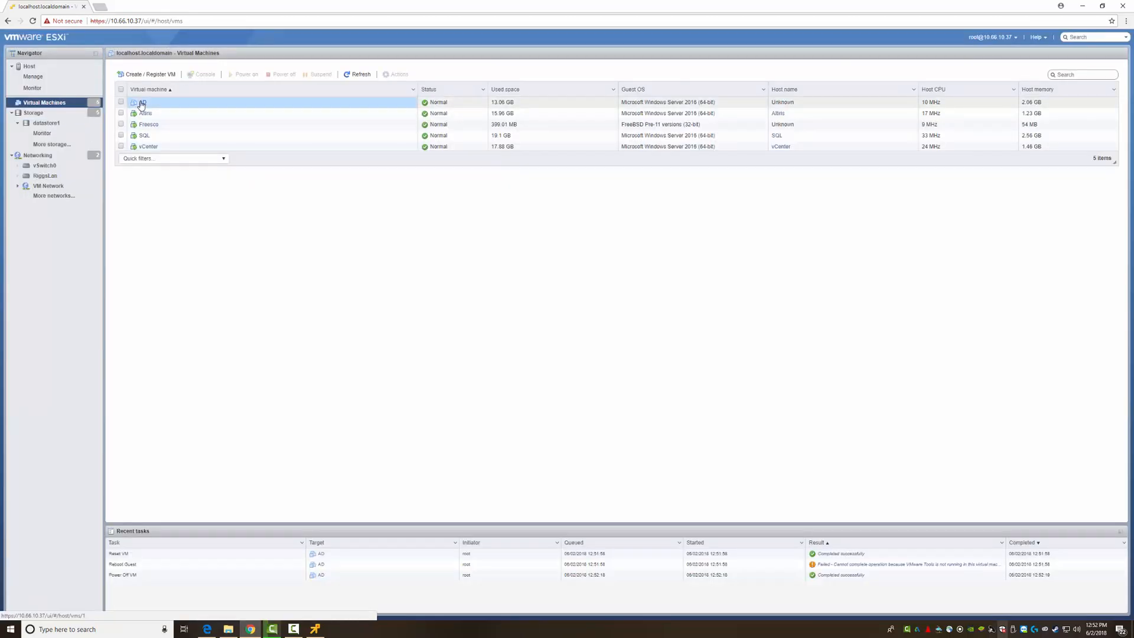
- Launch a remote console for the AD virtual machine and power it on
right_click(143, 101)
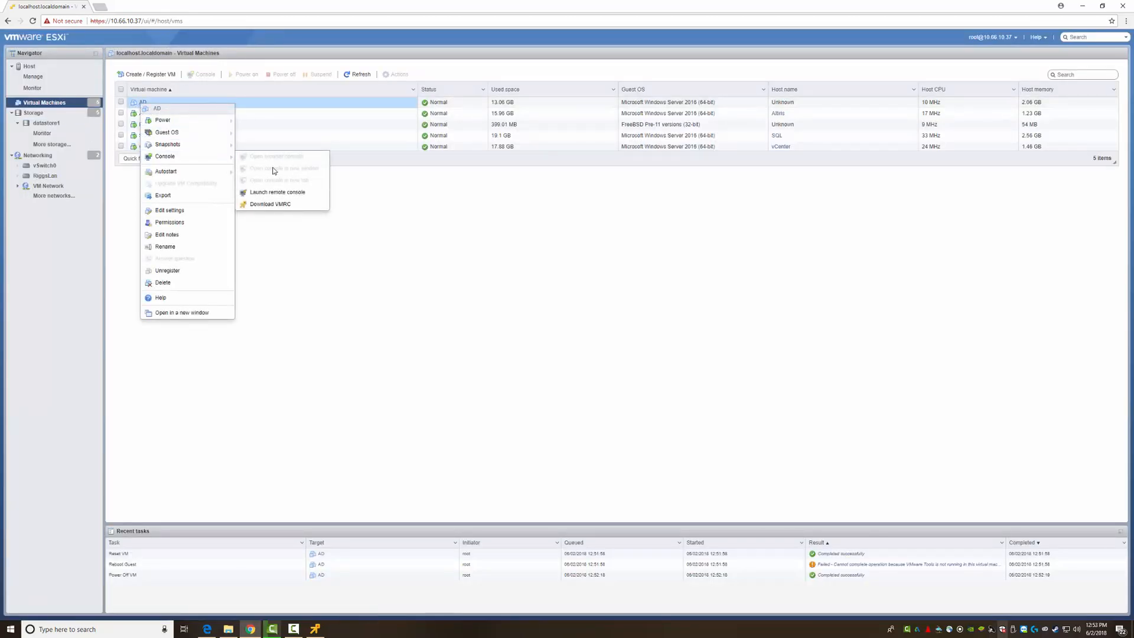
left_click(252, 182)
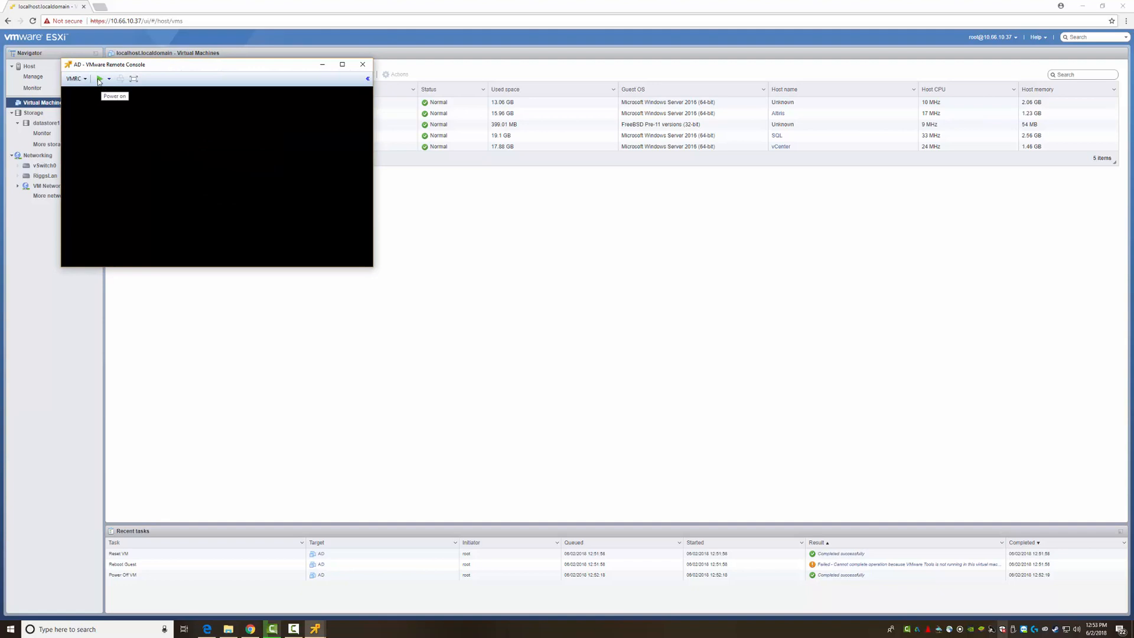
left_click(99, 78)
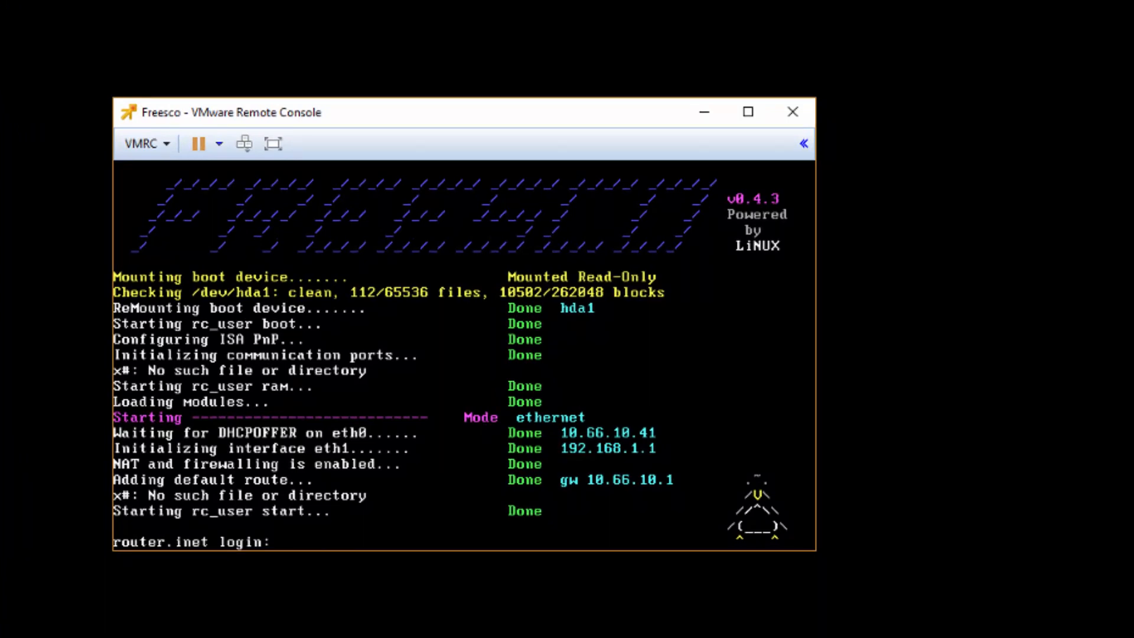
- Log into FreeSCO as root and ping 10.66.10.1 and 192.168.1.1 with no loss
type("root")
type("po")
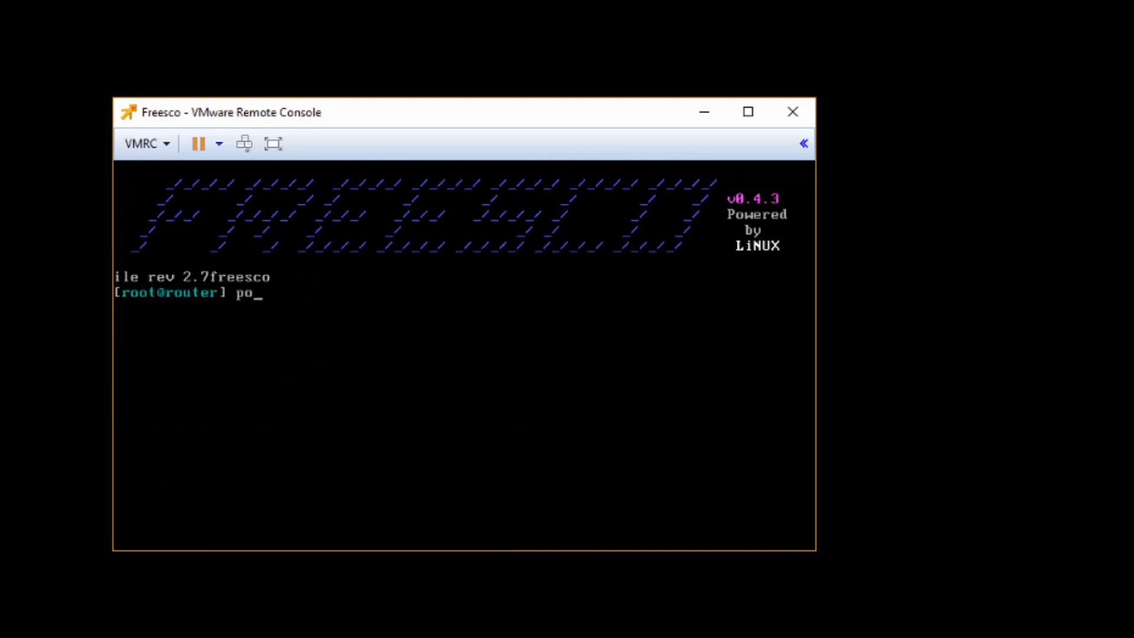
type("ing 1")
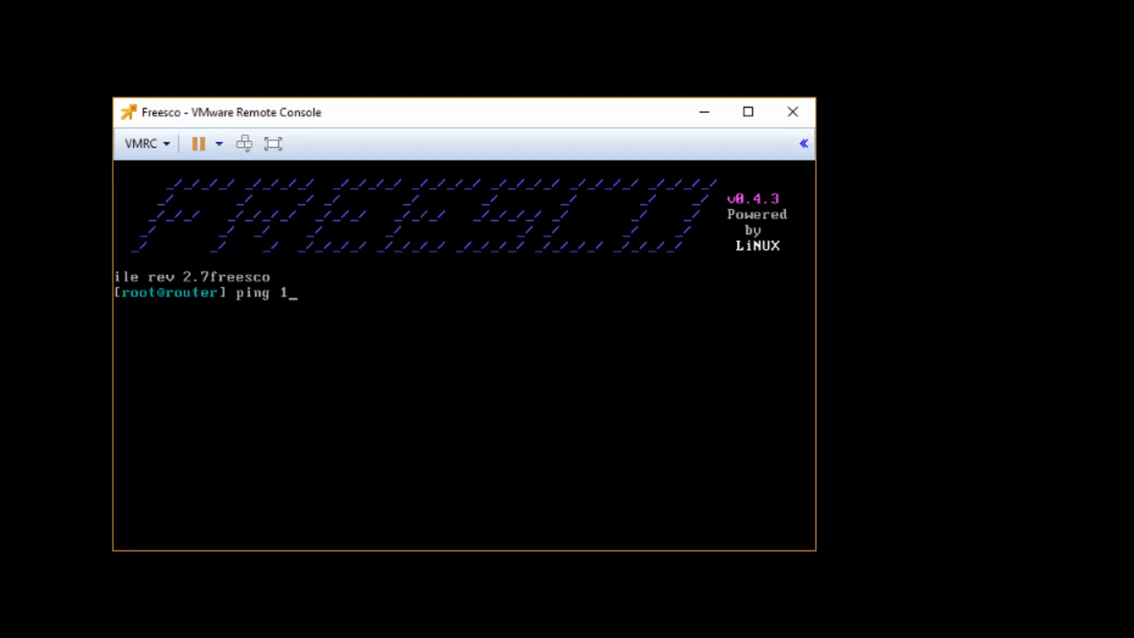
type("0.66.10.1")
type("ping")
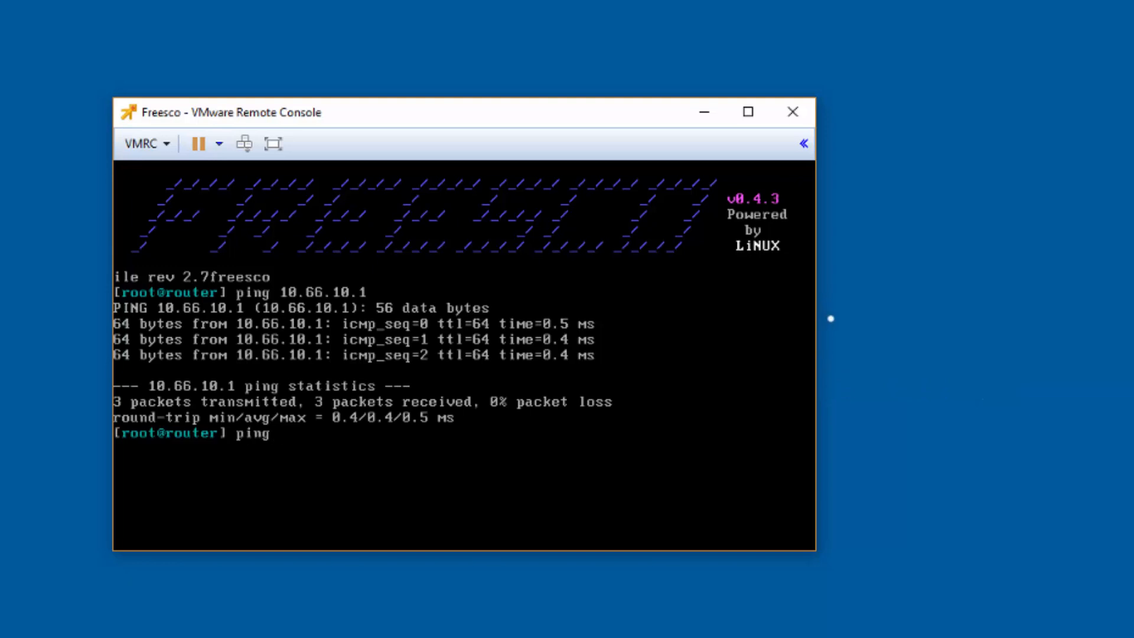
type("192.168.1.1")
type("exit")
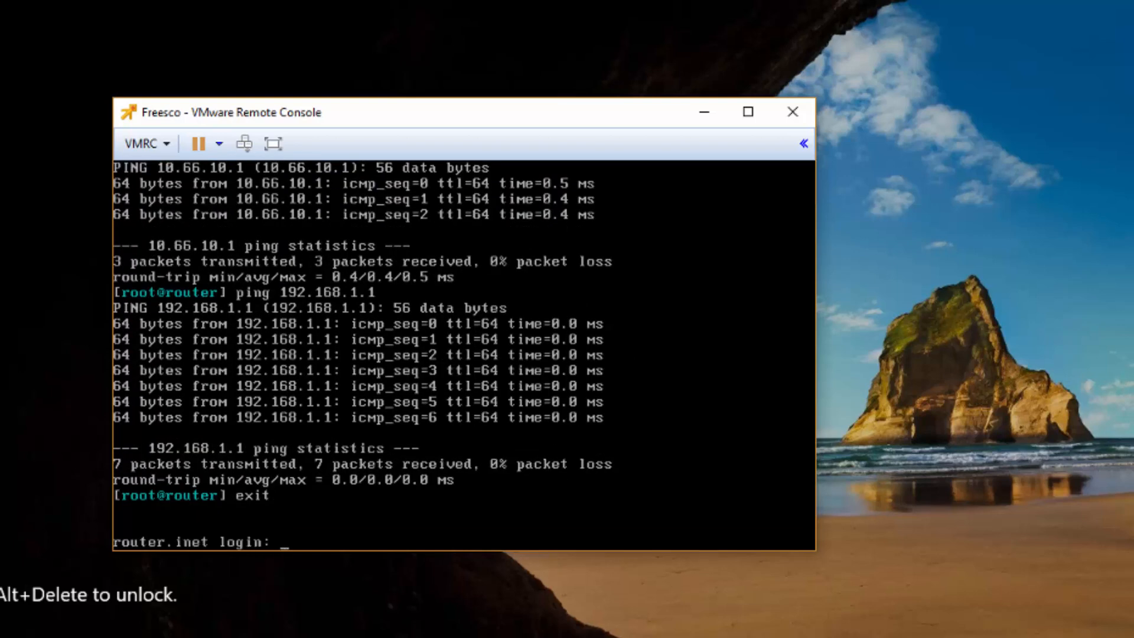
mouse_move(685, 127)
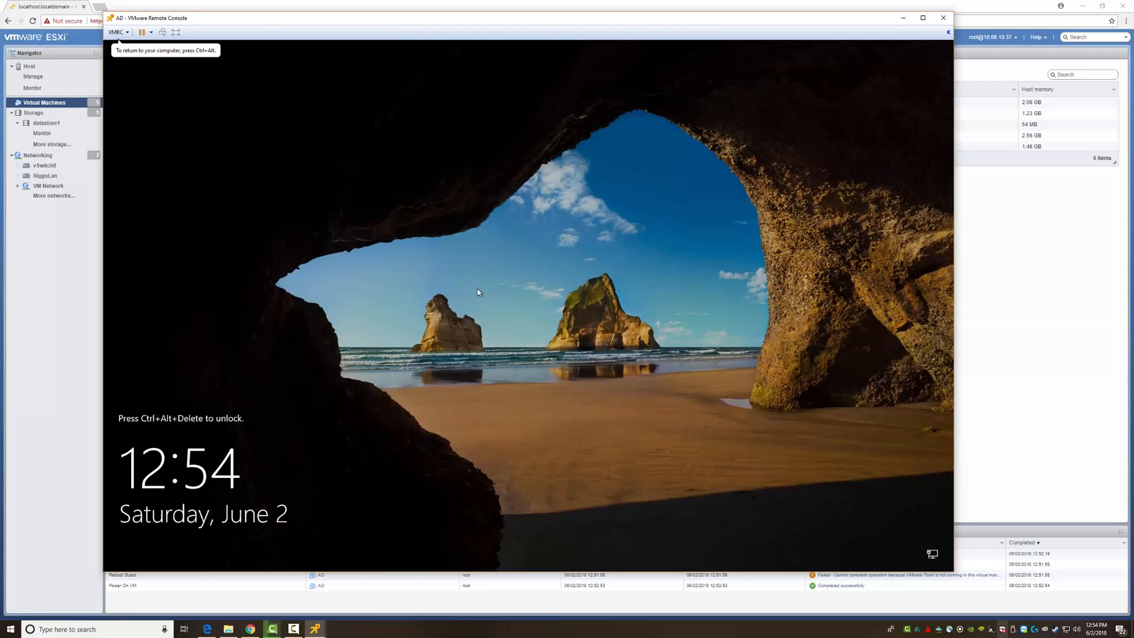
- Unlock the AD server and bring up a command prompt via Win+R
key("ctrl+alt+delete")
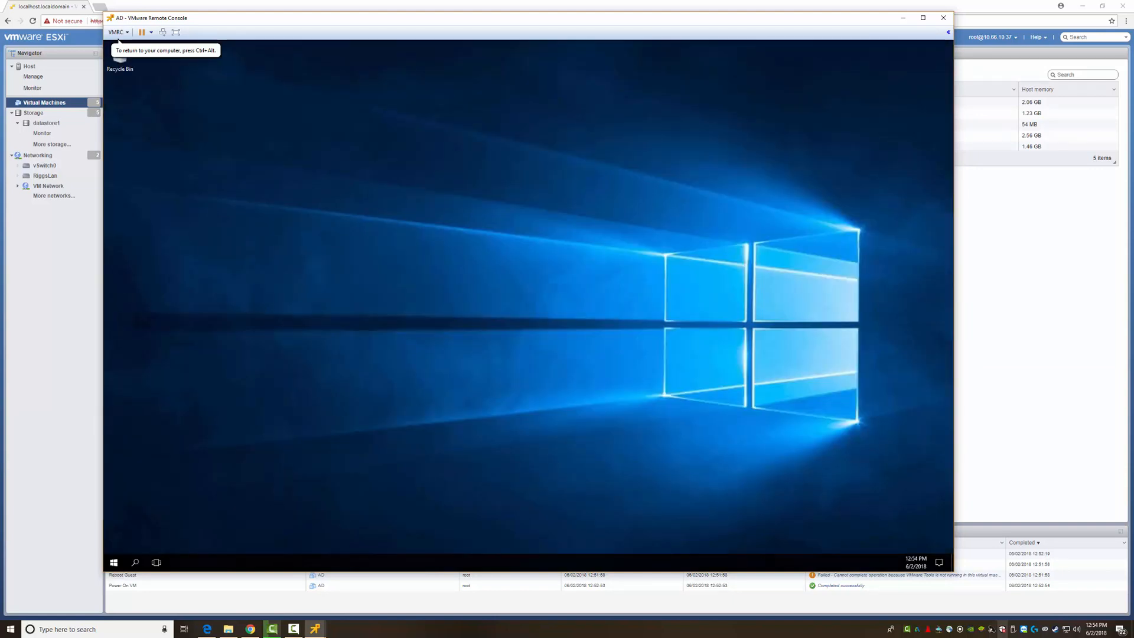
key("Win+r")
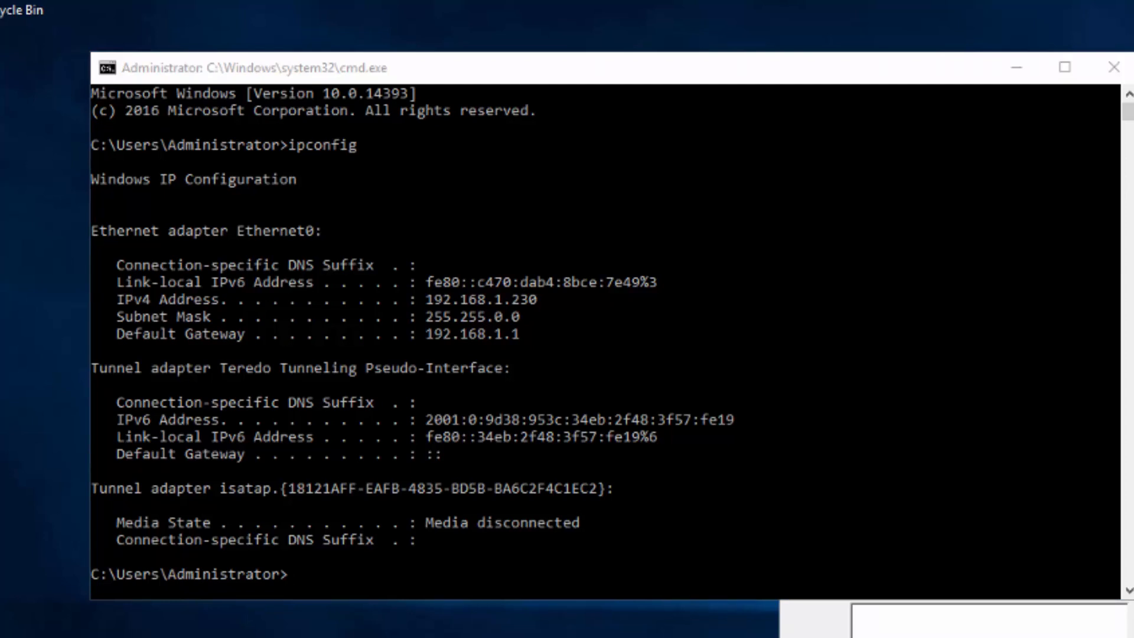
left_click(521, 404)
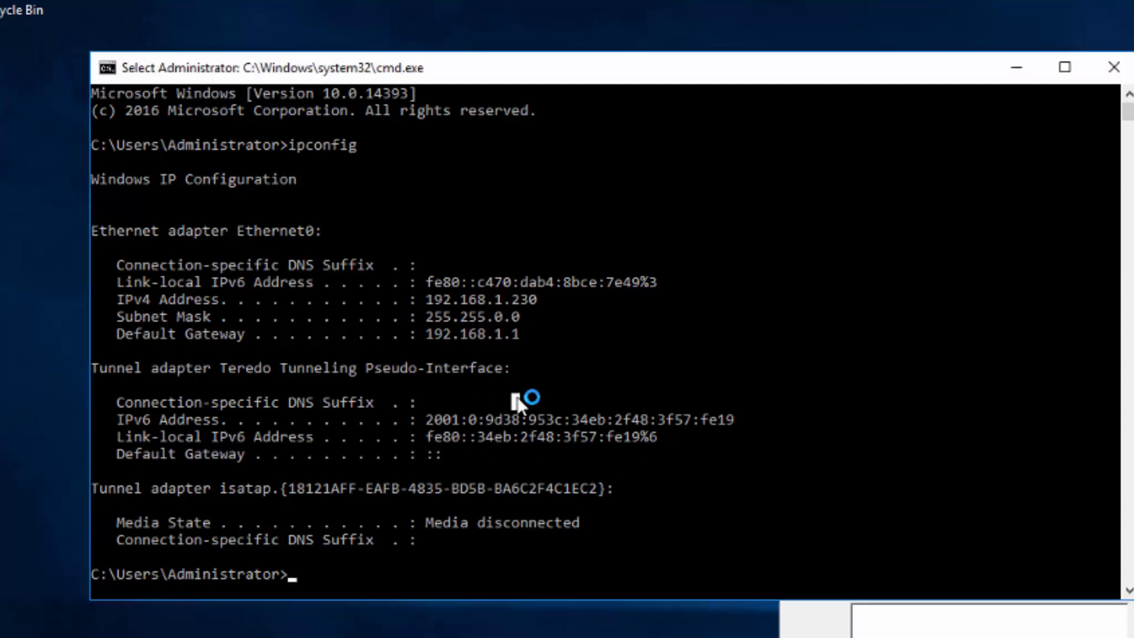
- Ping 192.168.1.1 and 10.66.10.1 from the server and get replies
type("ping")
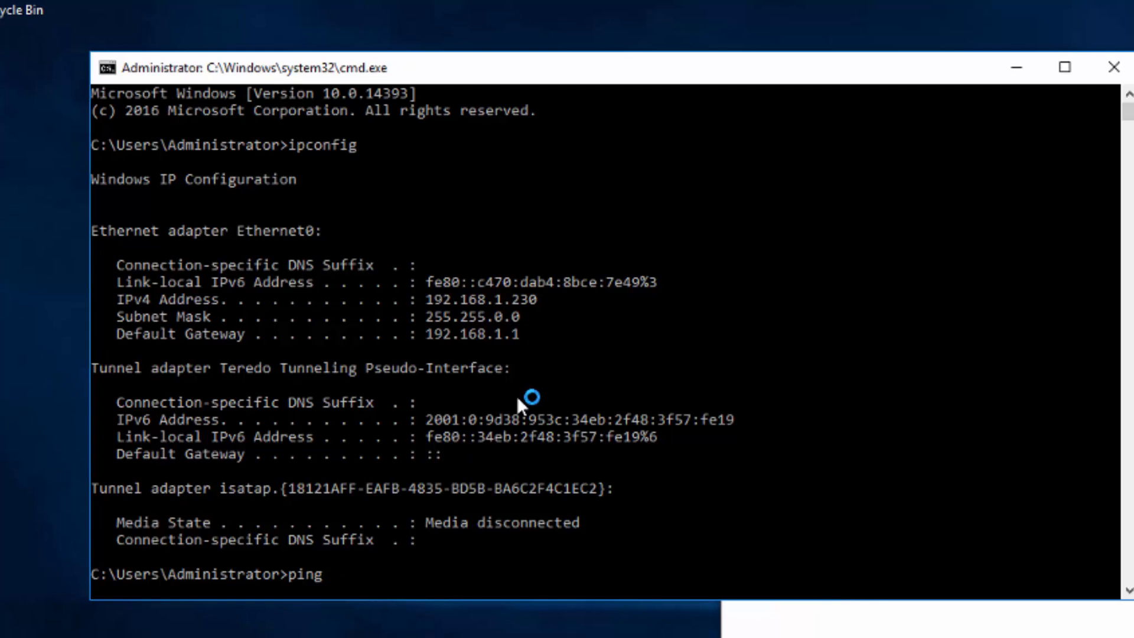
type("192.168.1.1")
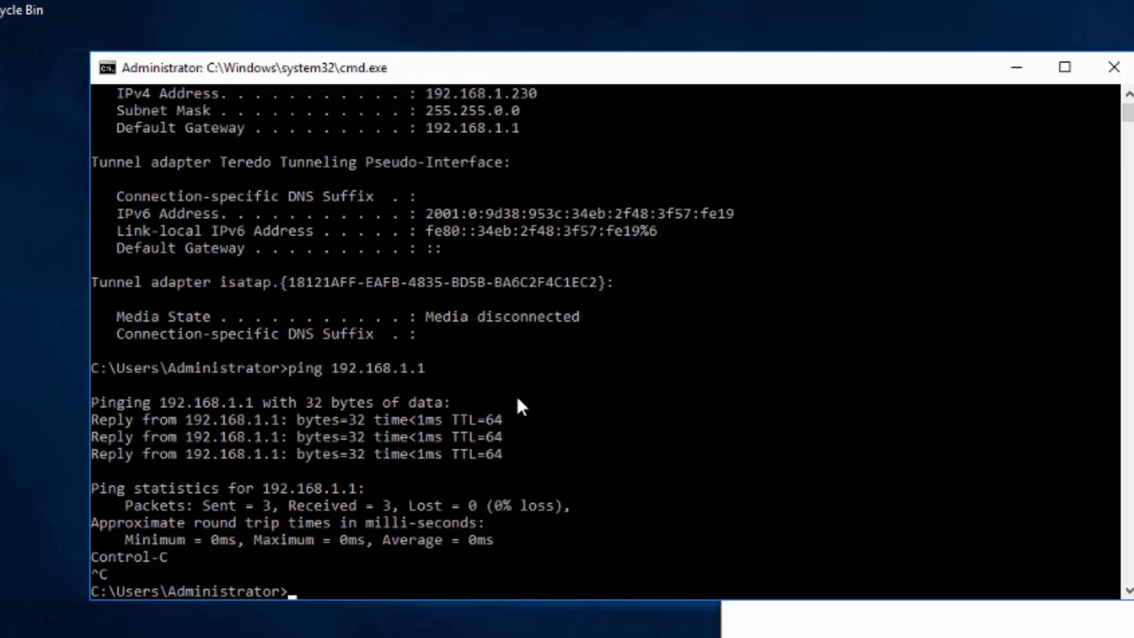
type("ping 10.66.10.1")
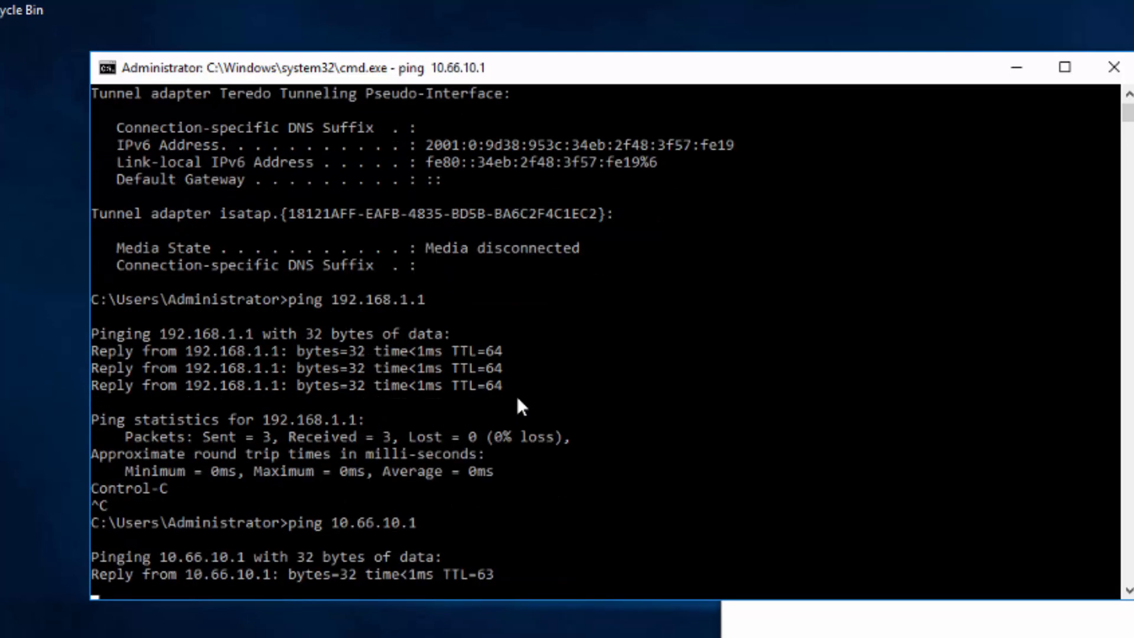
scroll("down", 3)
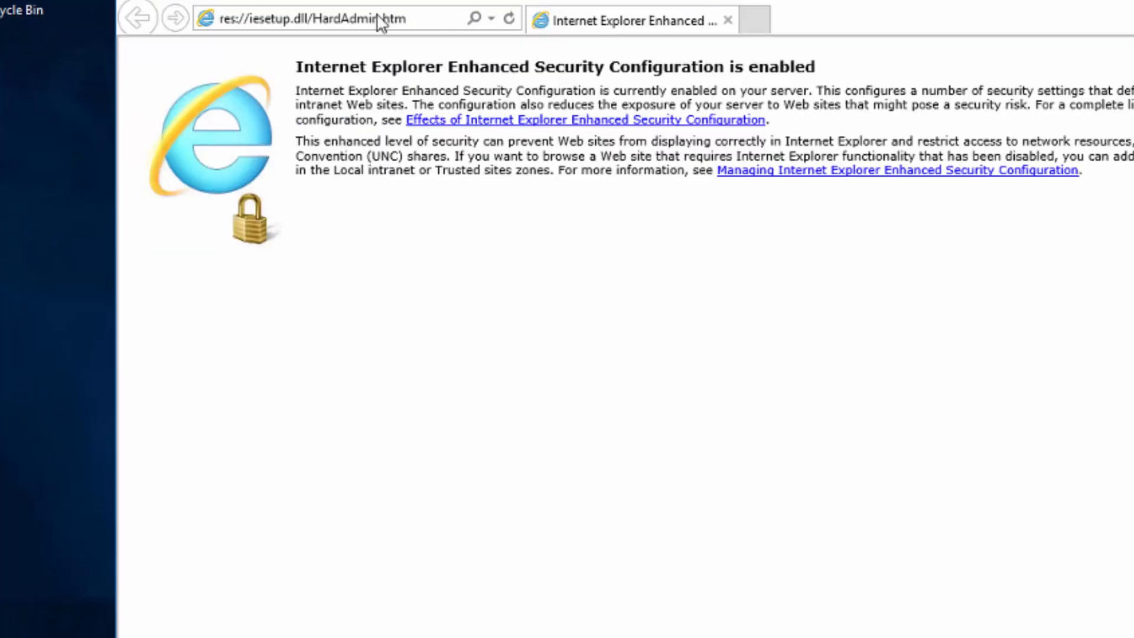
- Load Google.com in Internet Explorer to prove internet access through the router
type("Google.com/?gws_rd=ssl")
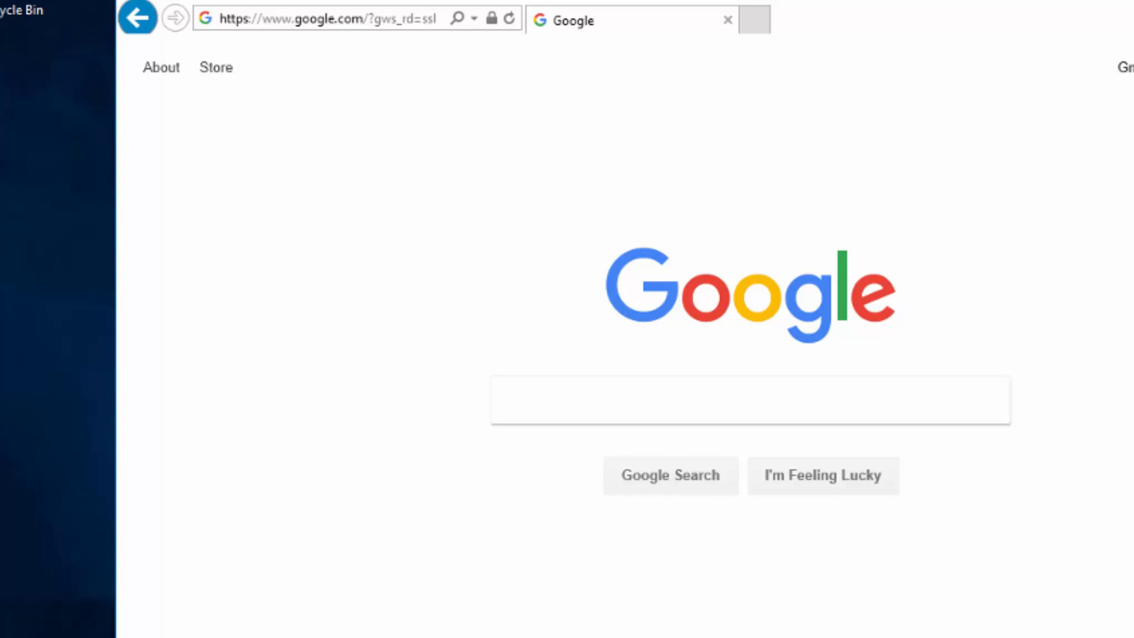
mouse_move(897, 351)
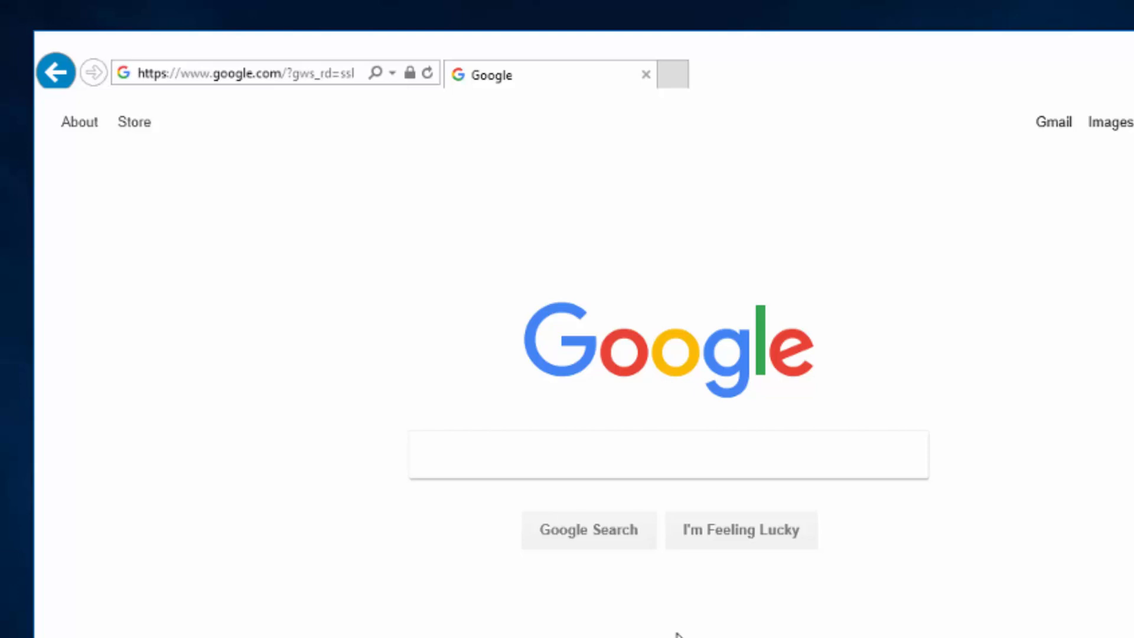
mouse_move(305, 130)
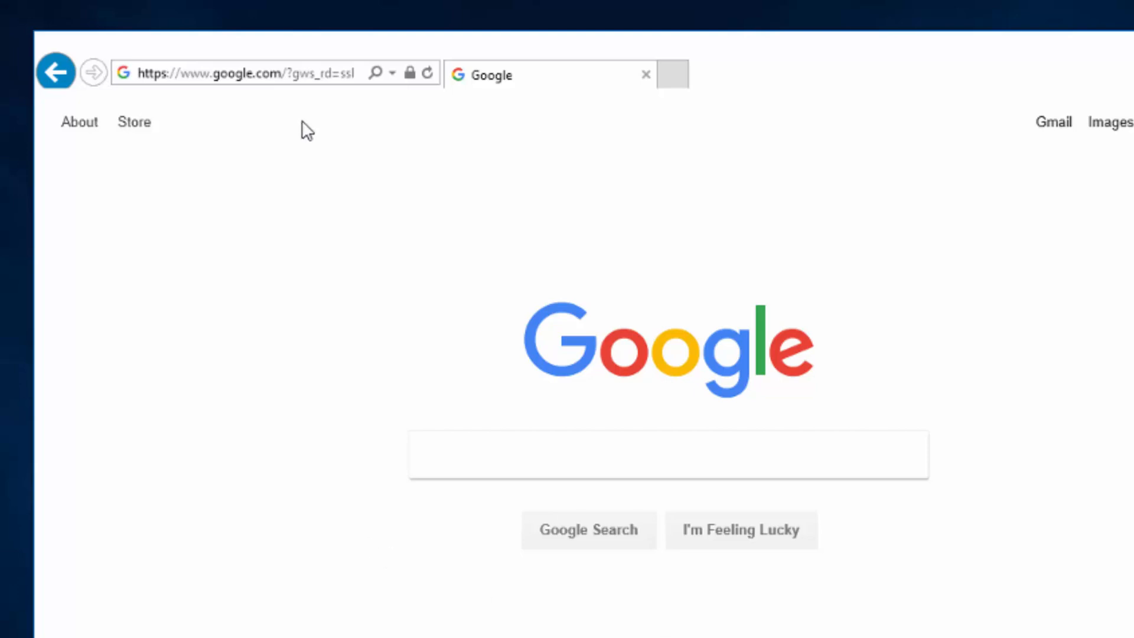